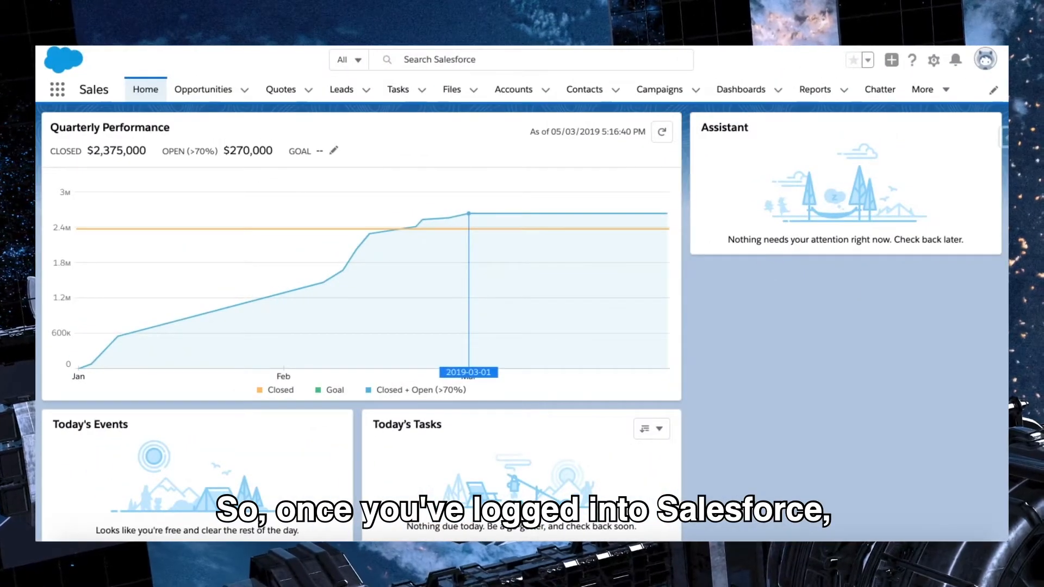
Step: Go from the Sales home page to Setup Home through the gear menu
click(933, 59)
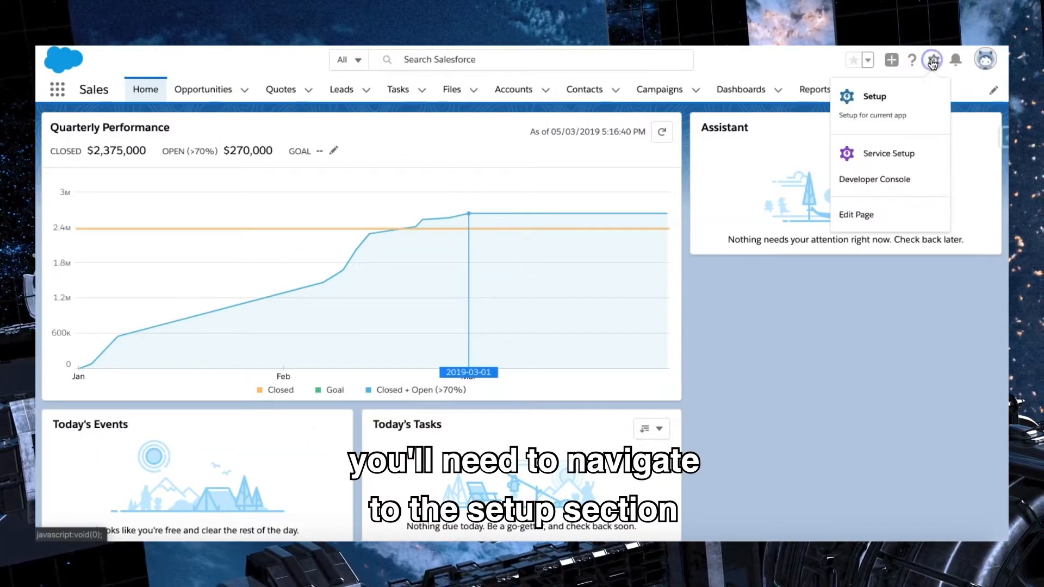
mouse_move(873, 97)
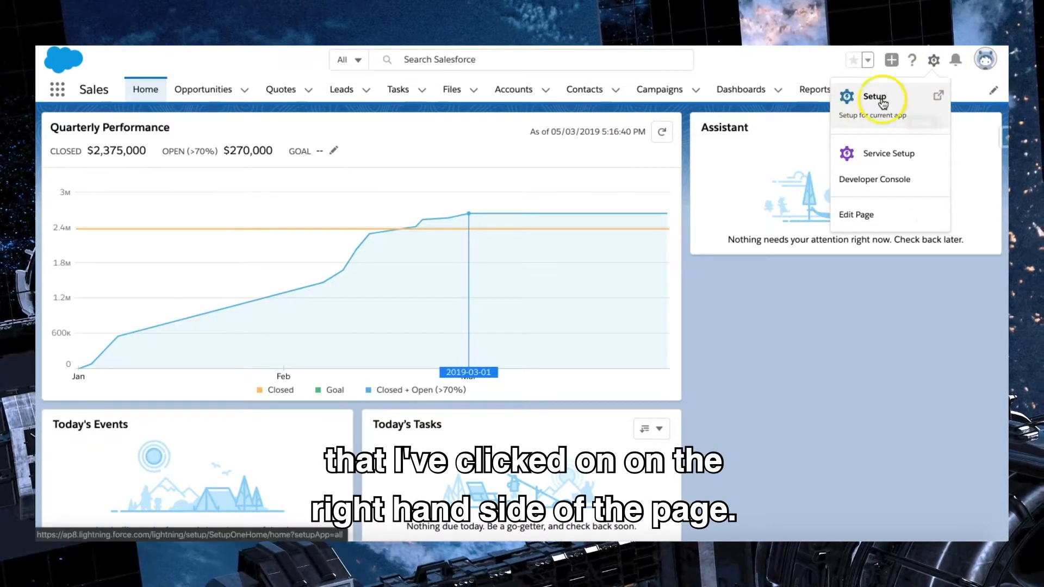
click(874, 96)
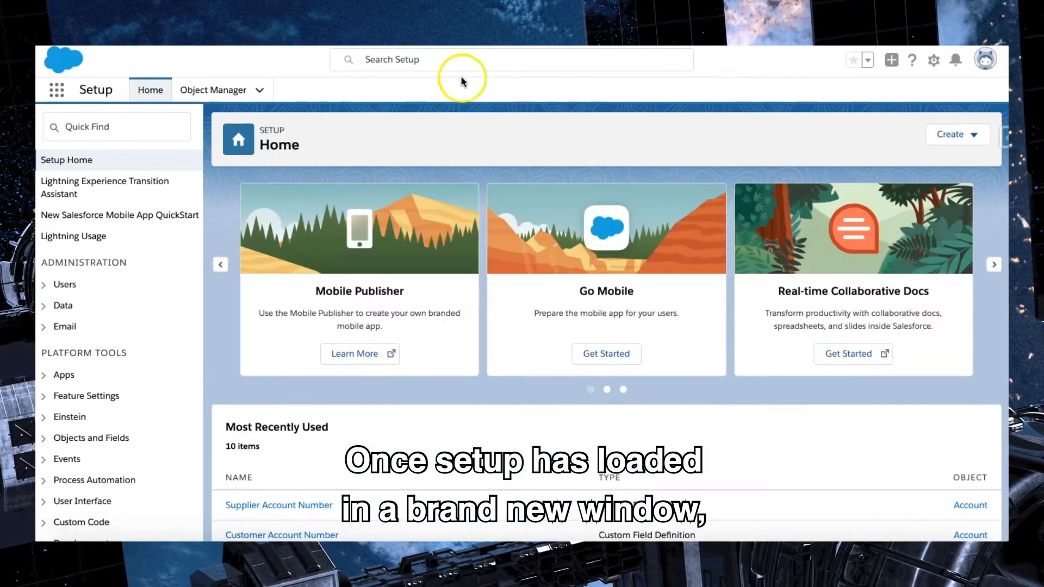
Step: Search Setup Quick Find for 'account' and open Account Settings under Sales
click(116, 127)
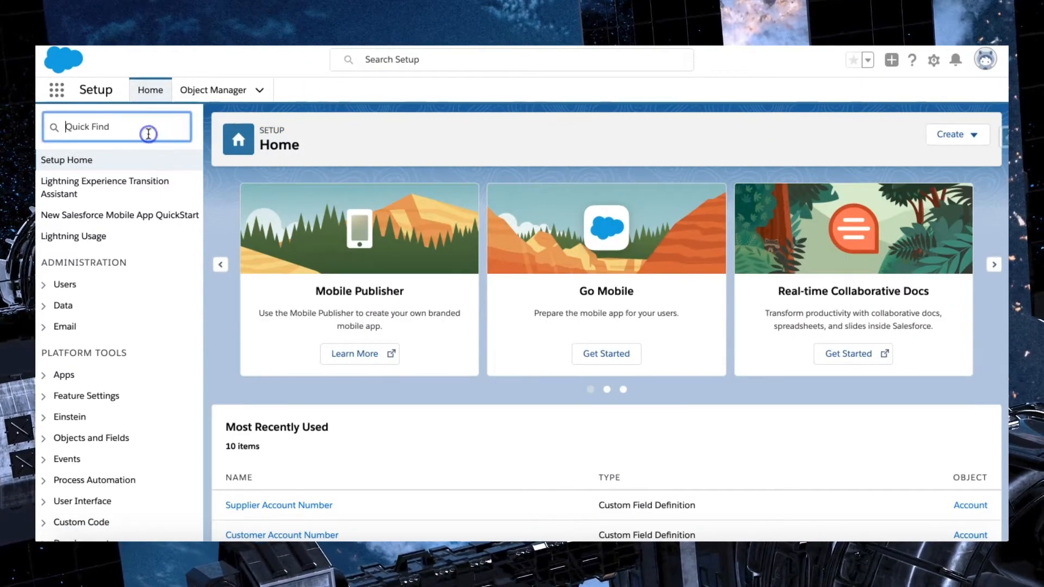
text(a)
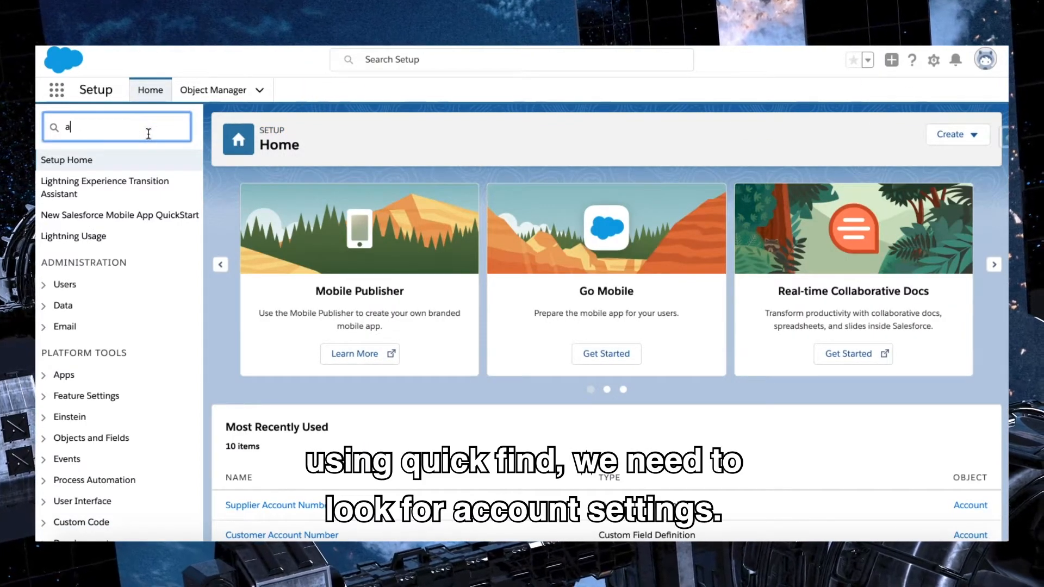
text(ccount)
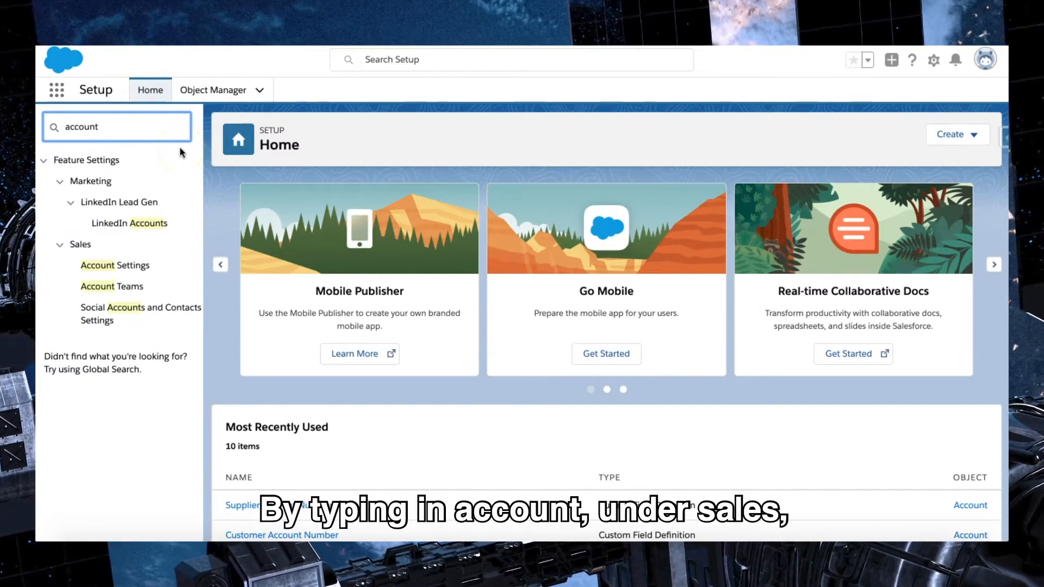
mouse_move(80, 249)
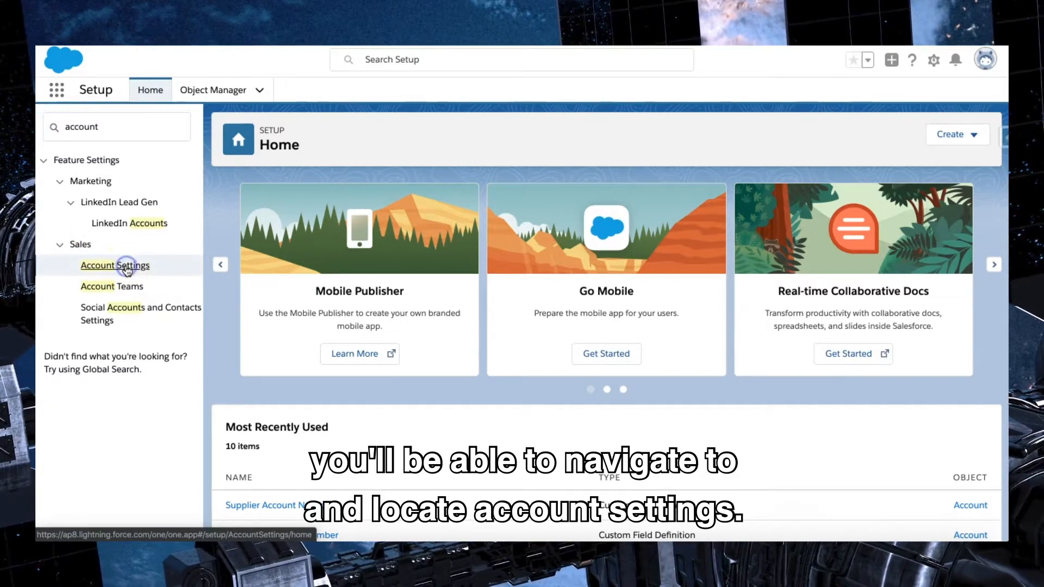
click(115, 265)
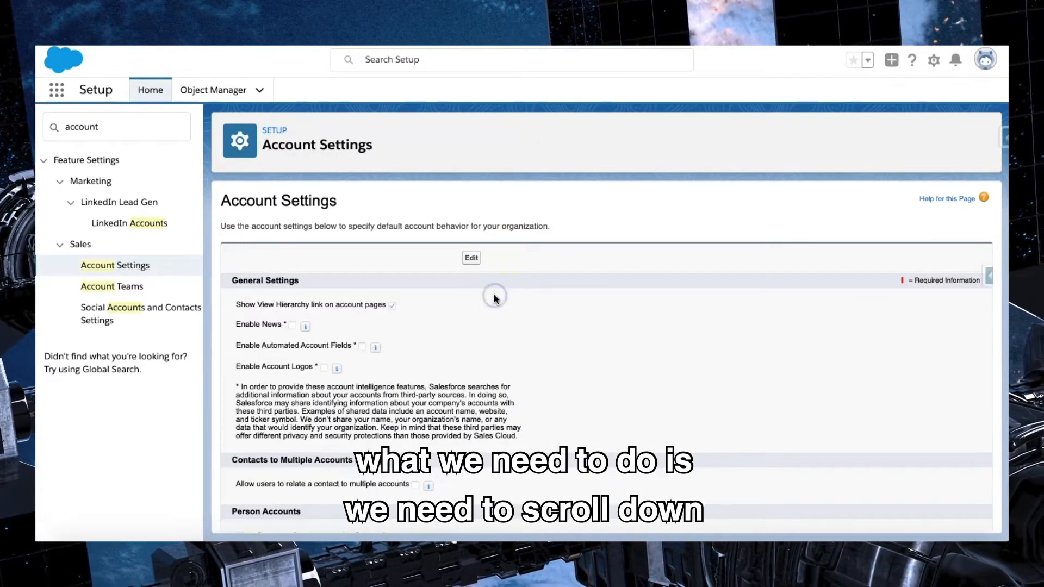
scroll(down, 3)
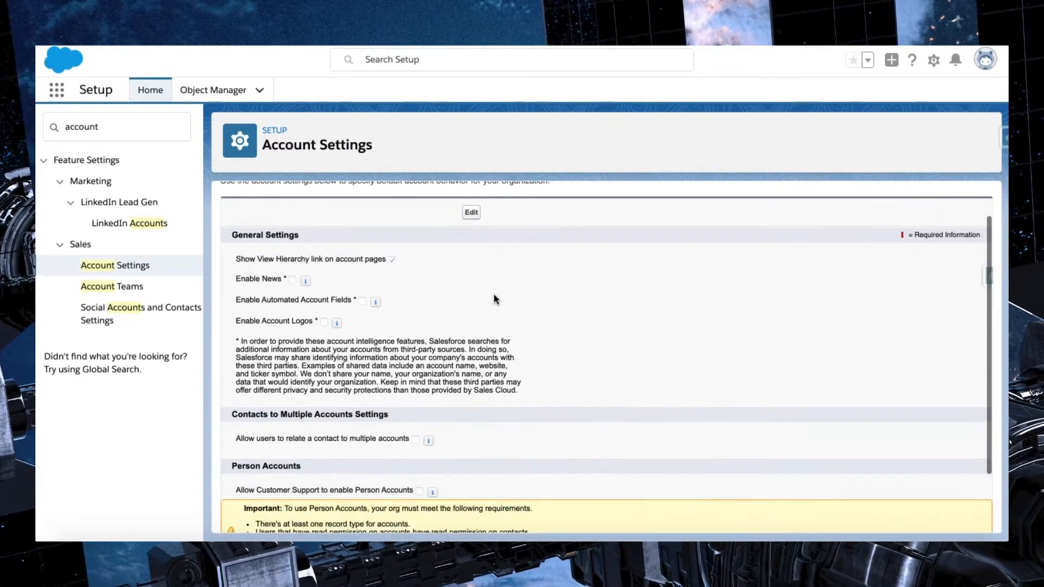
scroll(down, 3)
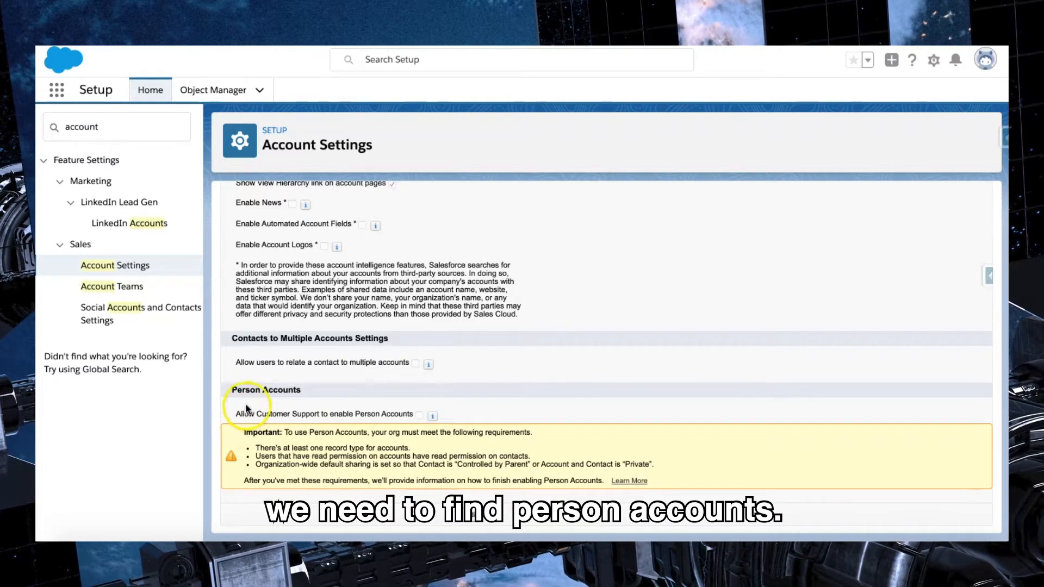
mouse_move(511, 373)
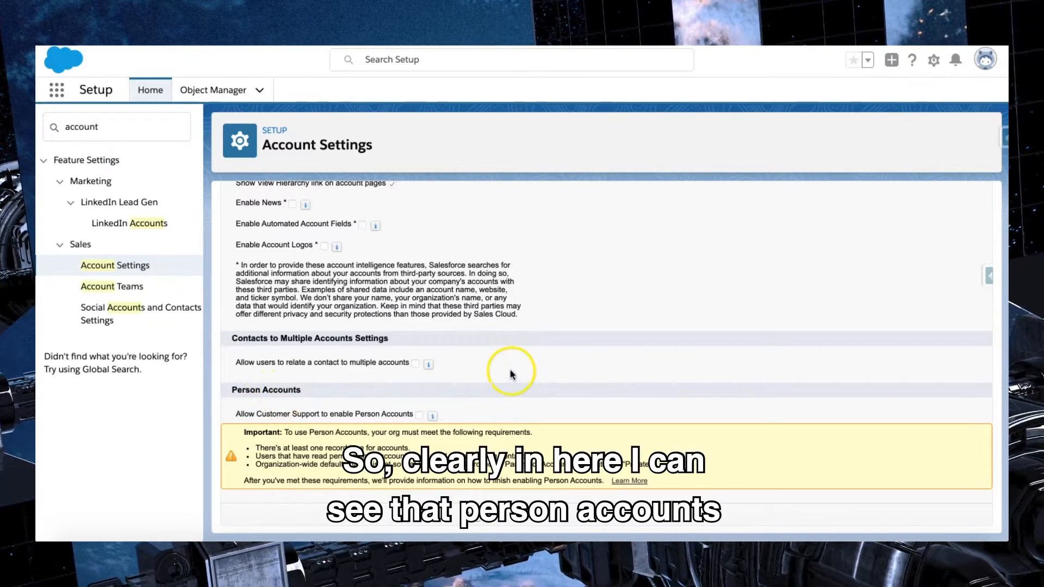
mouse_move(432, 415)
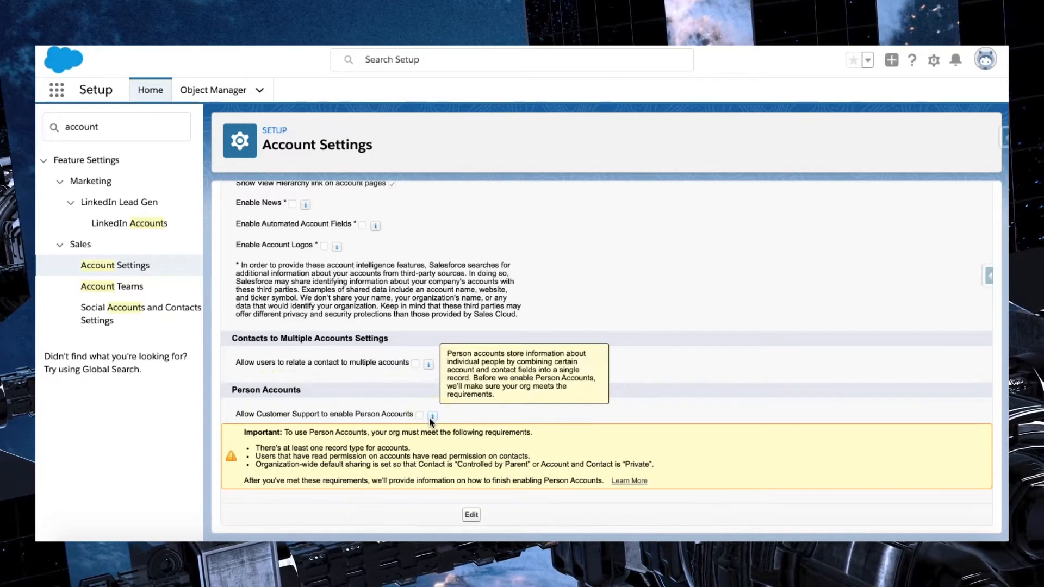
mouse_move(479, 409)
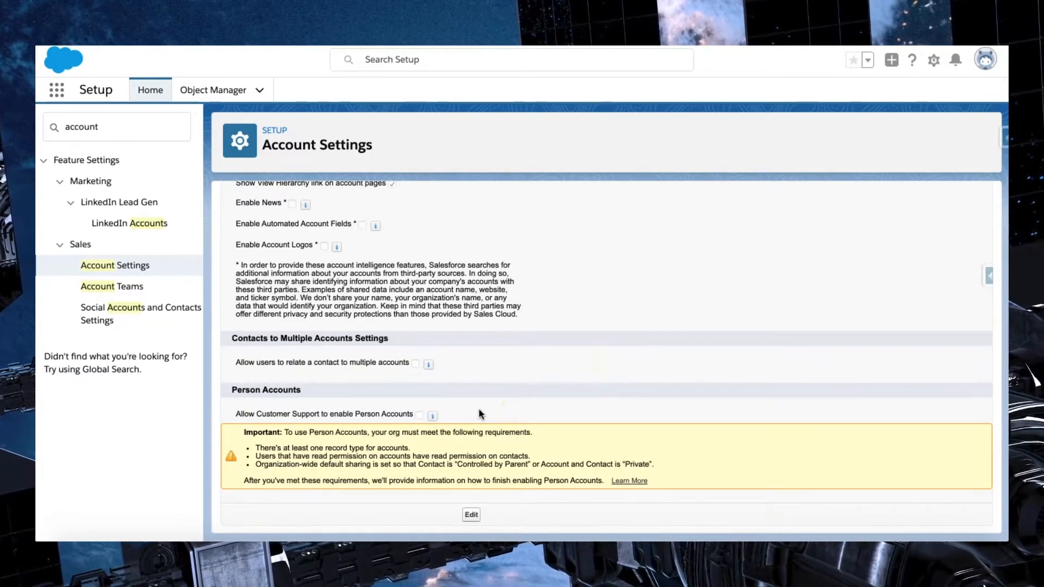
scroll(up, 3)
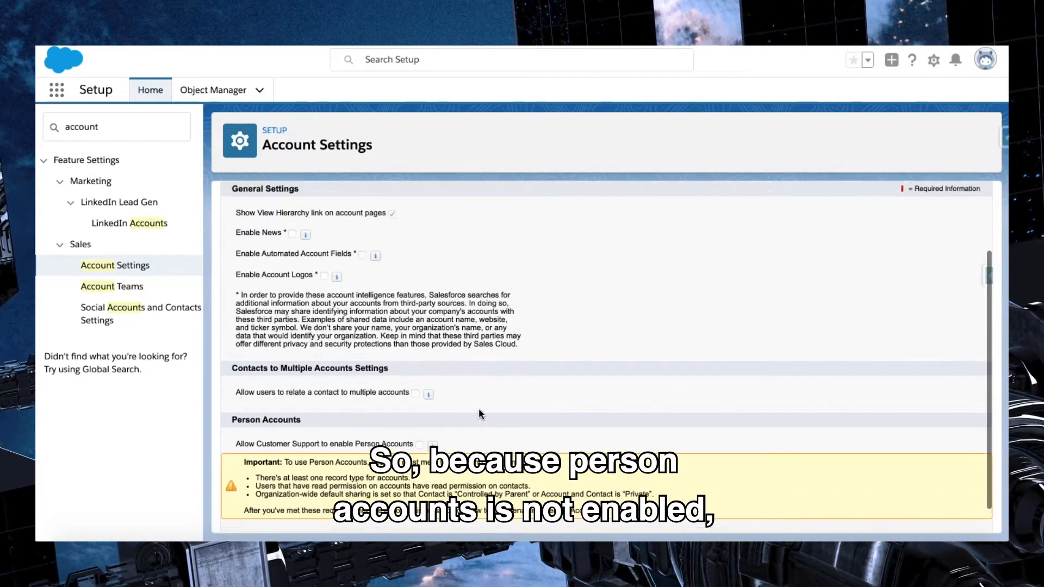
click(117, 127)
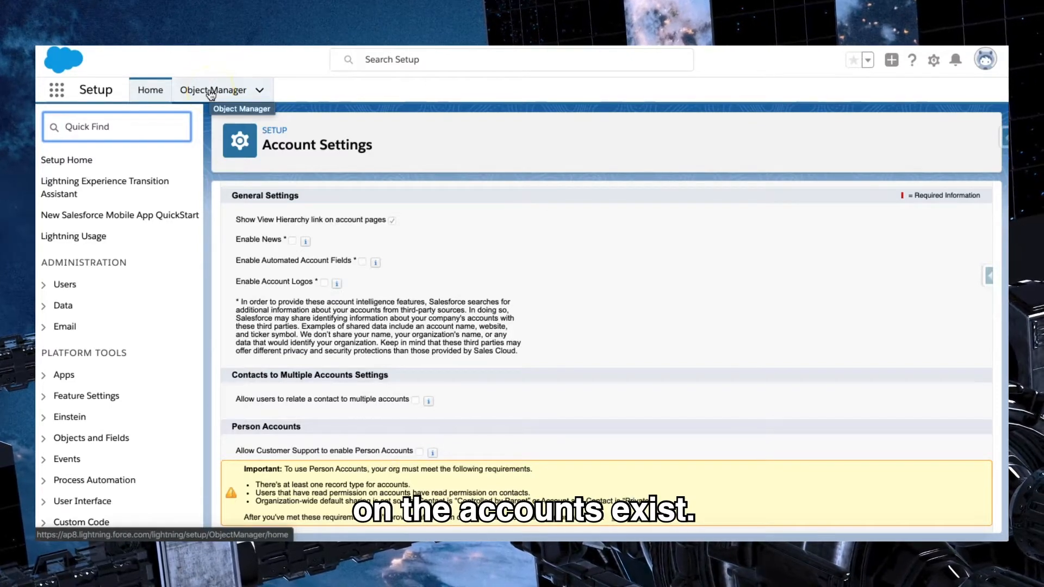
Step: Open Object Manager in a new tab and show the Account object's Details page
right_click(213, 90)
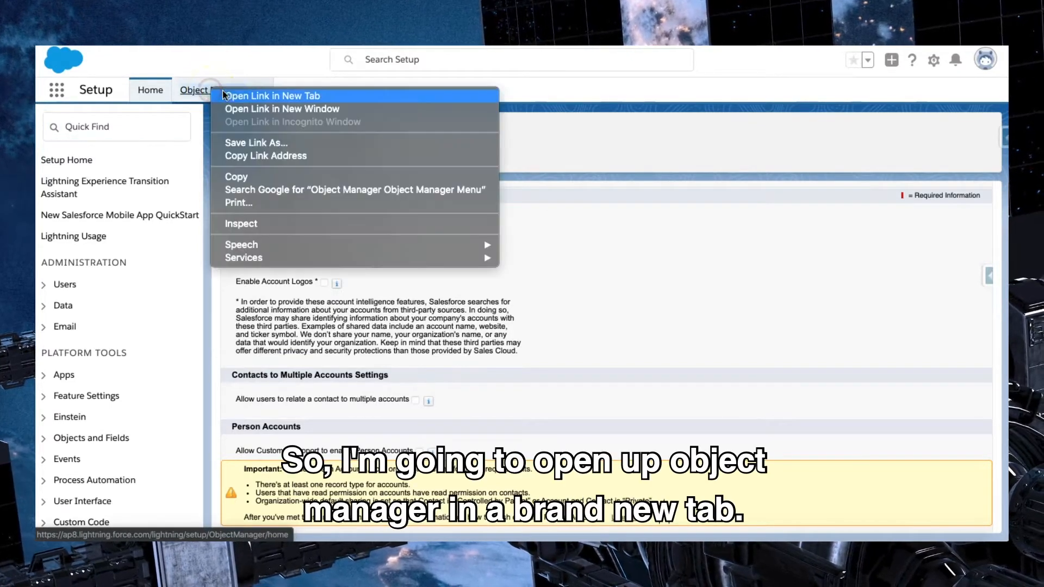
click(271, 95)
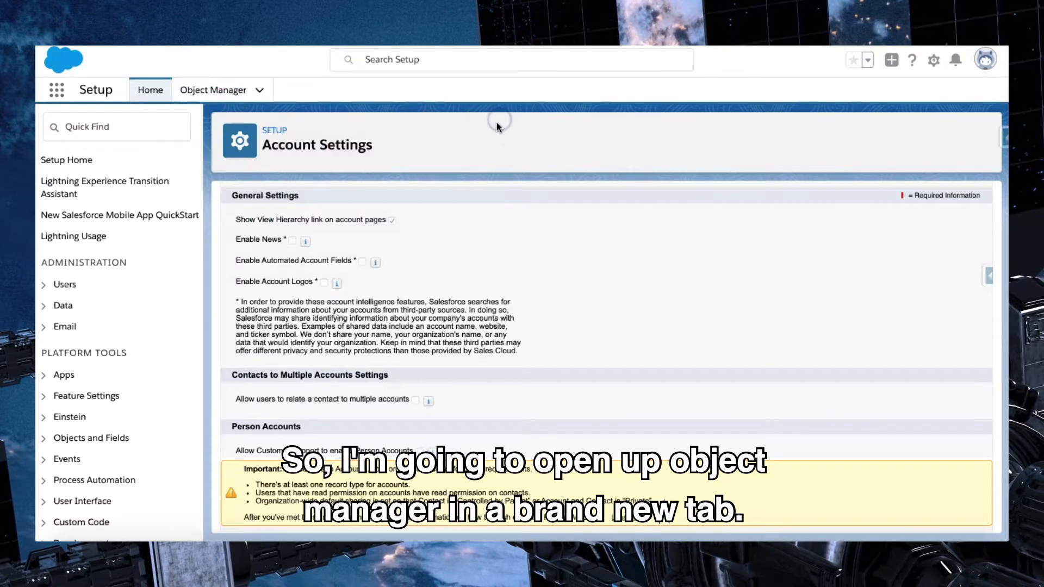
click(213, 90)
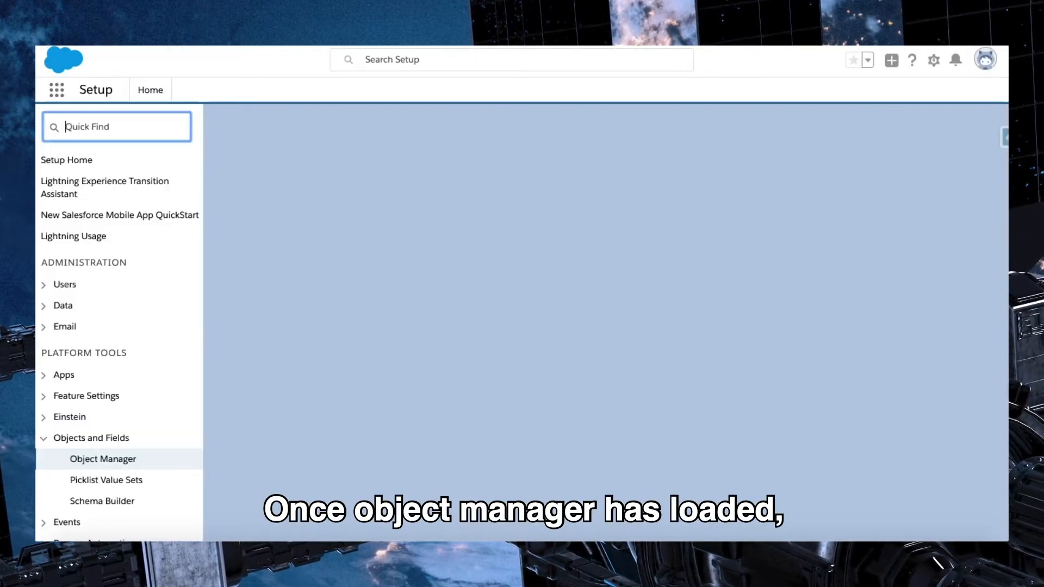
click(103, 459)
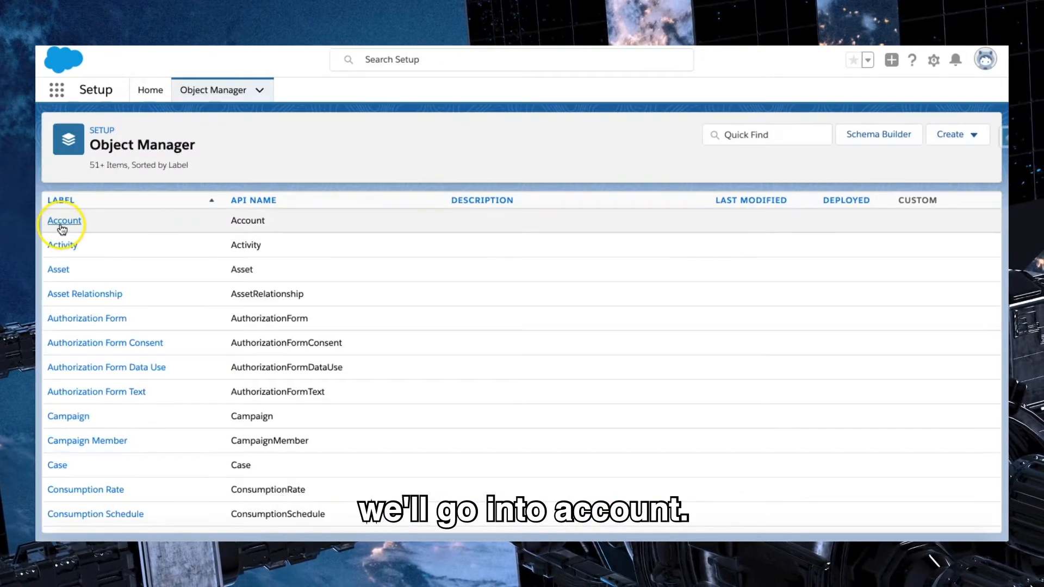
click(64, 220)
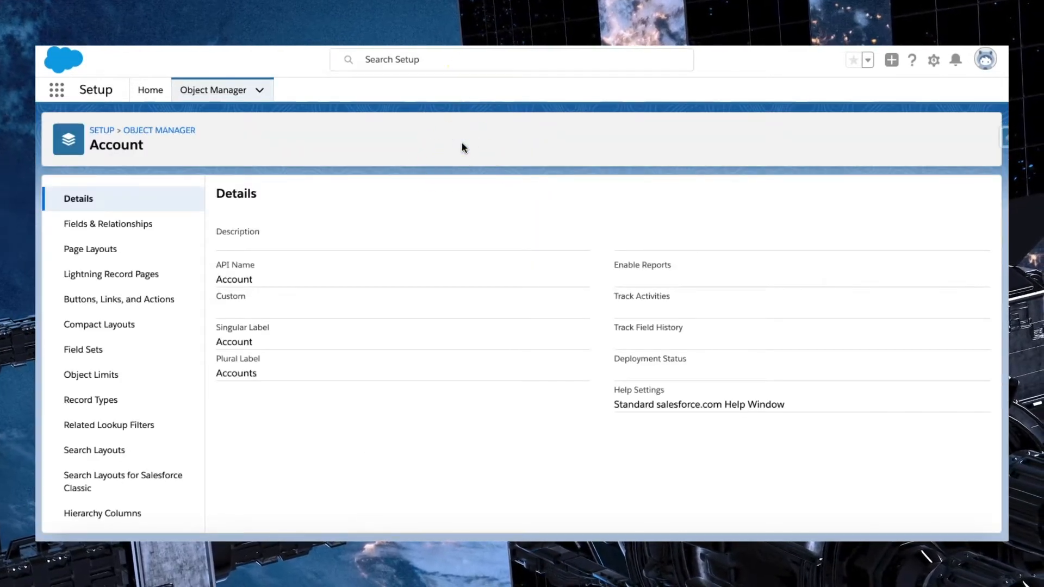
mouse_move(158, 219)
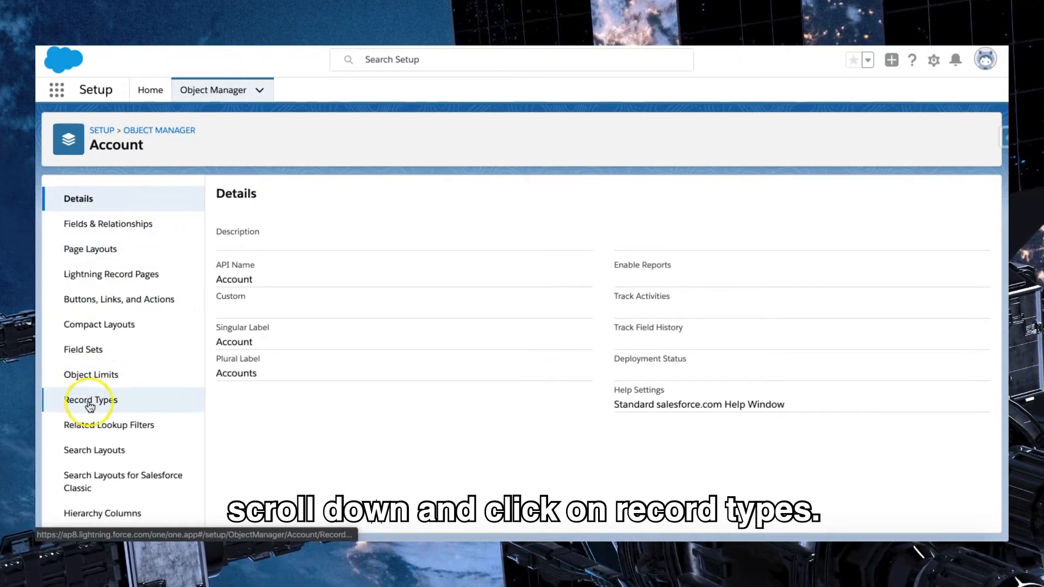
Step: View the Account object's Record Types list: Business Customer and Supplier
click(89, 400)
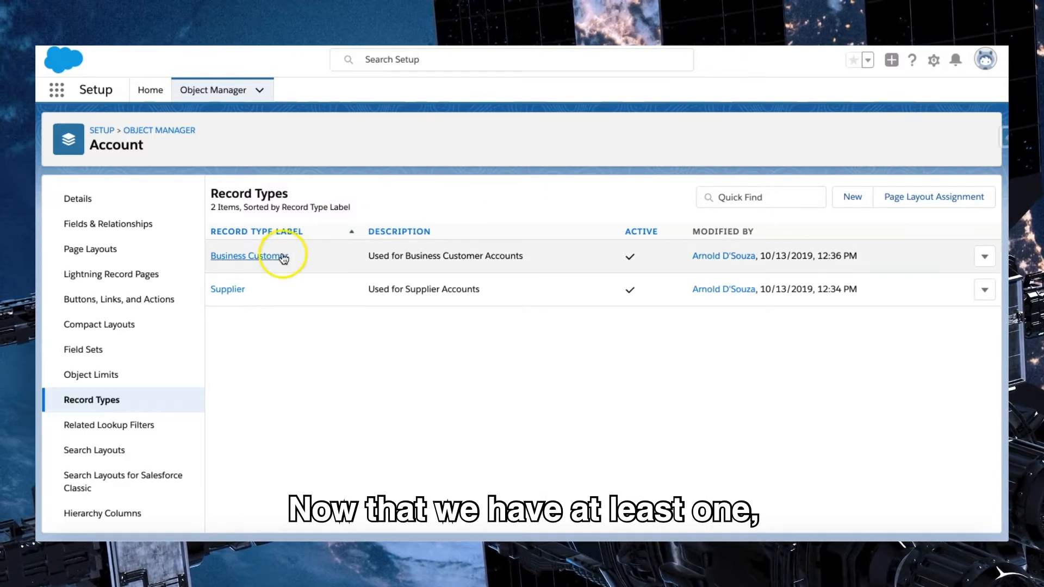
mouse_move(456, 197)
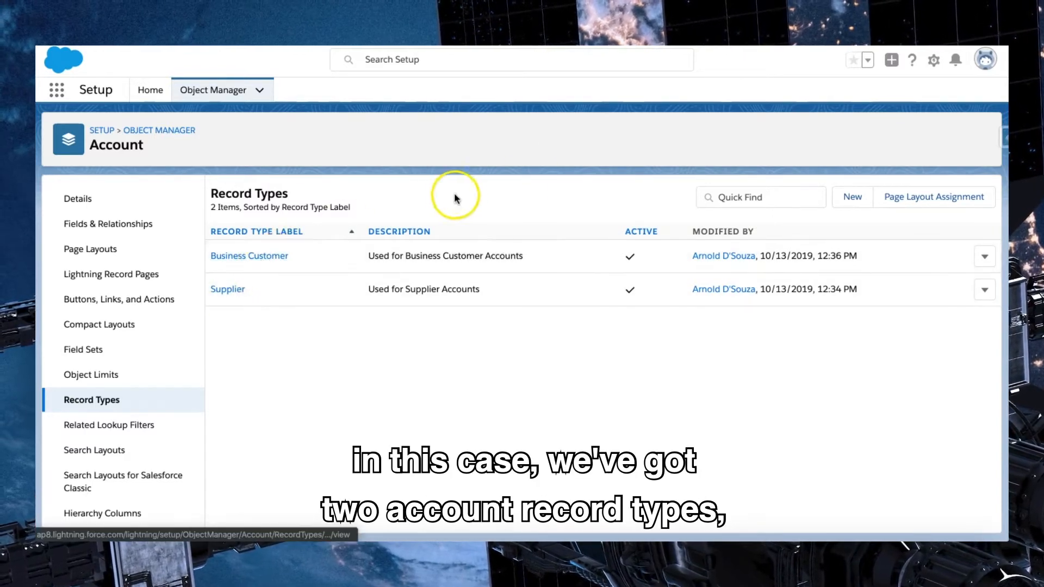
mouse_move(479, 149)
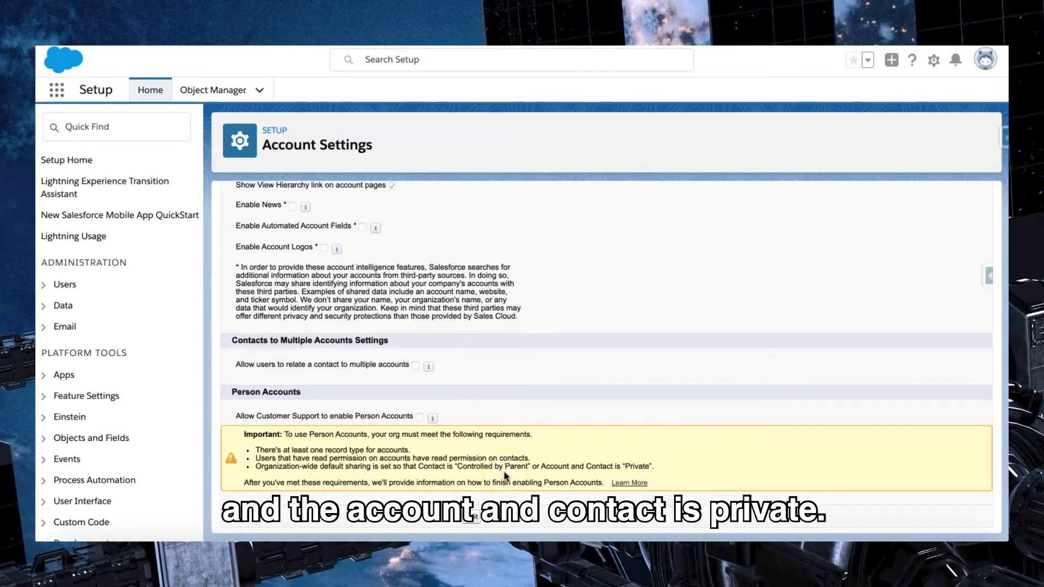
mouse_move(584, 465)
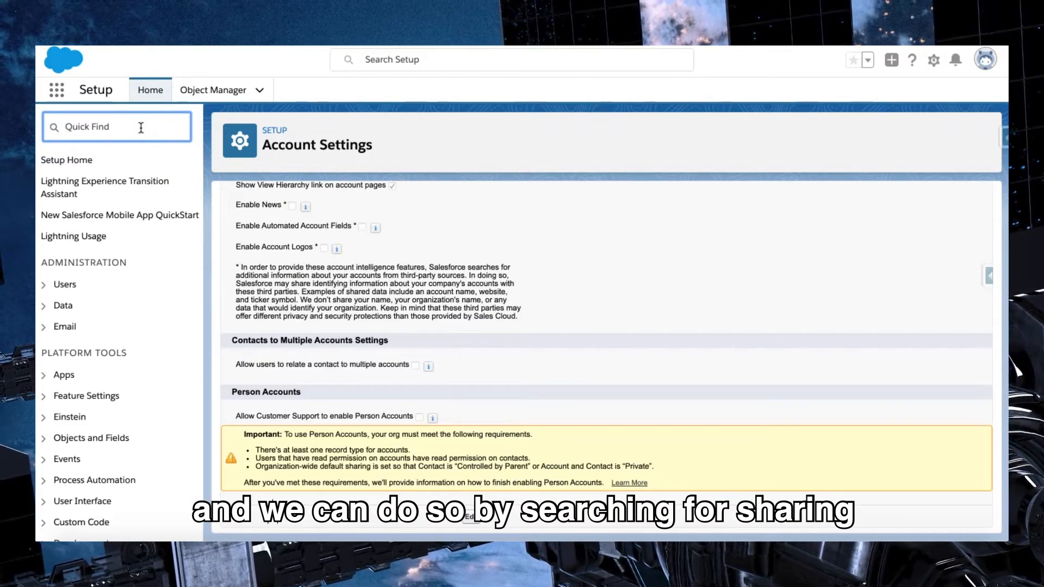
Step: Search Setup Quick Find for 'sharing' to list Sharing Settings under Security
text(s)
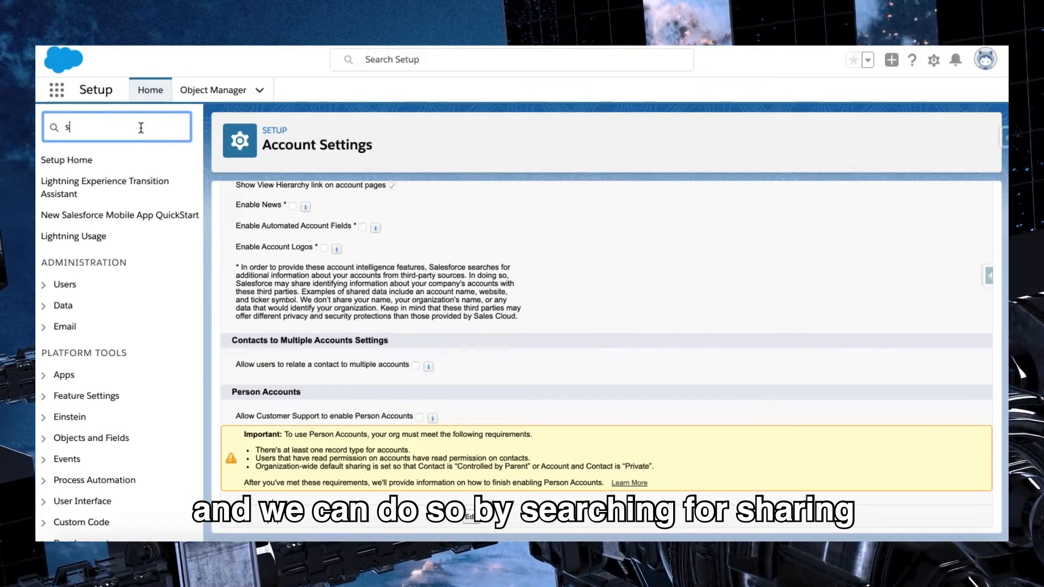
text(haring)
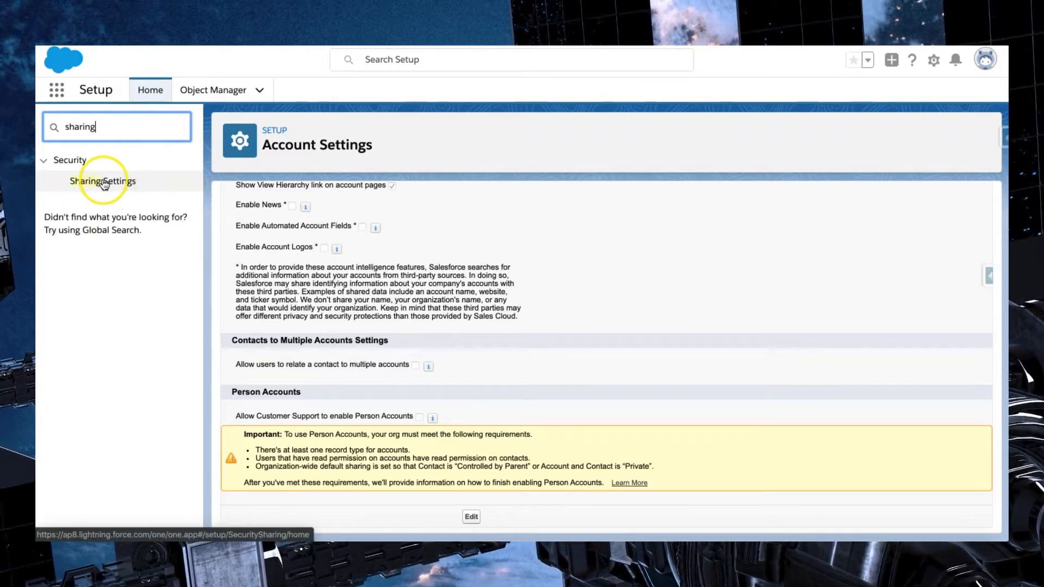
Step: Open Sharing Settings and scroll down to the Organization-Wide Defaults table
click(103, 181)
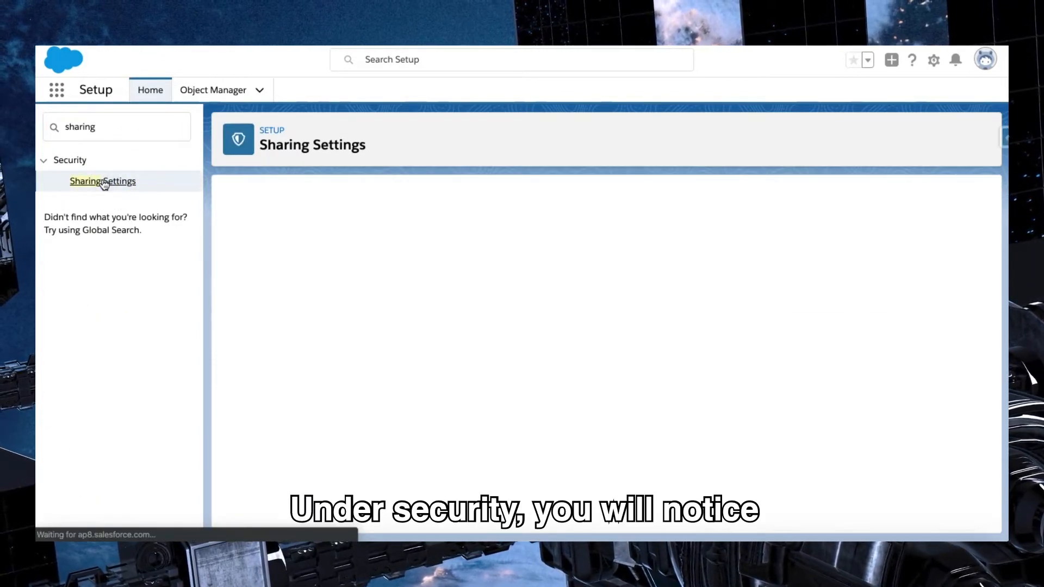
click(103, 181)
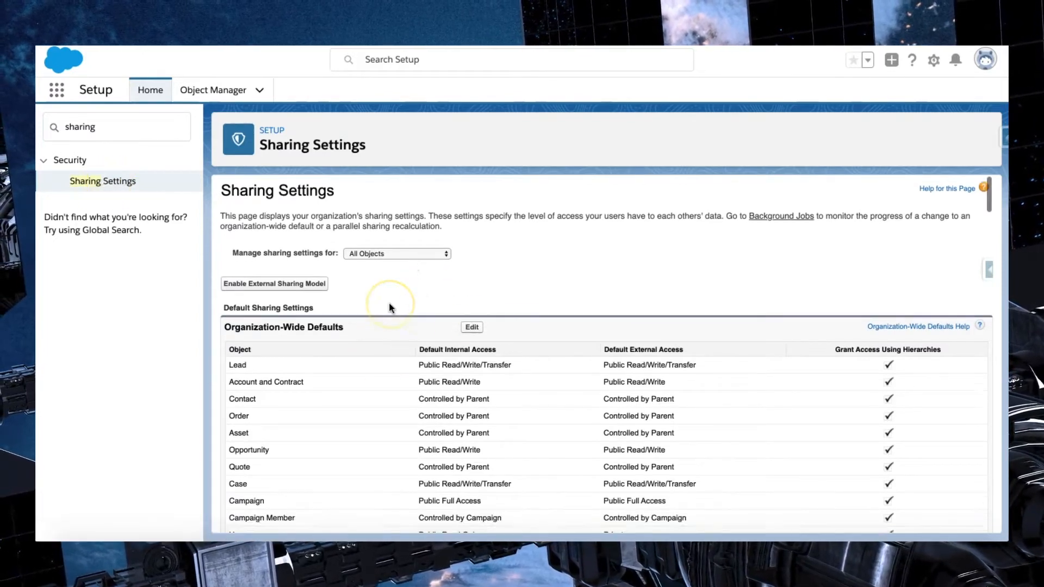
scroll(down, 3)
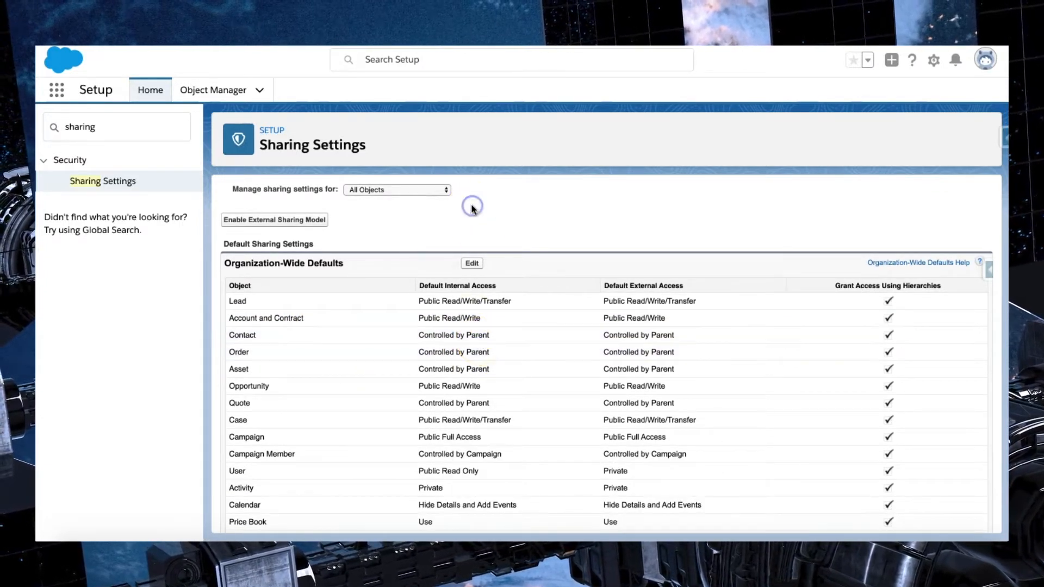
Step: Set Account and Contract, Opportunity and Case defaults to Private, accepting both warnings
click(471, 263)
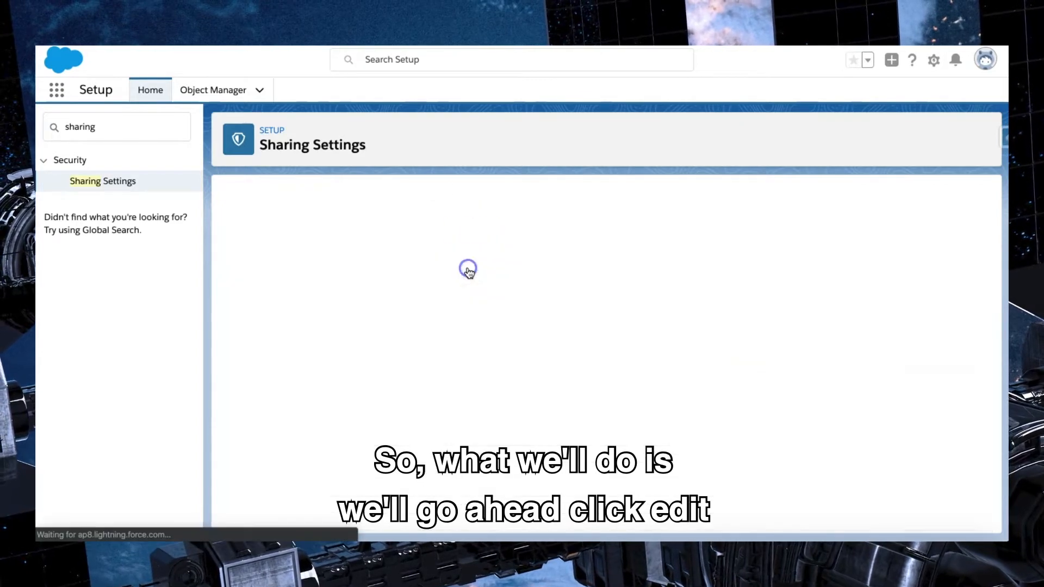
mouse_move(399, 409)
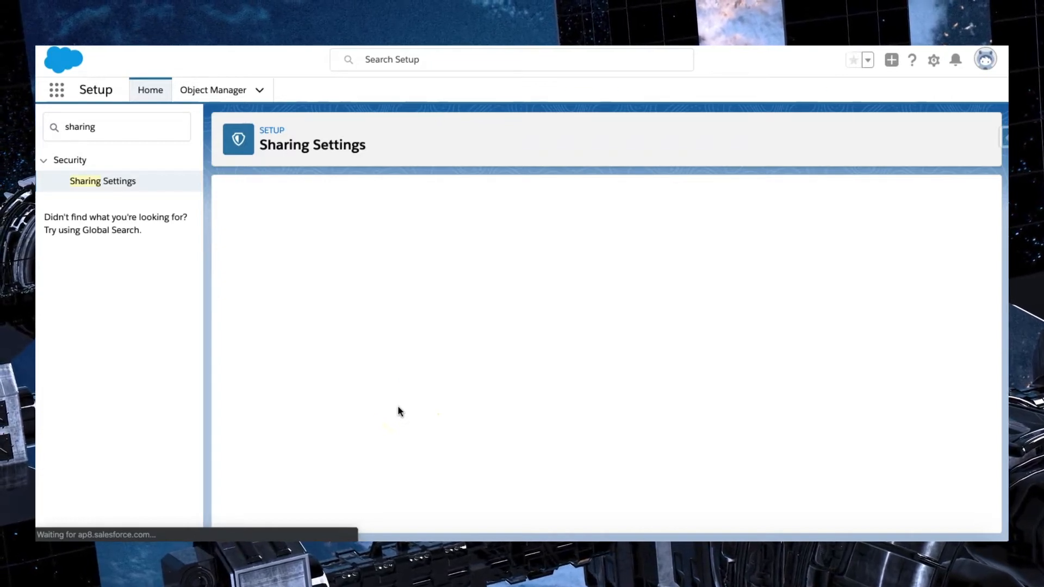
mouse_move(368, 322)
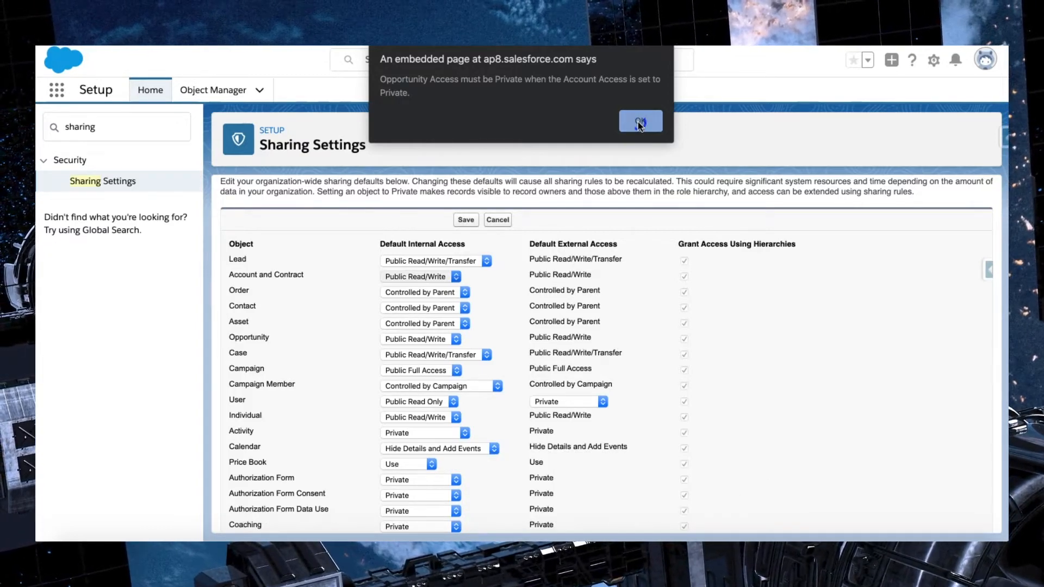
click(639, 121)
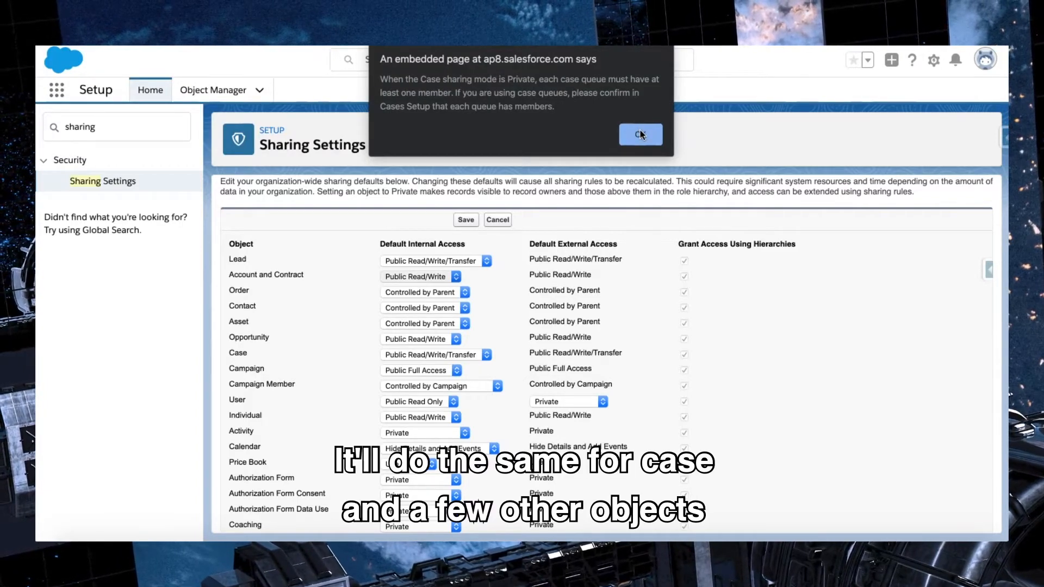
click(639, 134)
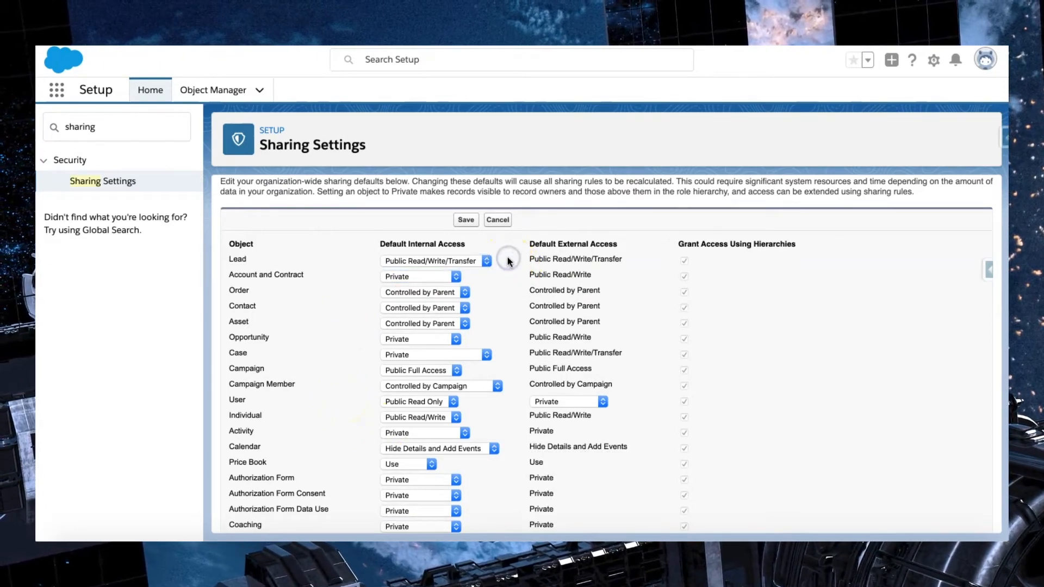
mouse_move(465, 219)
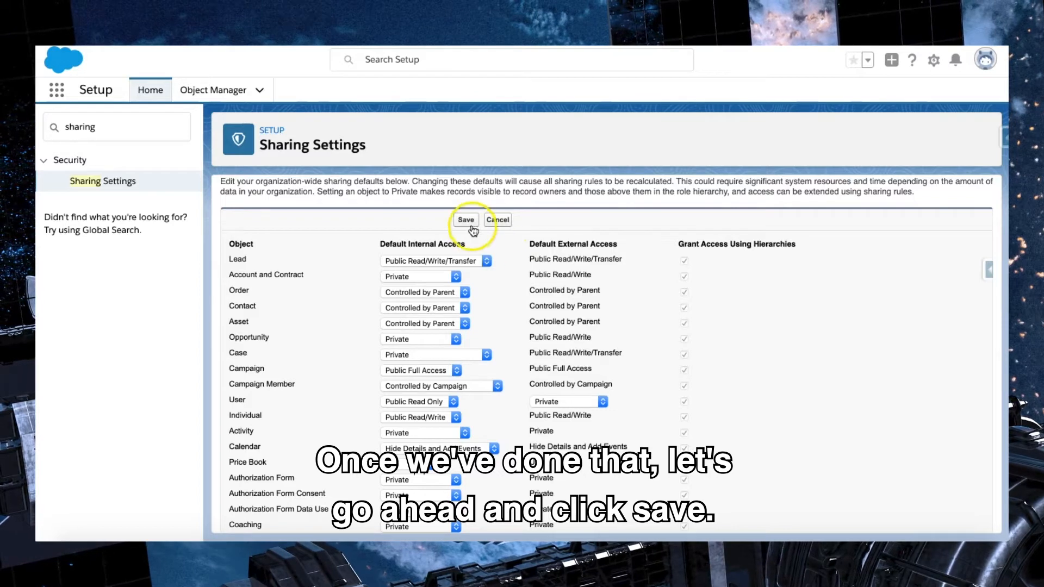
Step: Save the Private sharing defaults and confirm the sharing rule recalculation
click(465, 220)
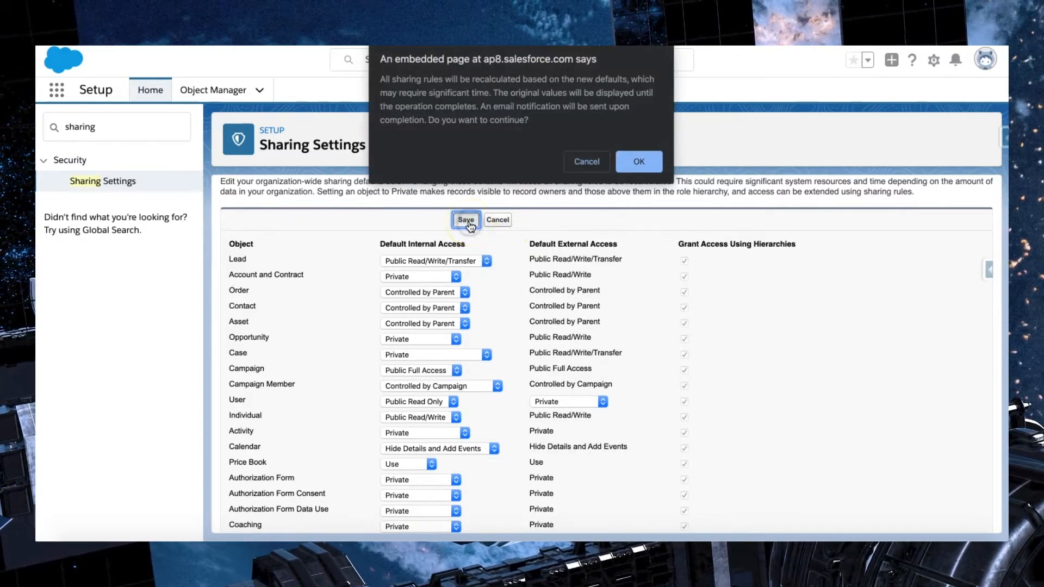
click(637, 161)
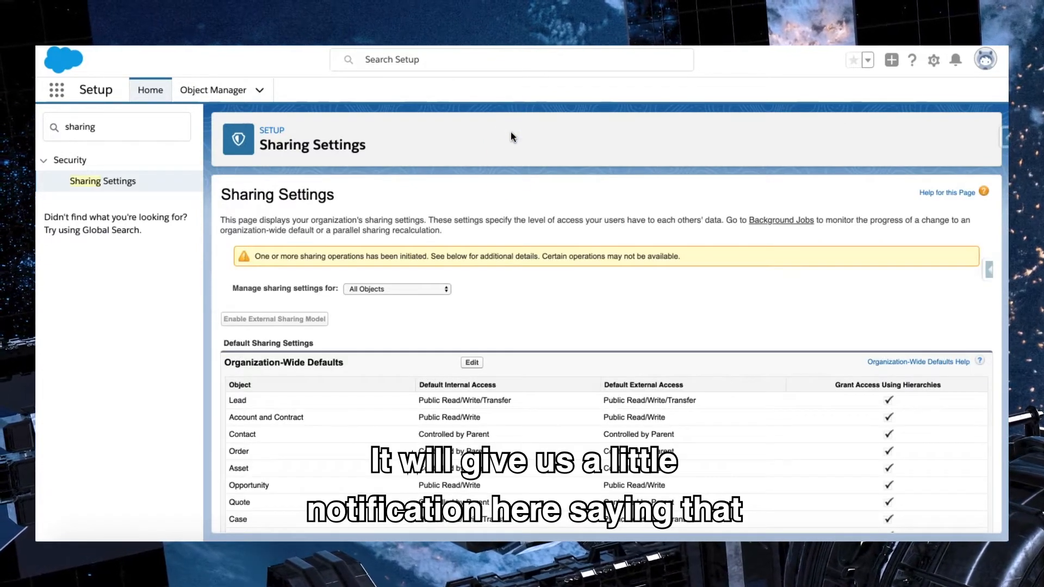
mouse_move(243, 265)
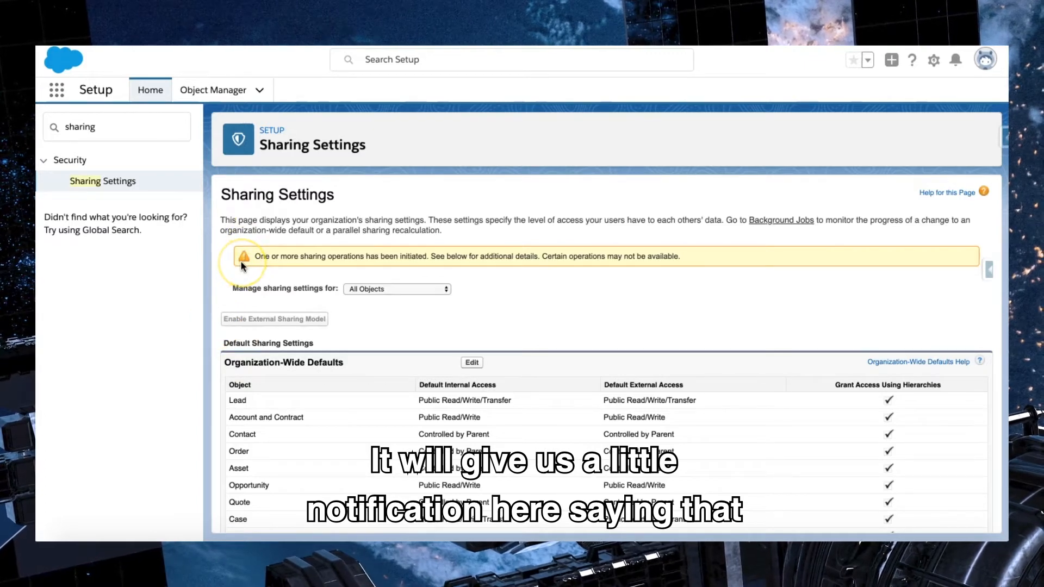
mouse_move(528, 238)
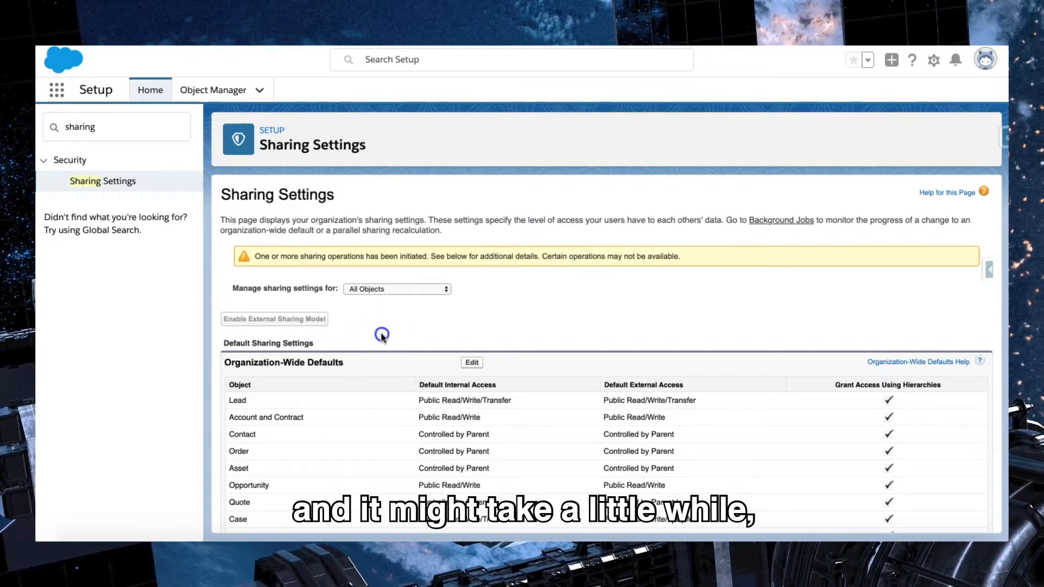
mouse_move(375, 338)
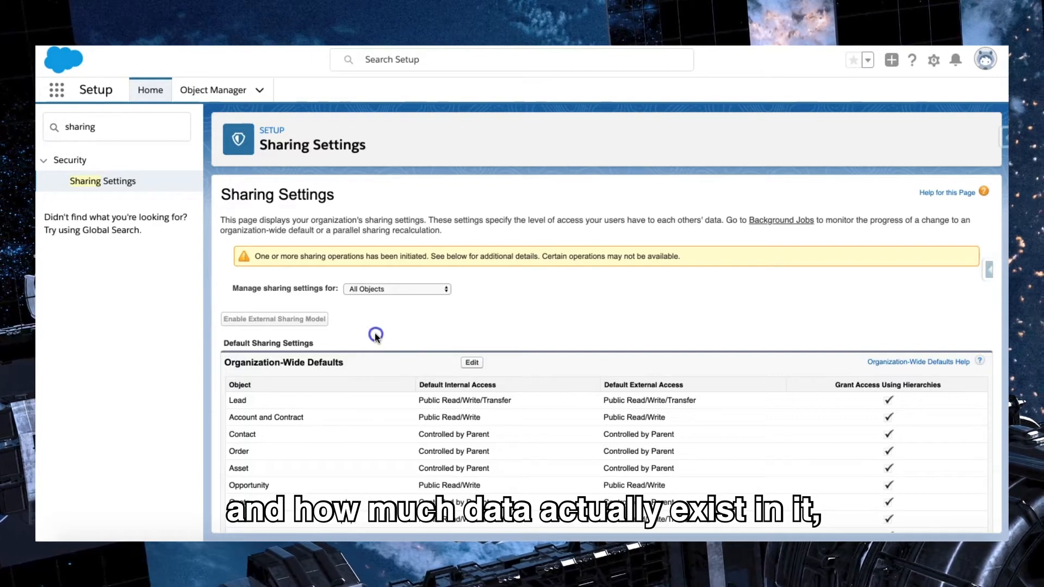
scroll(down, 3)
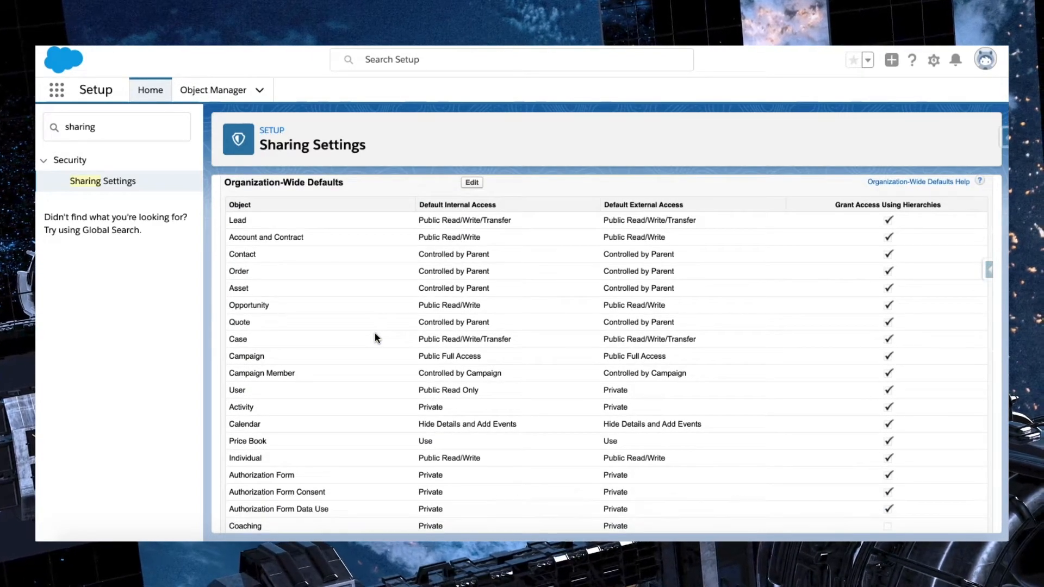
scroll(up, 3)
text(account)
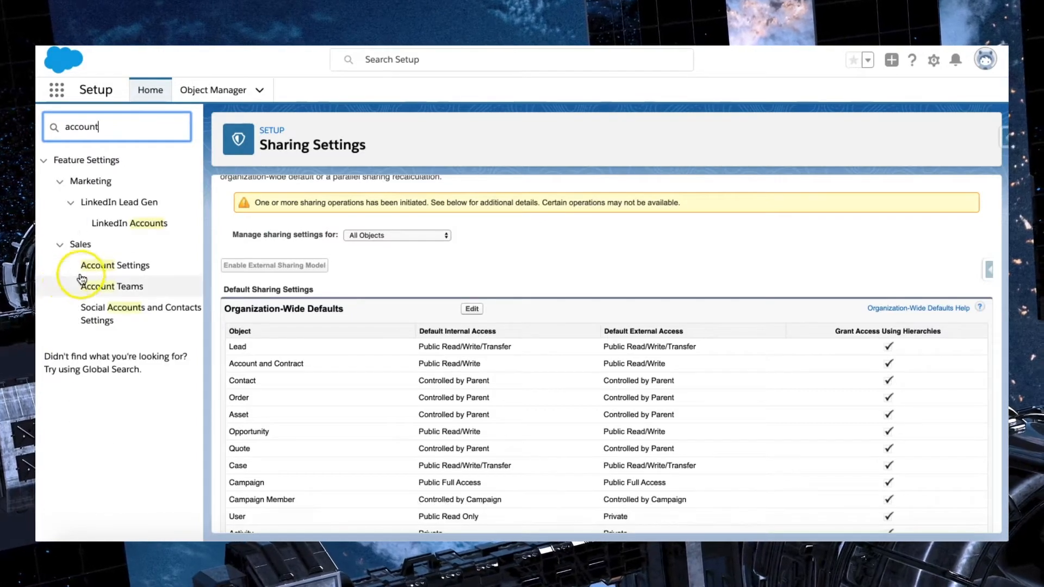
Step: Open Account Settings and scroll through the Person Accounts requirements, still not enabled
click(114, 264)
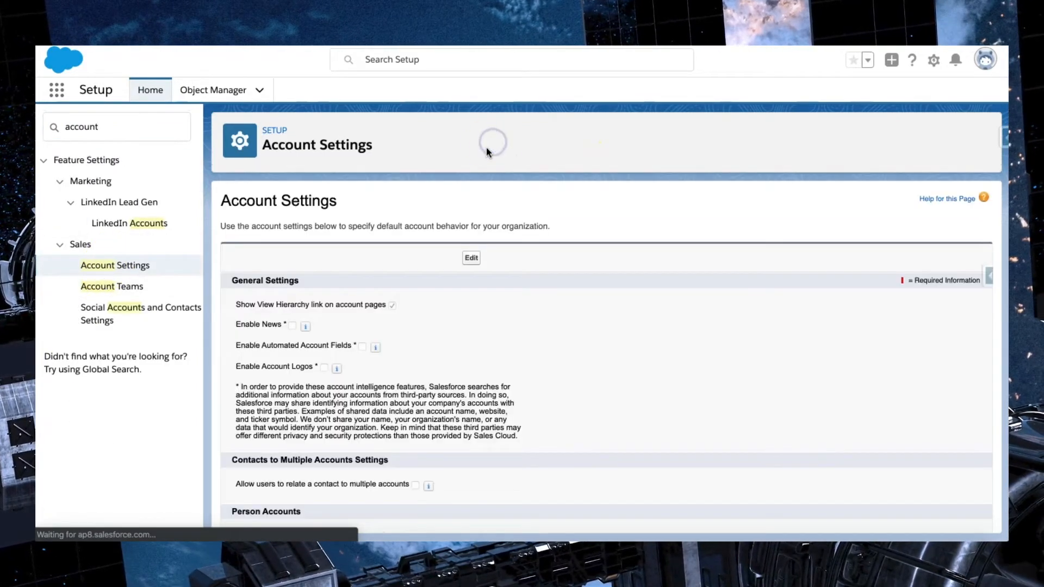
scroll(down, 3)
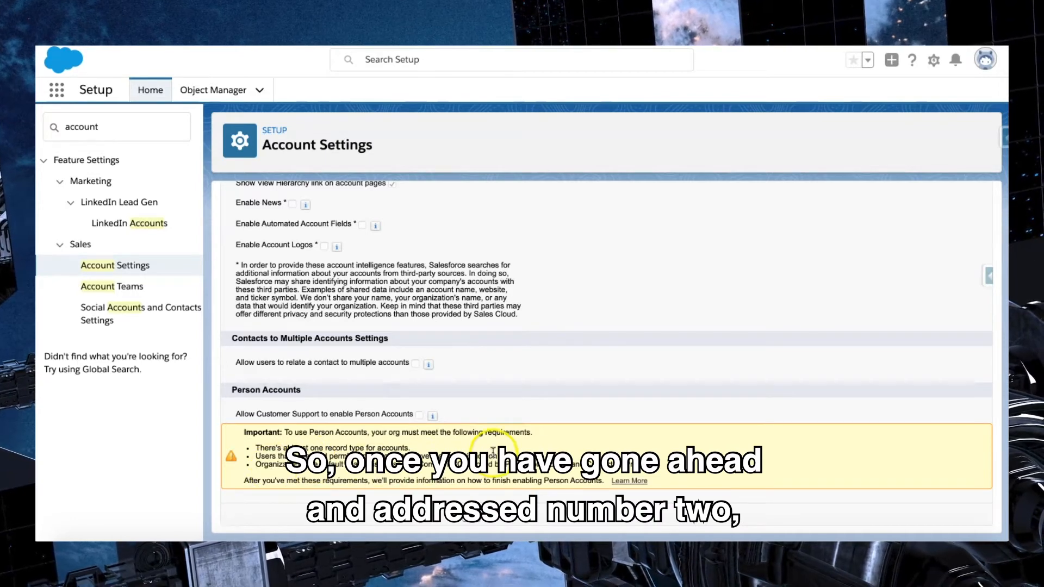
mouse_move(524, 368)
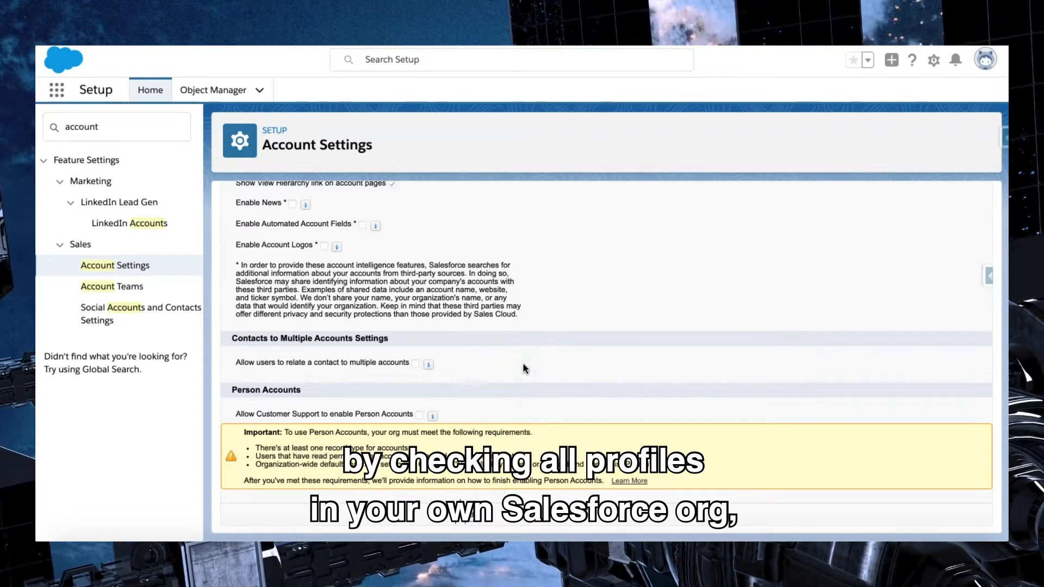
scroll(up, 3)
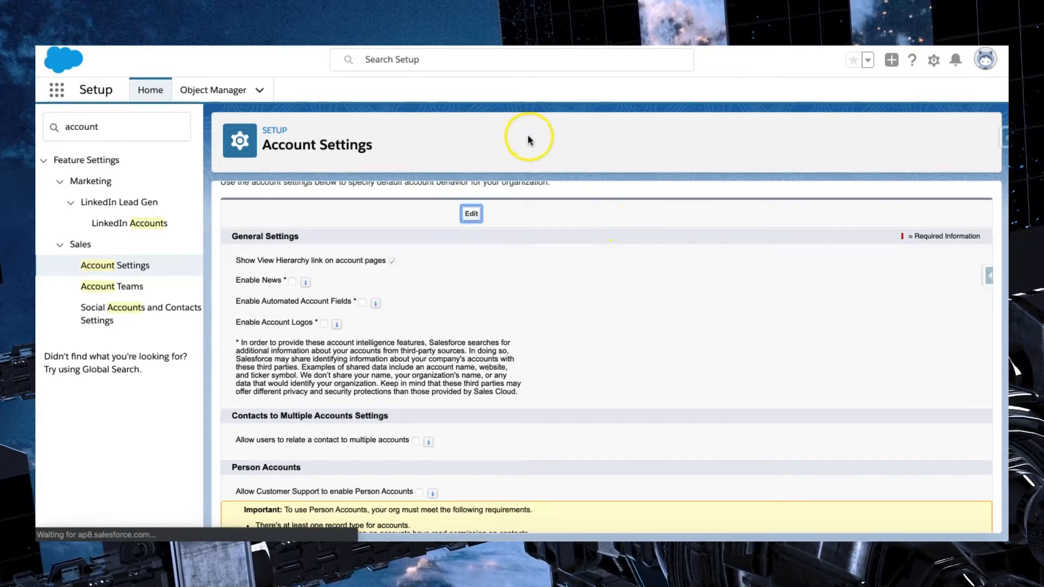
Step: Turn on 'Allow Customer Support to enable Person Accounts' and save Account Settings
click(470, 214)
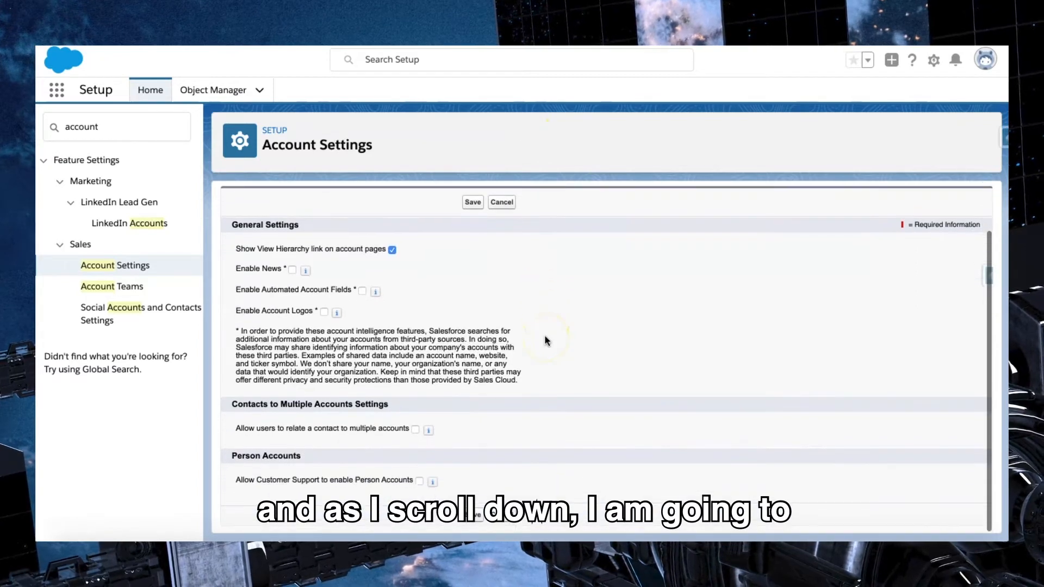
mouse_move(417, 485)
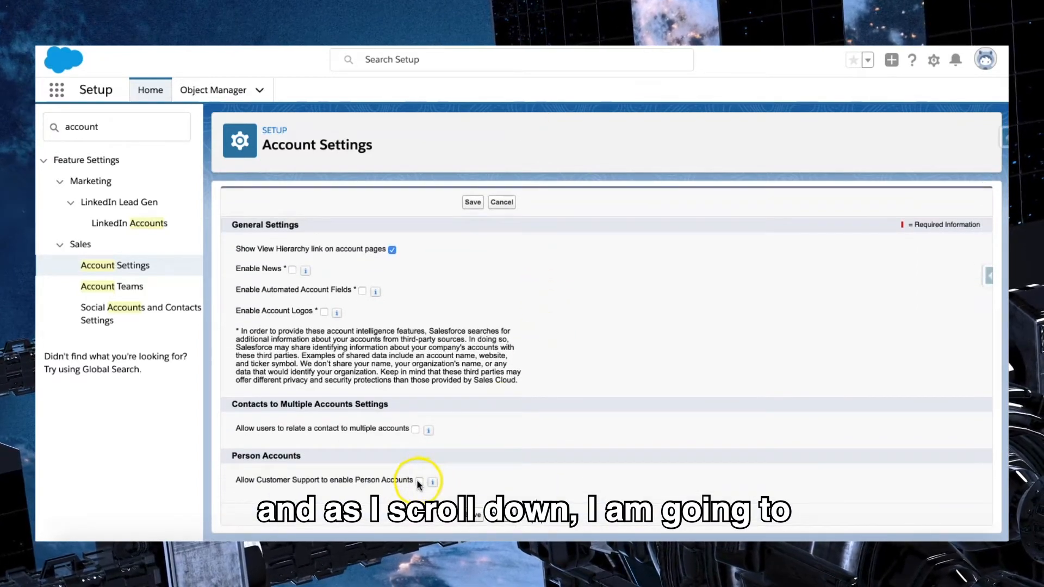
click(419, 480)
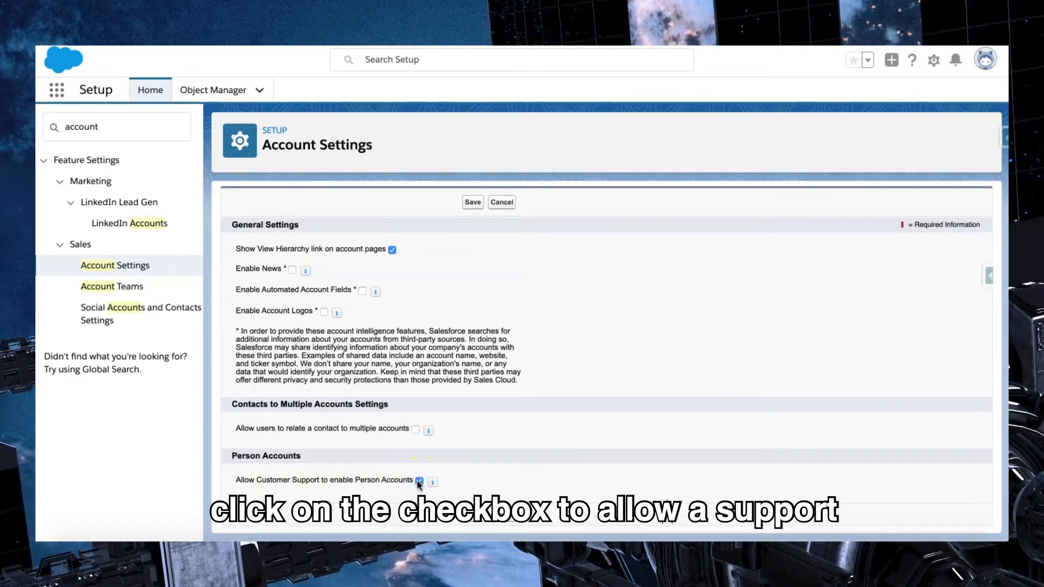
click(419, 479)
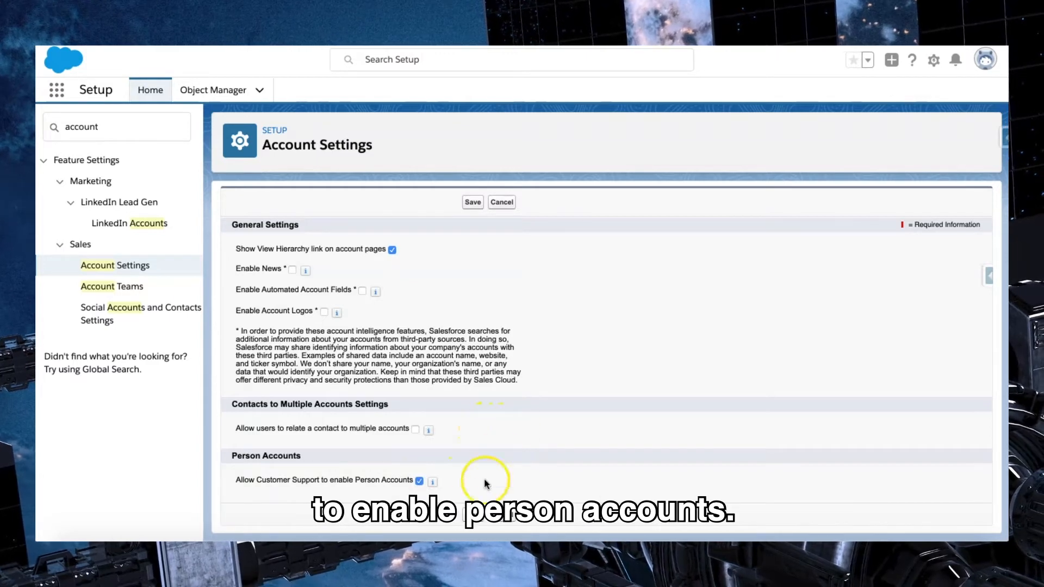
click(472, 515)
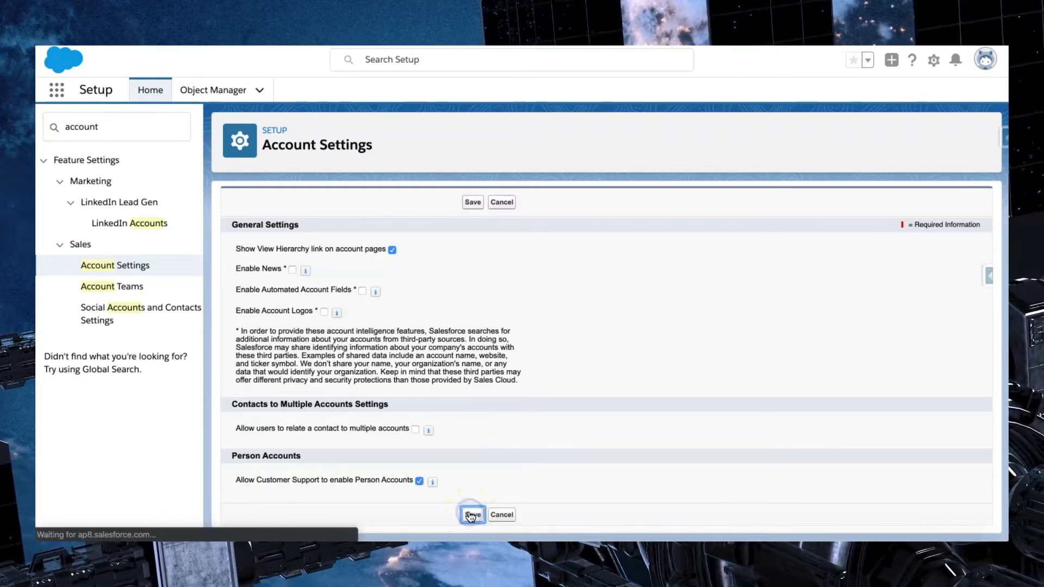
click(472, 513)
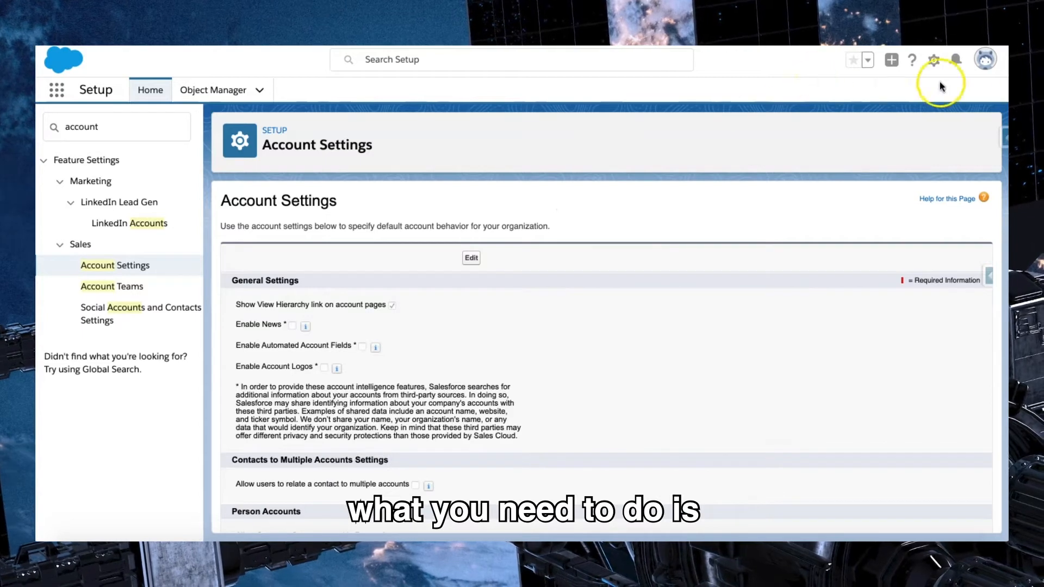
Step: Choose Settings from the avatar menu to reach the Personal Information page
click(984, 59)
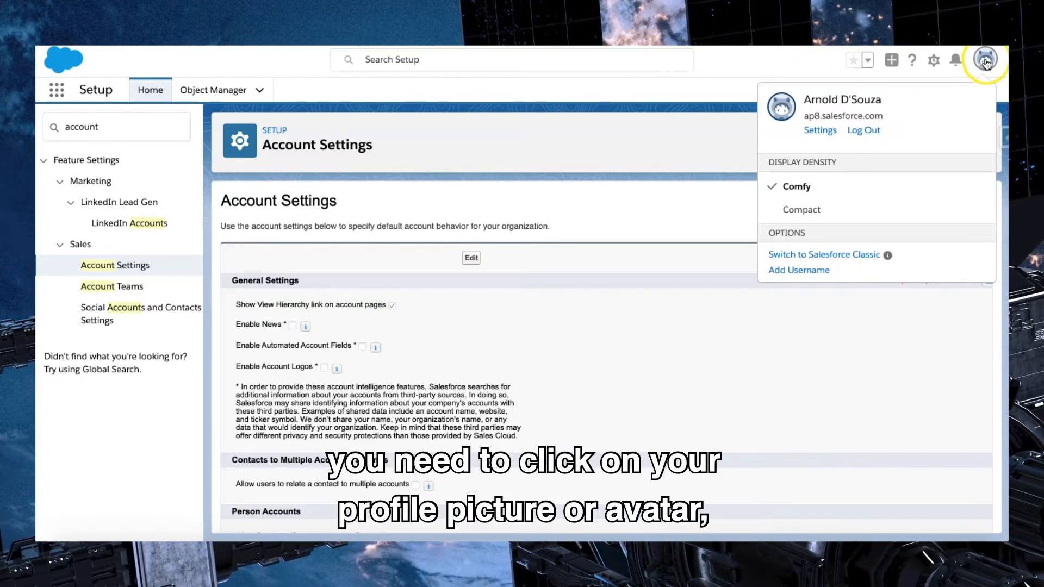
mouse_move(819, 131)
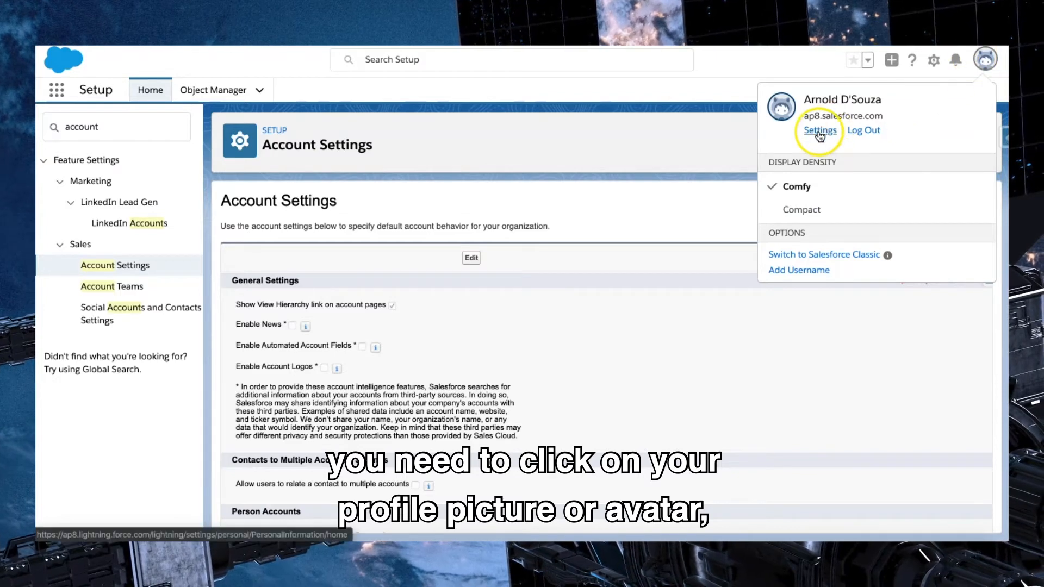
click(819, 130)
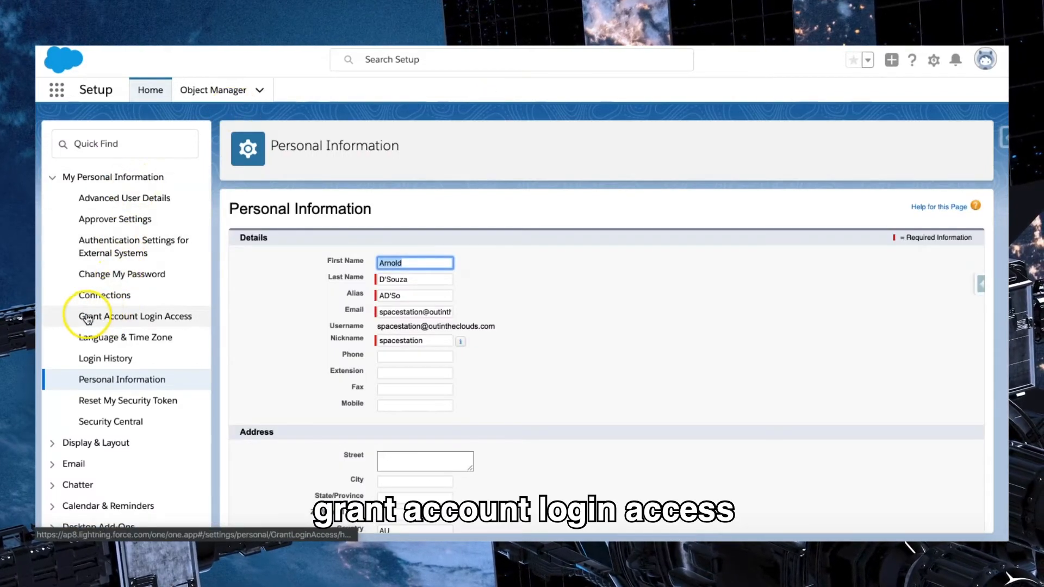
Step: Set Salesforce.com Support Access Duration to 1 Week on Grant Account Login Access and save
click(135, 316)
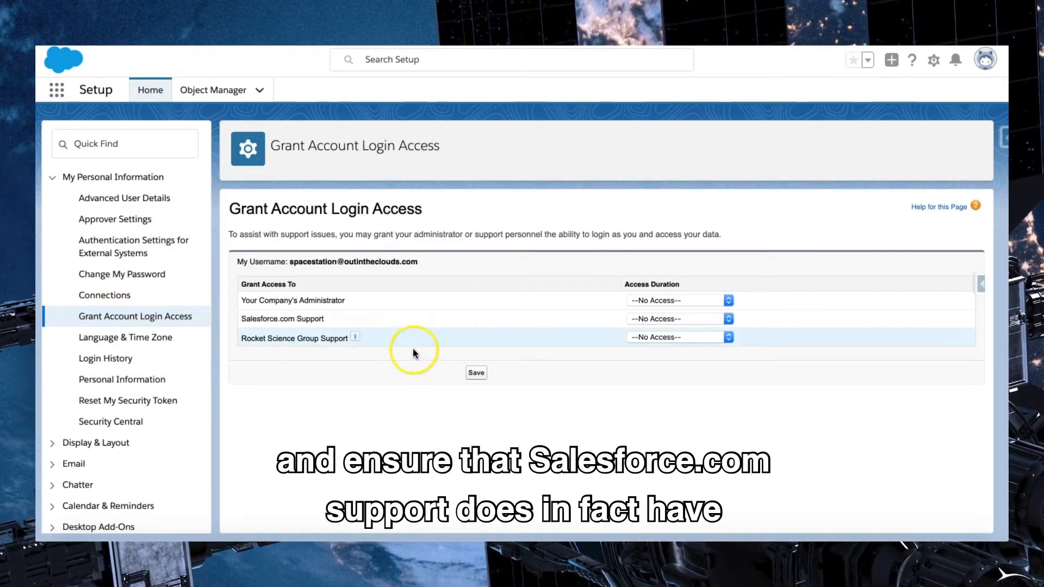
mouse_move(297, 323)
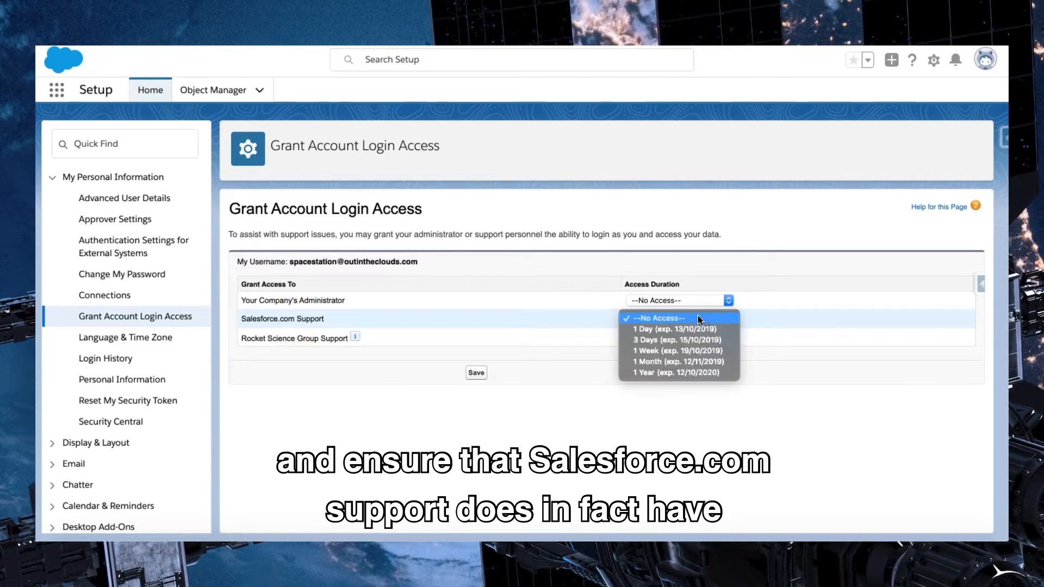
click(677, 350)
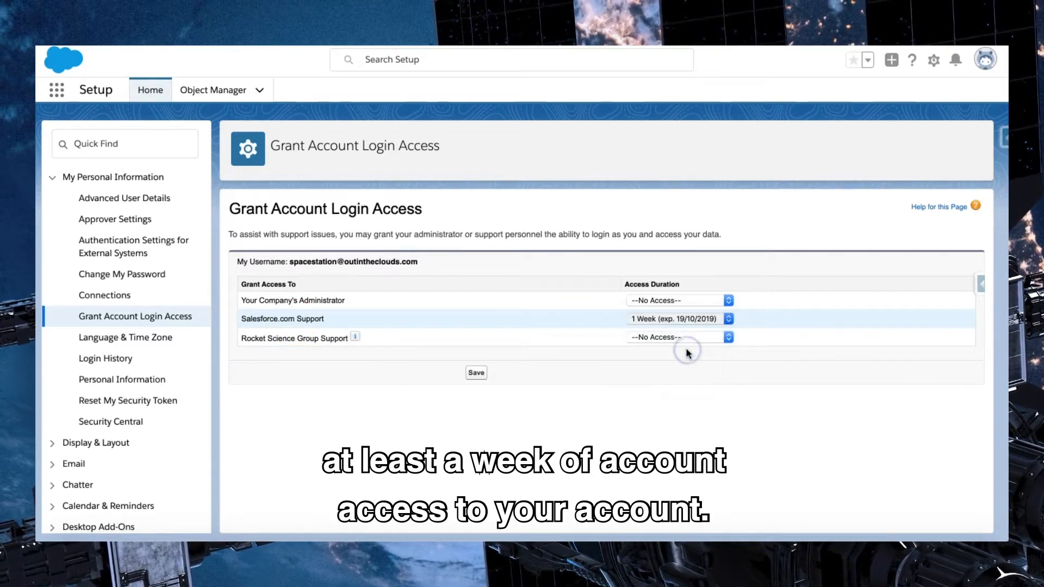
mouse_move(575, 379)
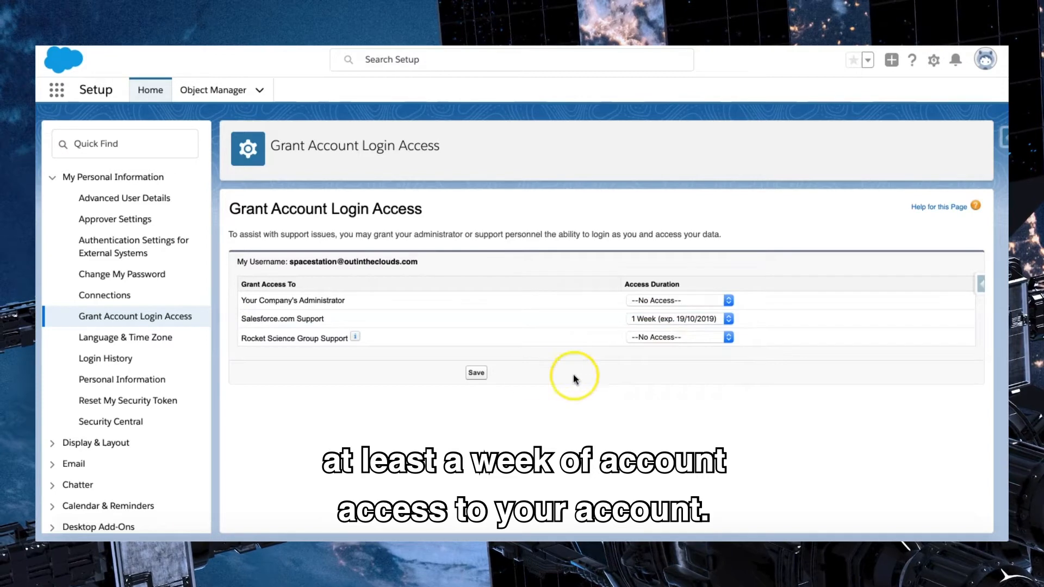
mouse_move(475, 372)
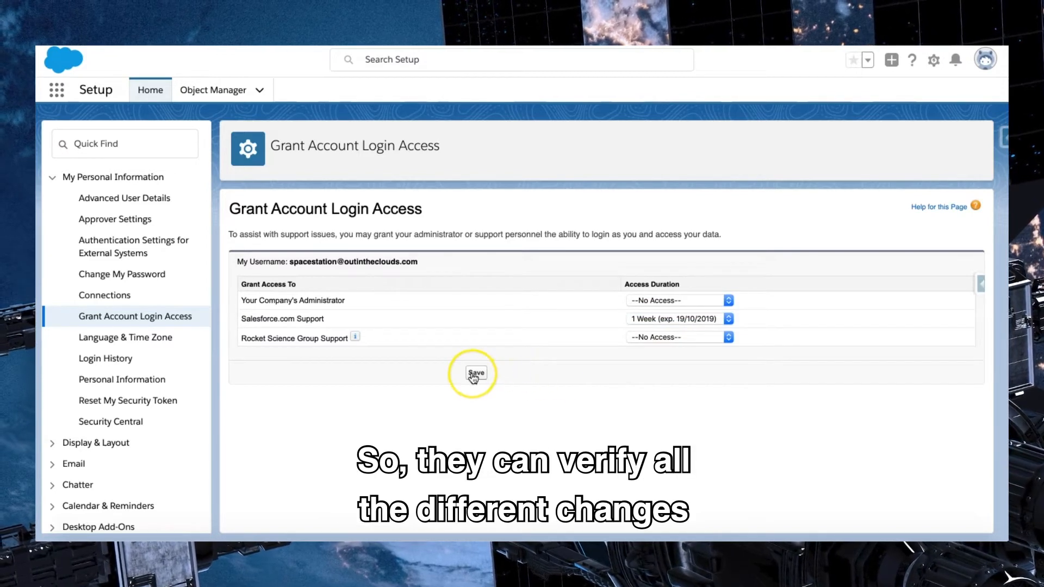
mouse_move(474, 373)
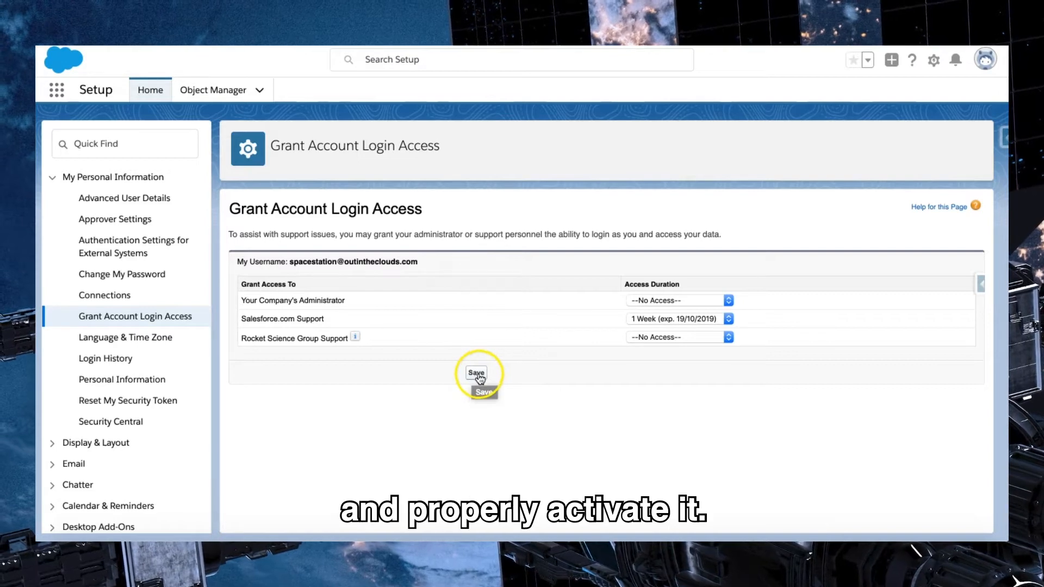
click(475, 373)
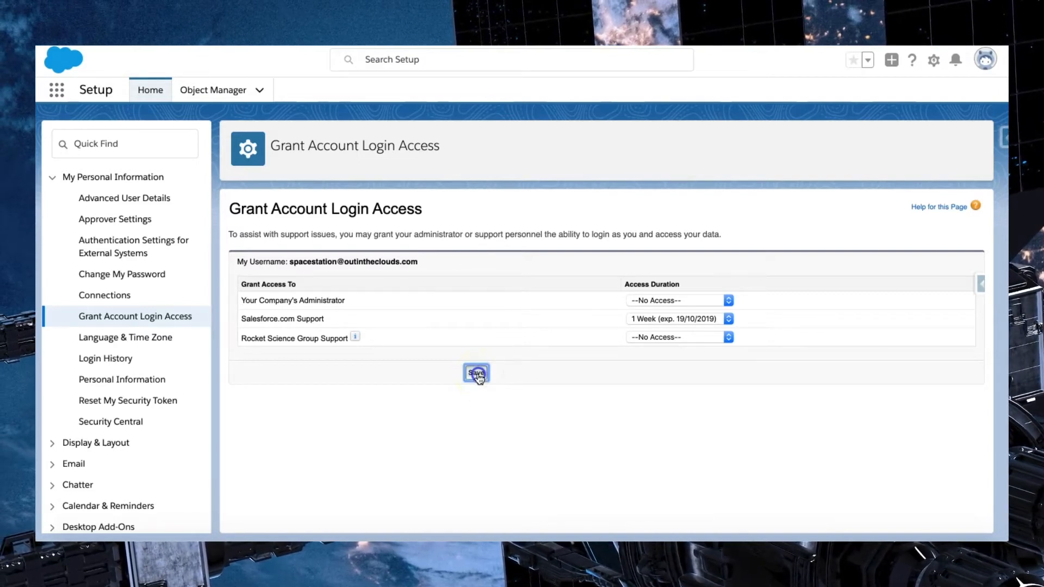
click(475, 373)
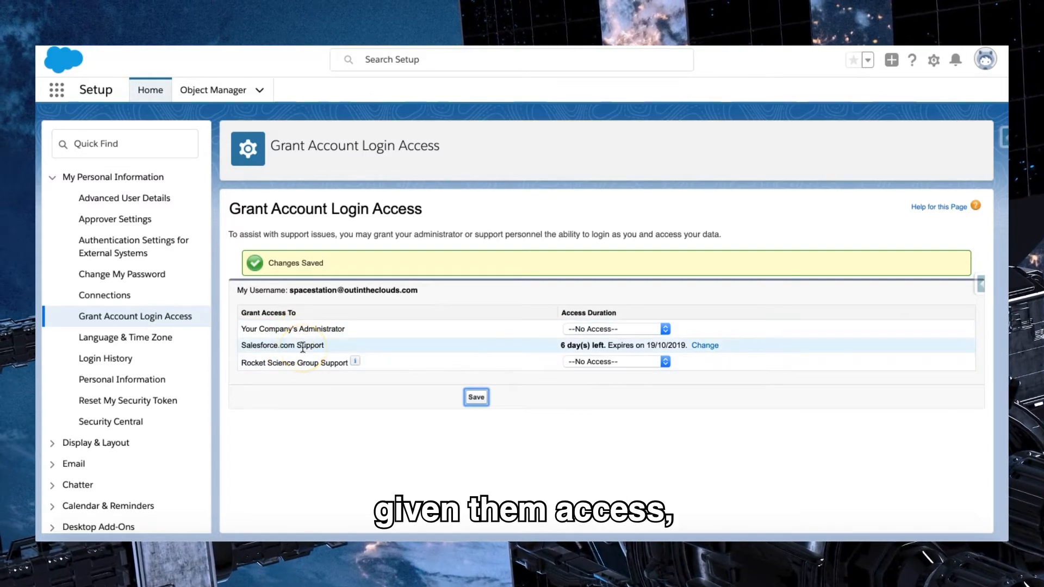
mouse_move(505, 346)
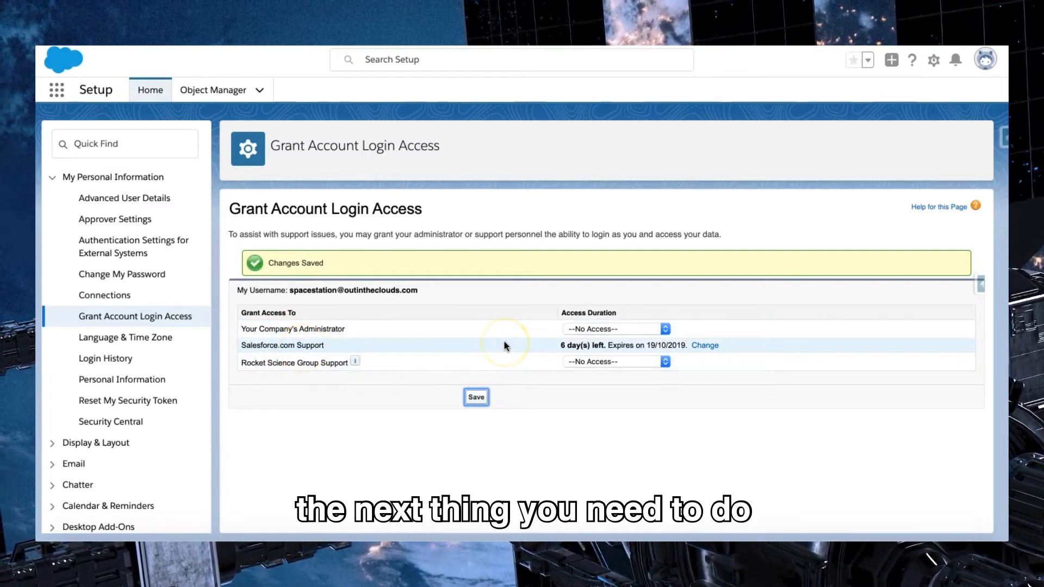
mouse_move(504, 346)
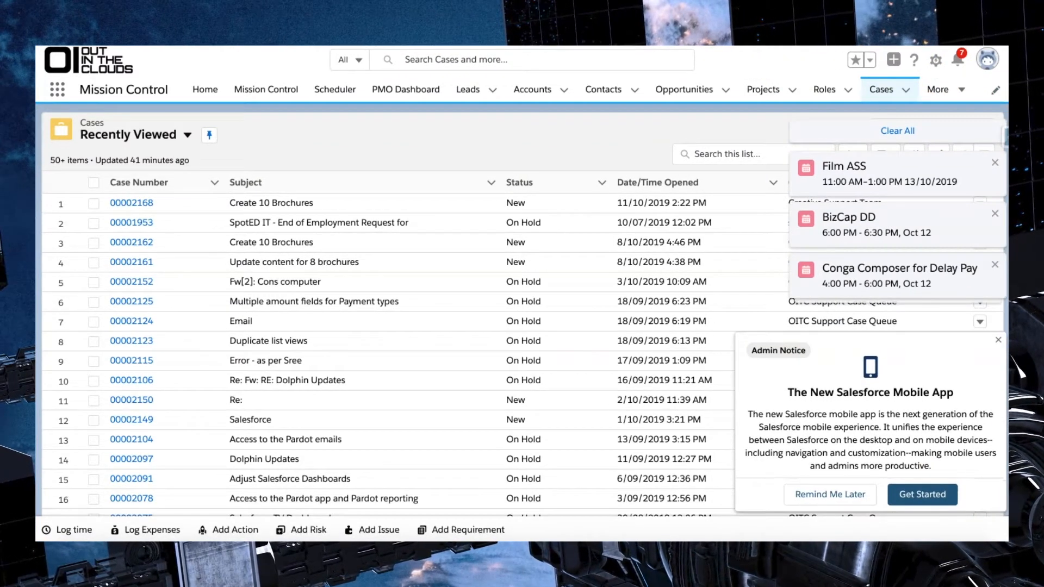
mouse_move(997, 341)
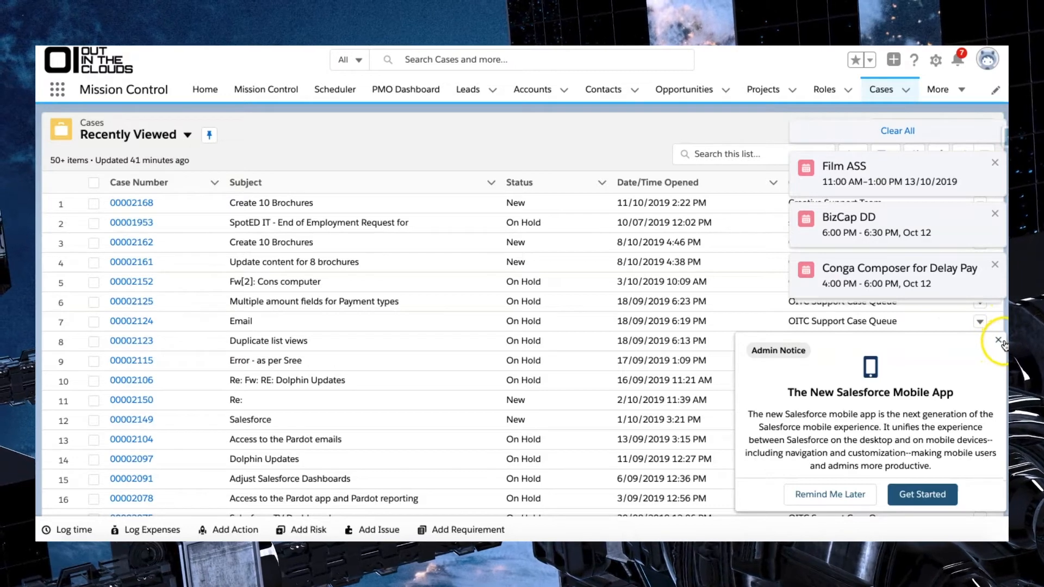
Step: Close the mobile app Admin Notice and return to the Grant Login Access tab
click(994, 340)
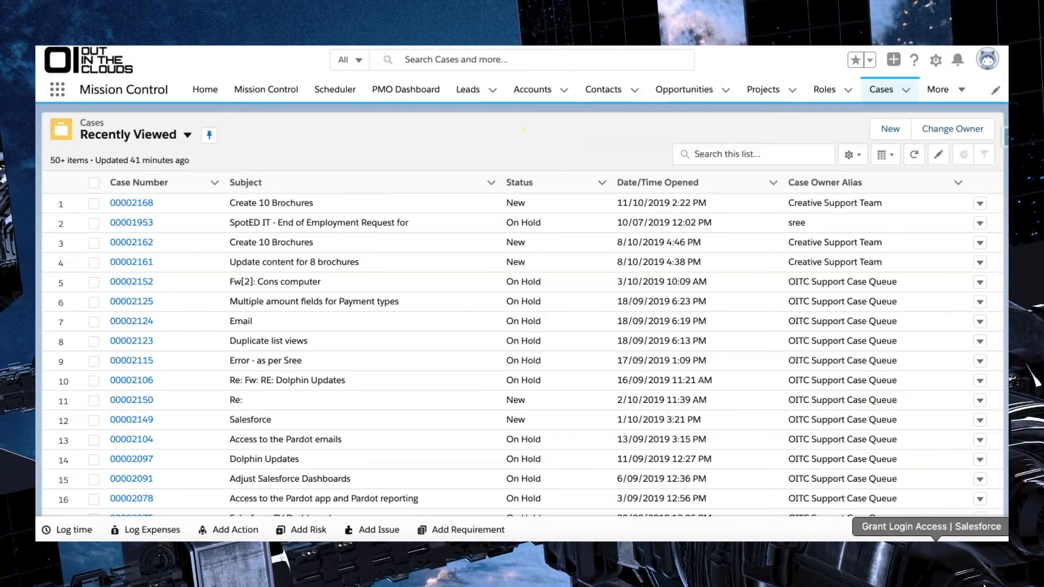
click(930, 526)
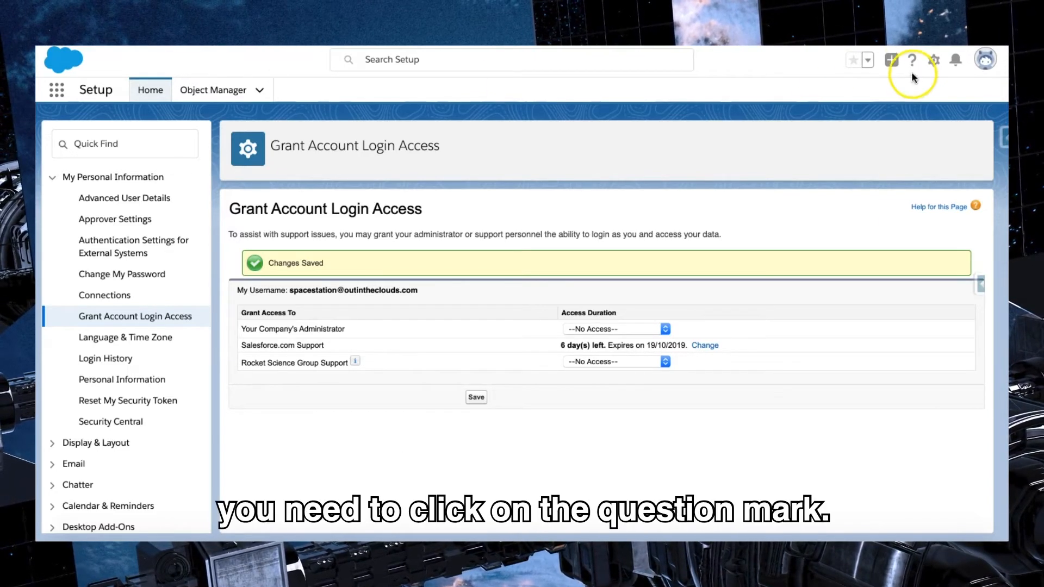
mouse_move(912, 60)
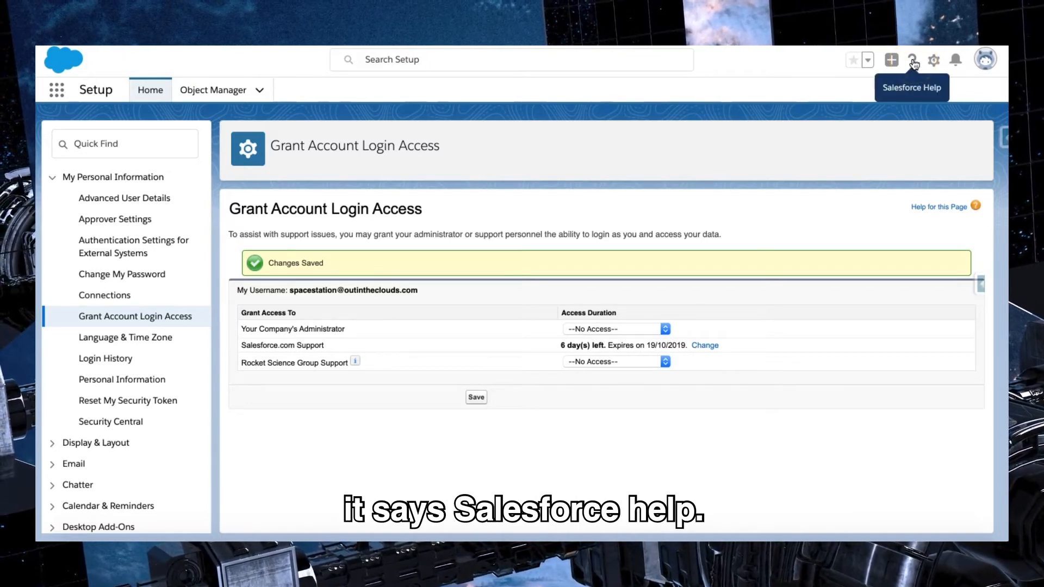
Step: Open the question-mark Salesforce Help icon to reach Help & Training
click(912, 60)
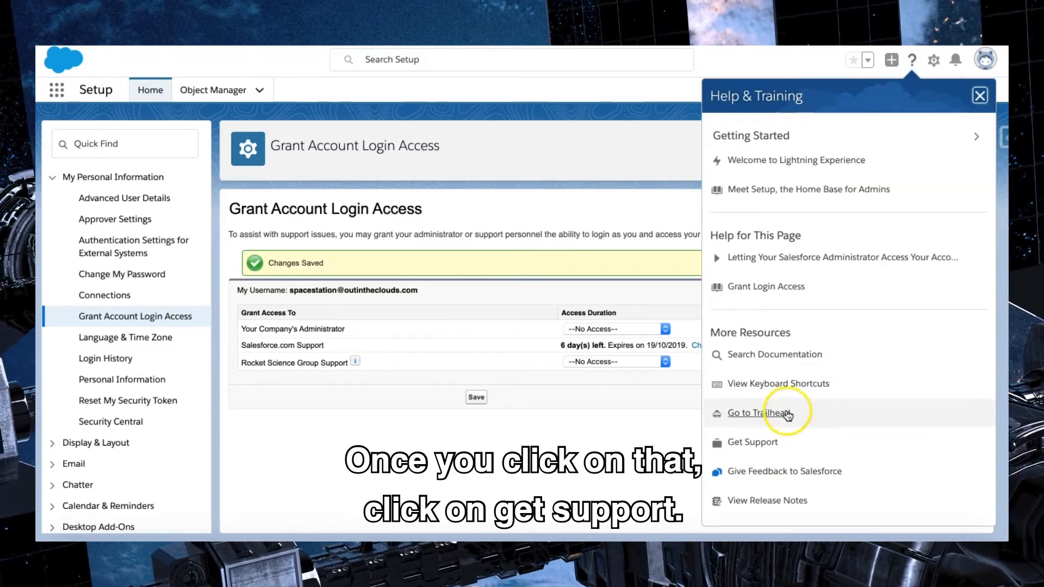
mouse_move(753, 442)
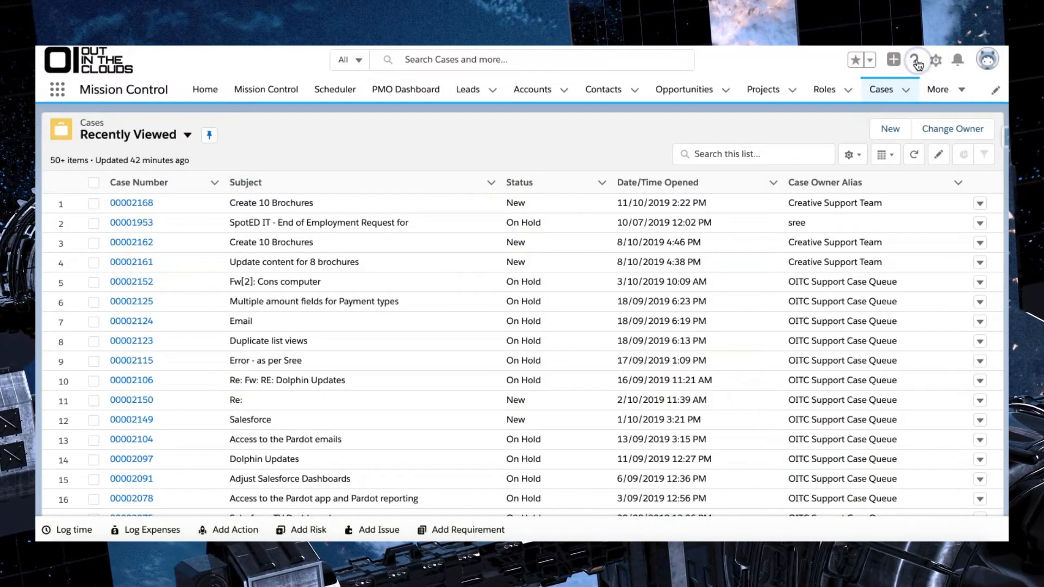
click(916, 60)
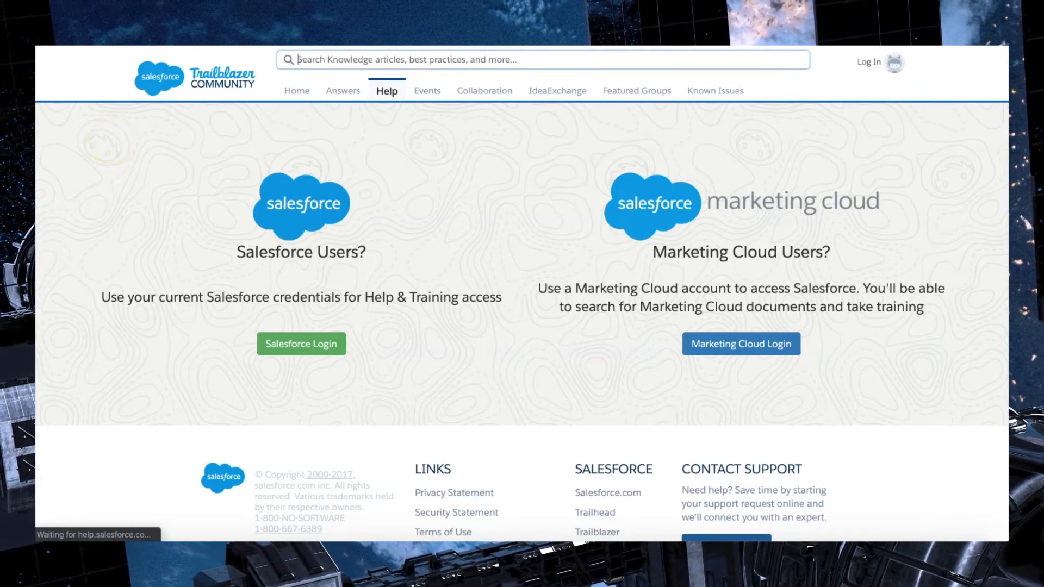
Step: Sign in via Salesforce Login and scroll Support & Services to Contact Support
click(301, 343)
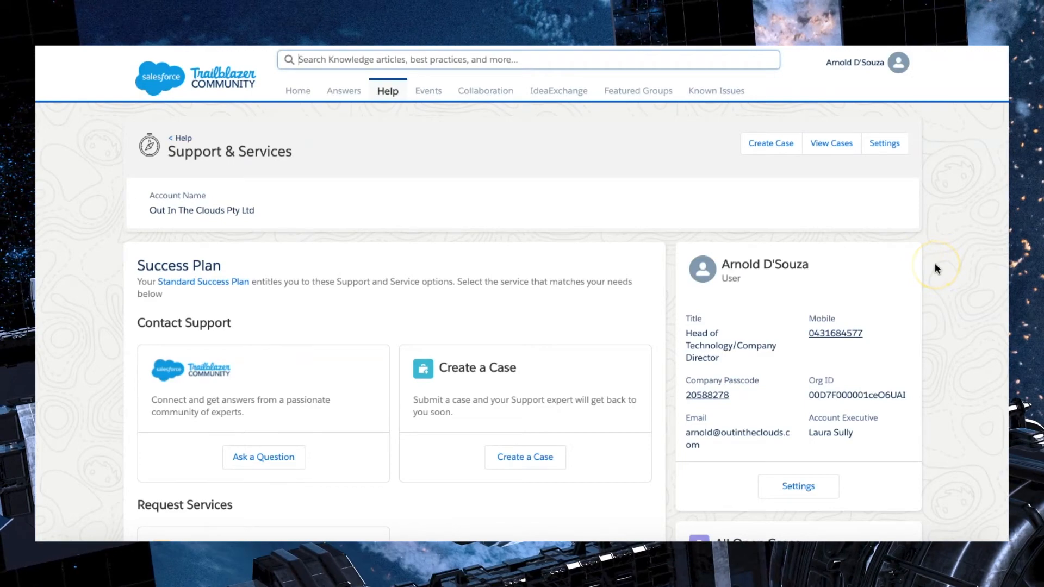
mouse_move(935, 268)
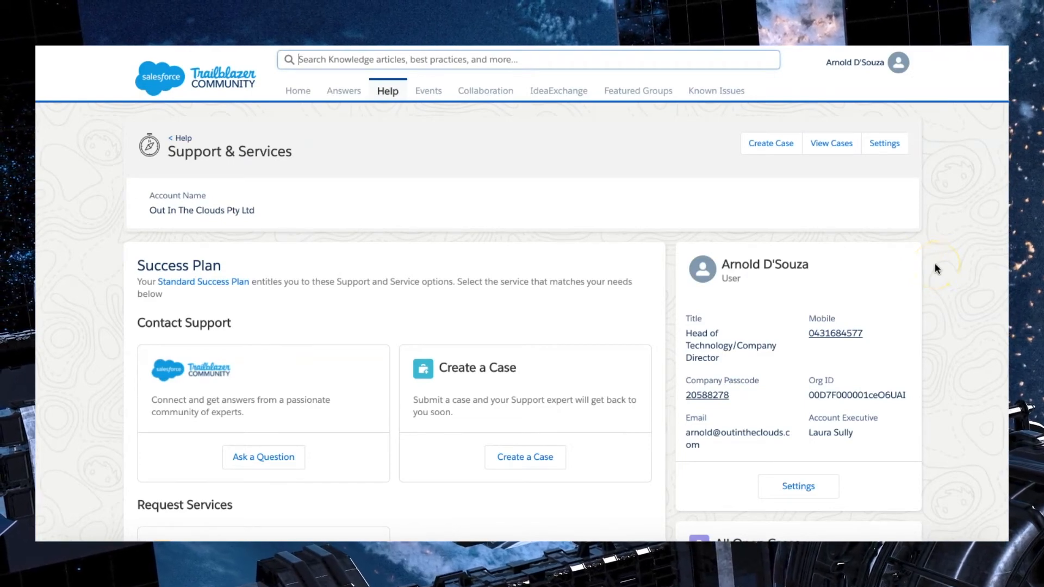
scroll(down, 3)
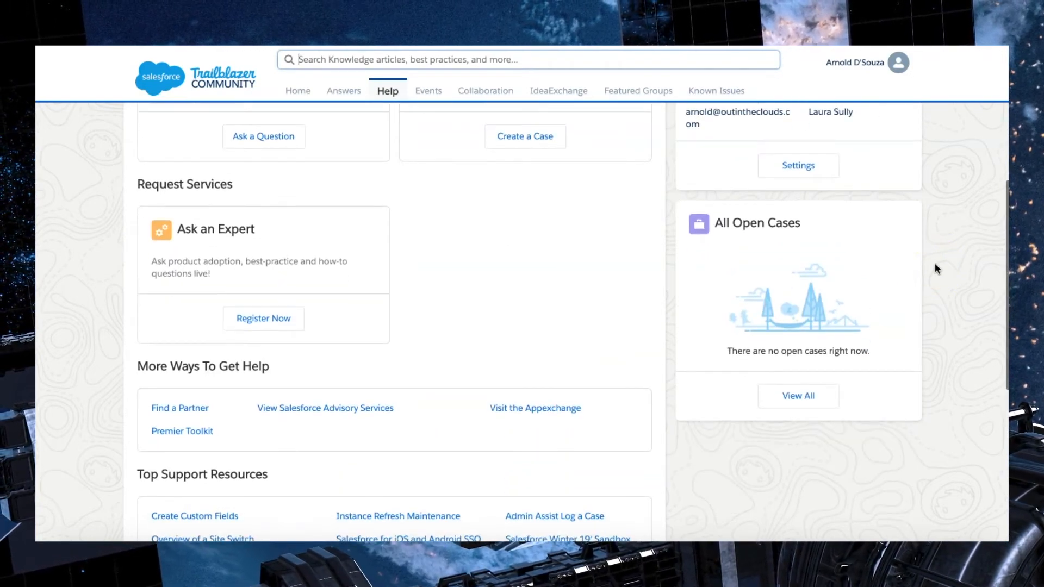
scroll(up, 3)
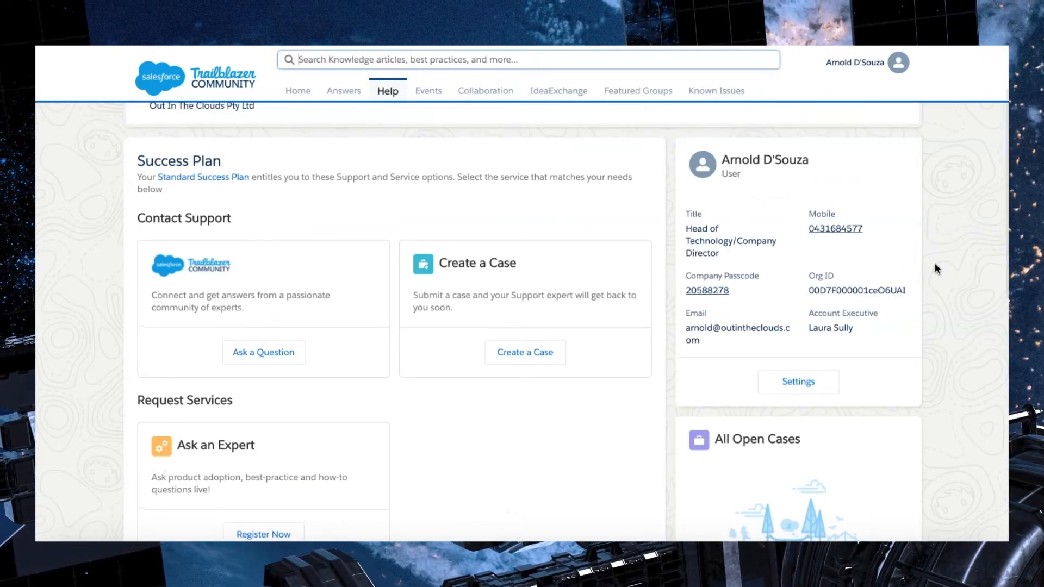
scroll(down, 3)
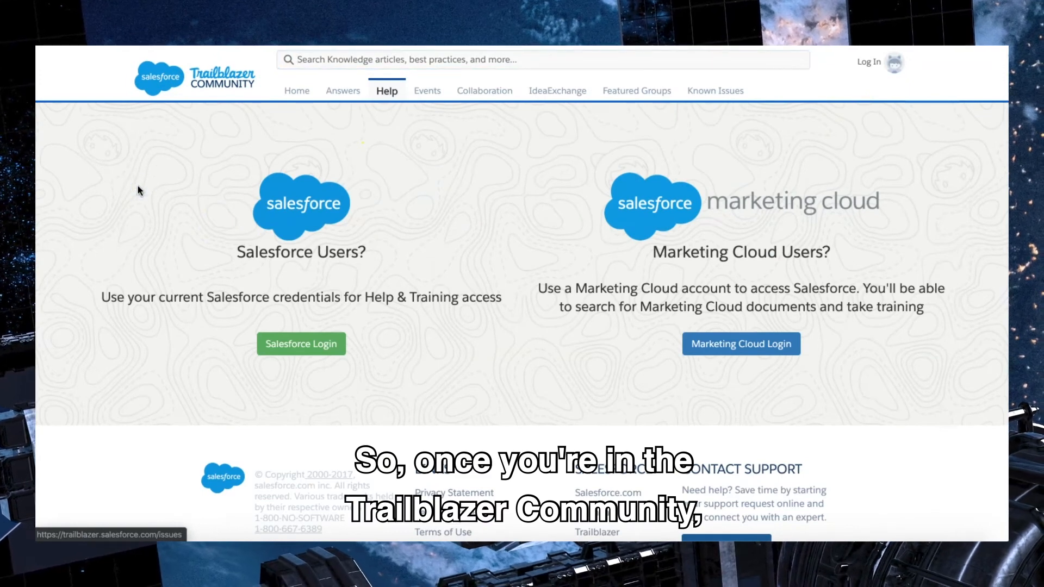
mouse_move(847, 117)
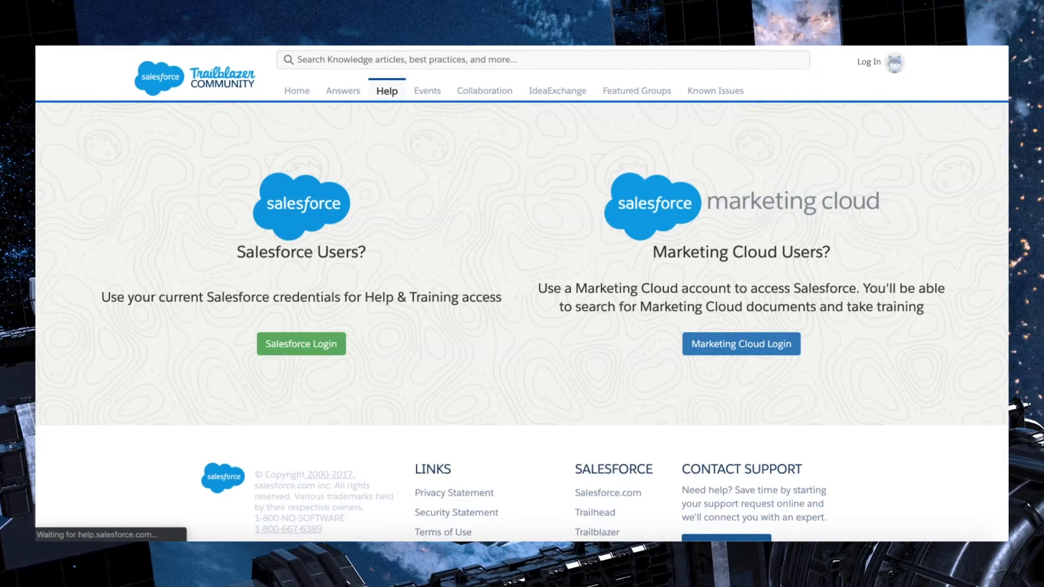
click(301, 343)
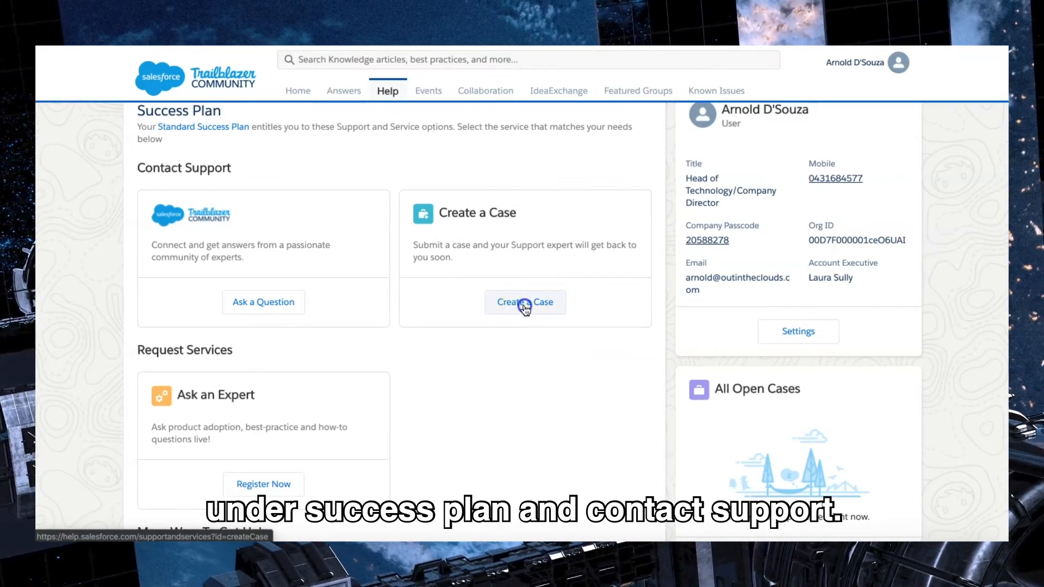
Step: Create a case for Sales Cloud, Accounts, Contacts, and Person Accounts, issue Enable Person Accounts
click(525, 303)
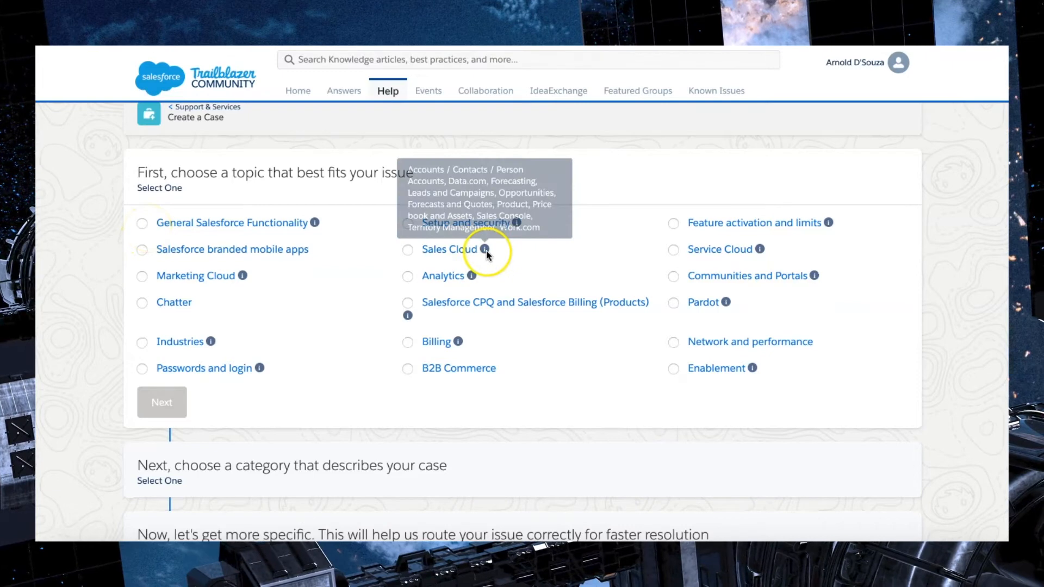
mouse_move(484, 250)
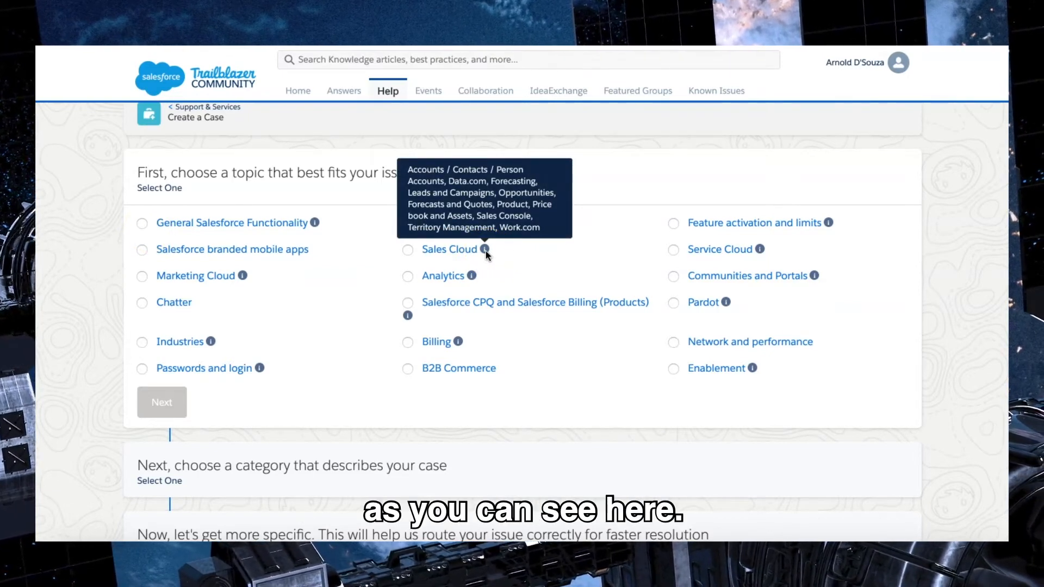
mouse_move(485, 249)
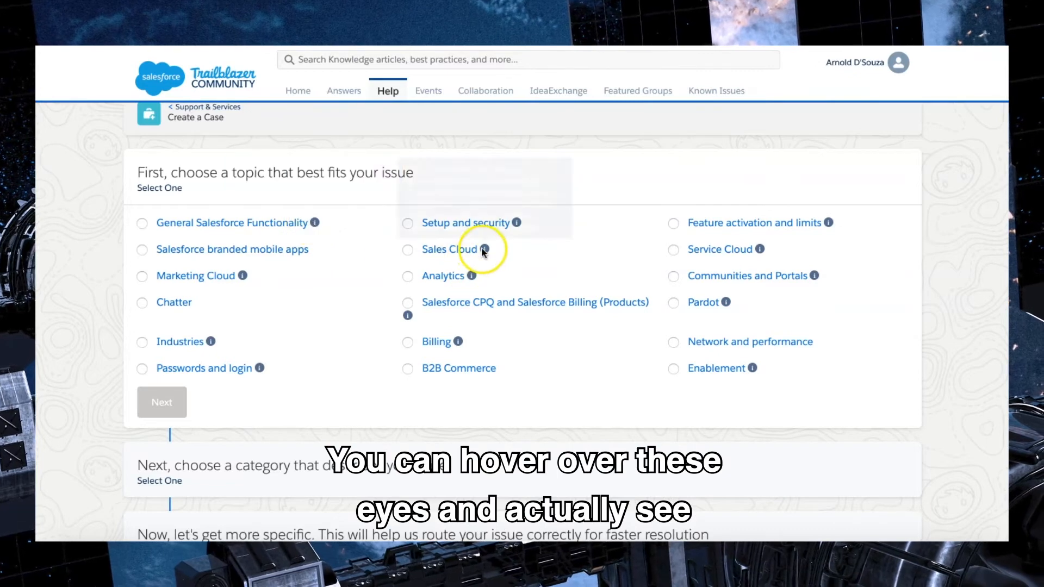
mouse_move(473, 249)
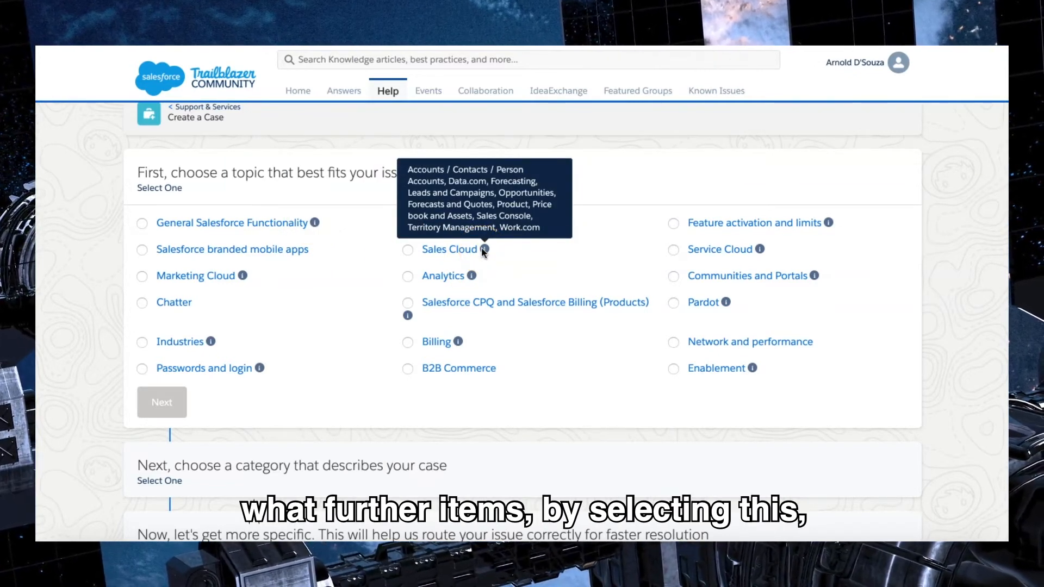
click(408, 249)
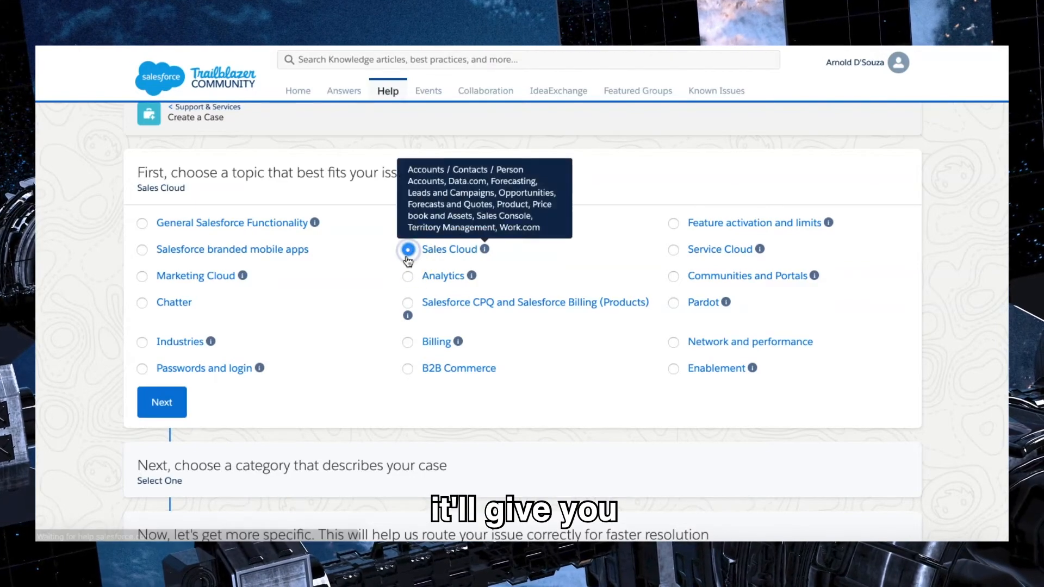
click(160, 402)
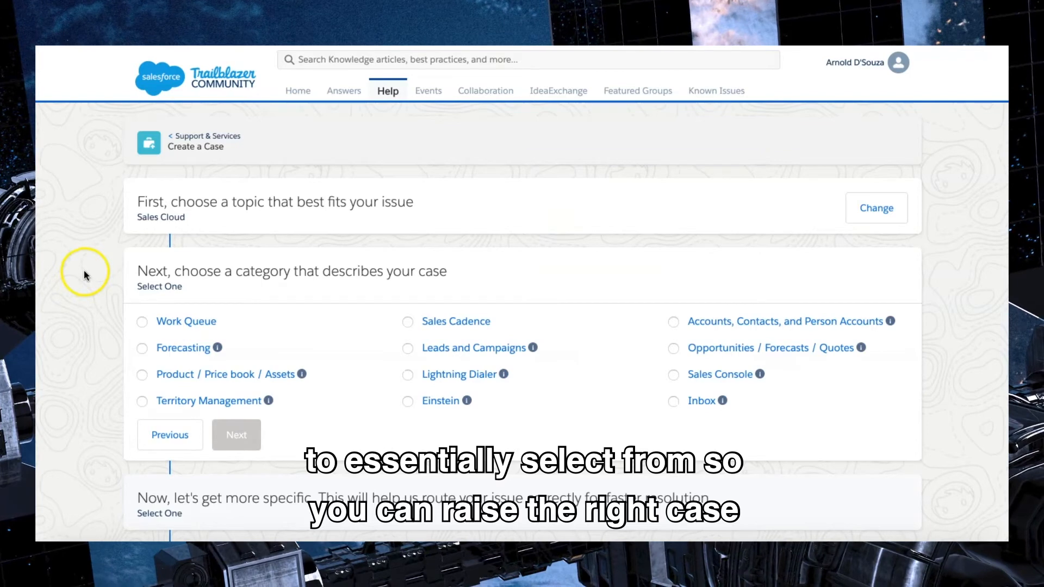
mouse_move(85, 284)
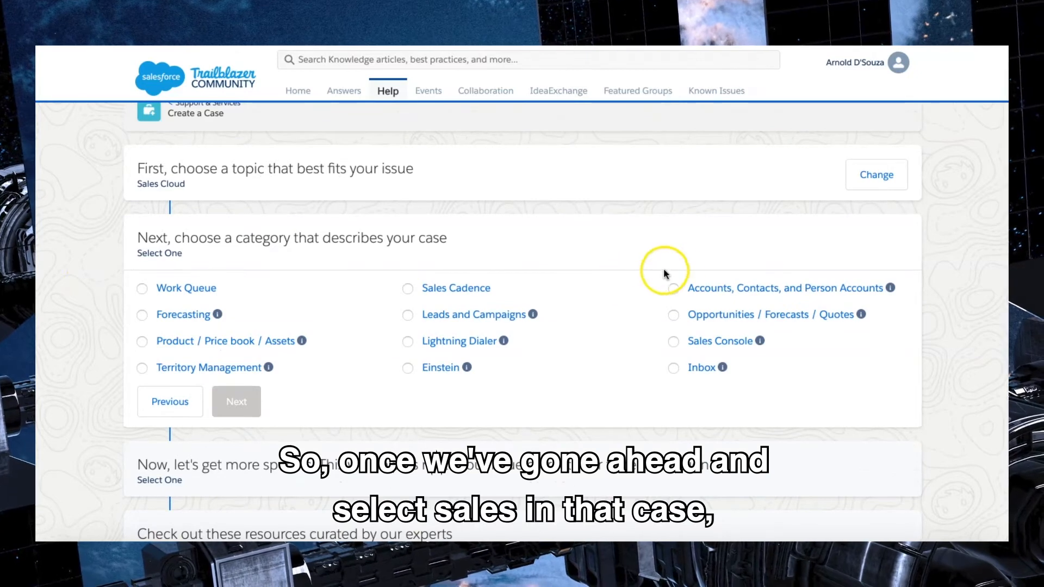
mouse_move(831, 303)
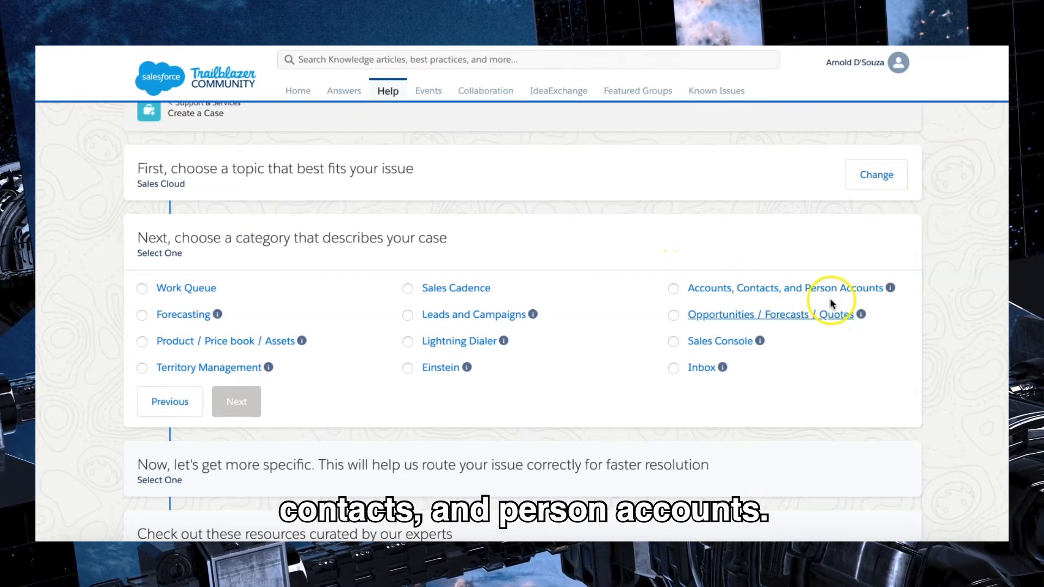
click(673, 288)
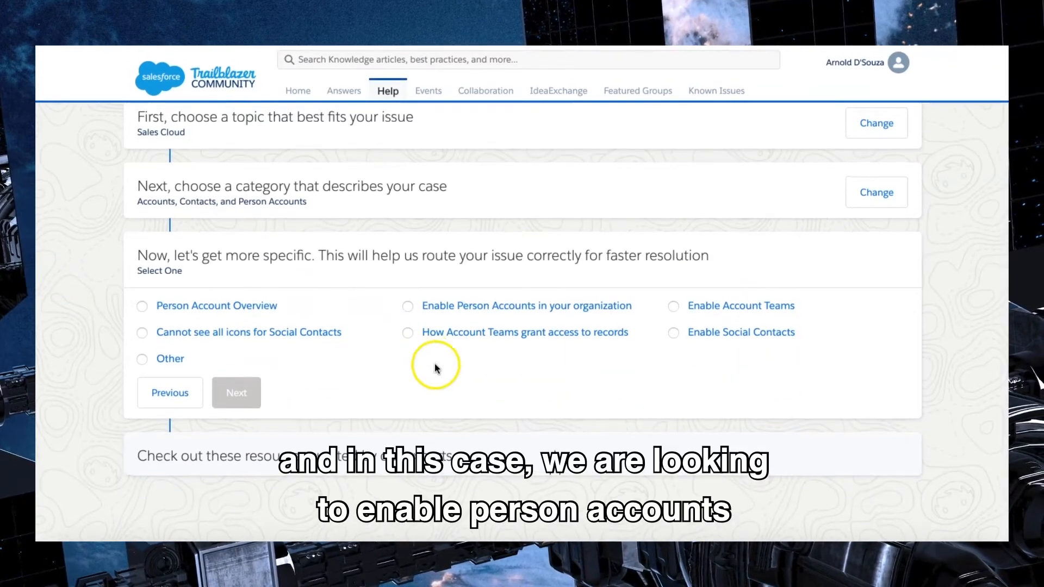
mouse_move(408, 306)
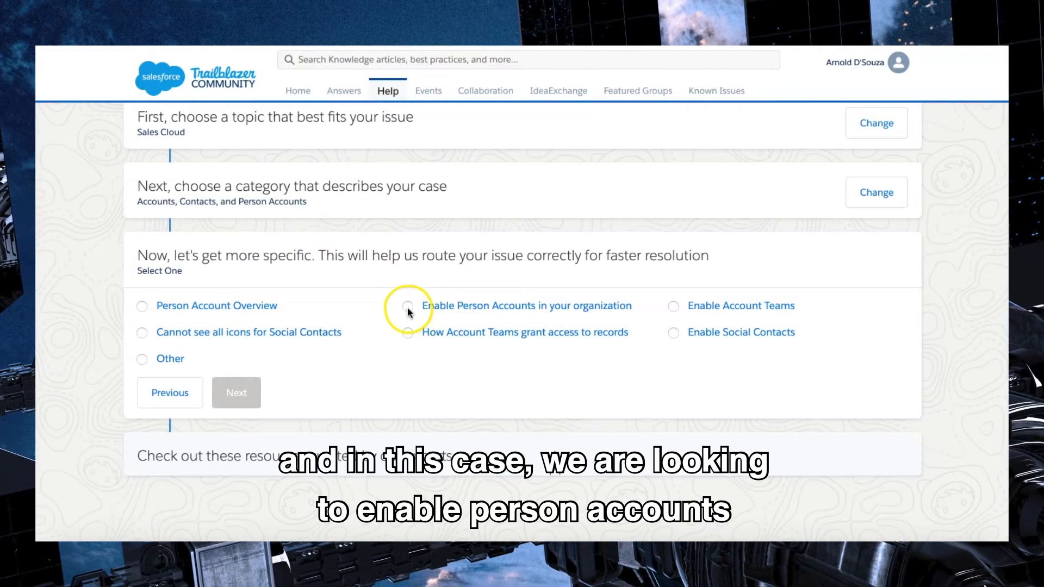
click(407, 306)
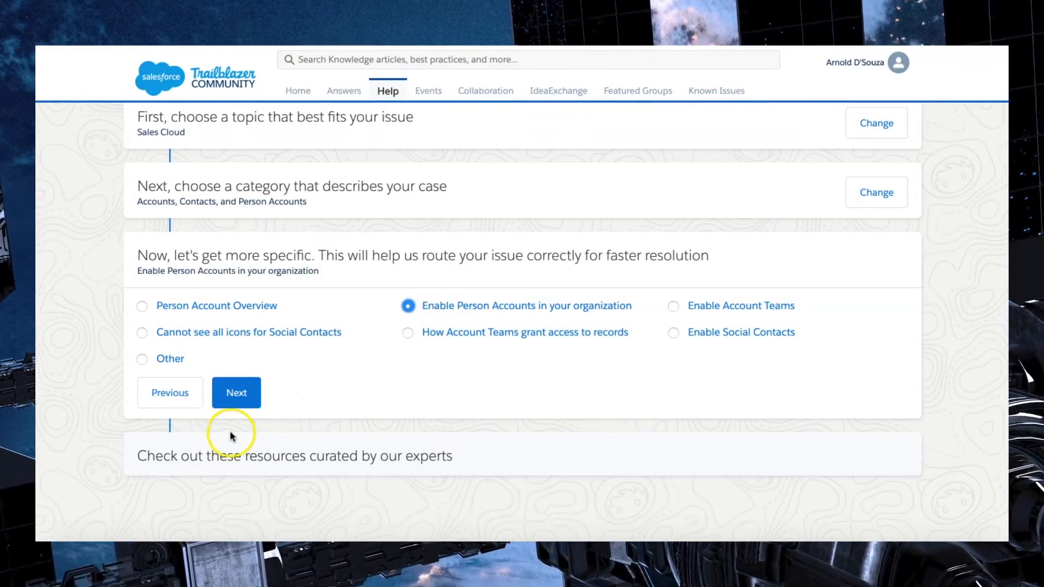
click(235, 392)
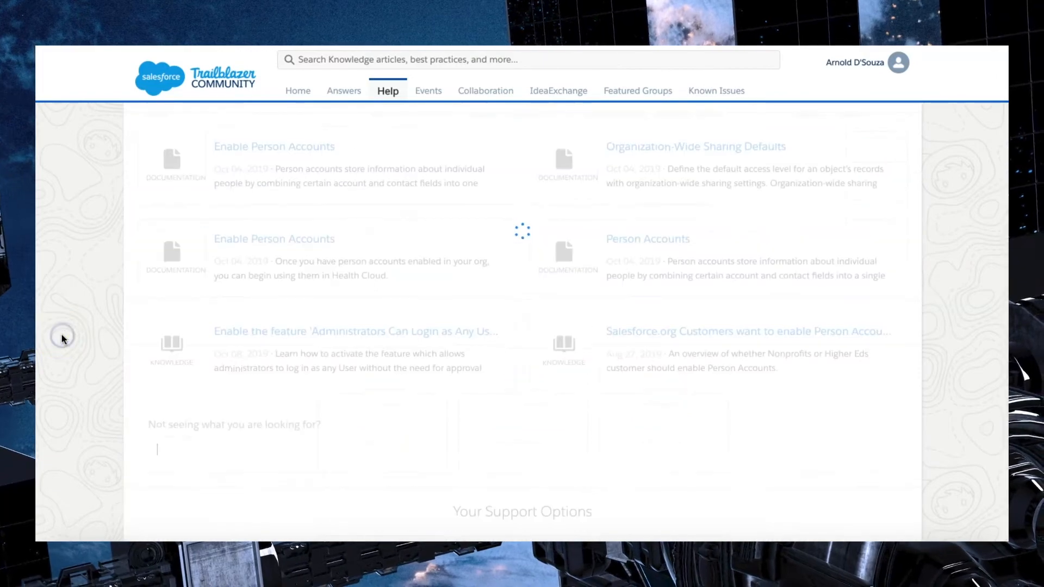
scroll(down, 3)
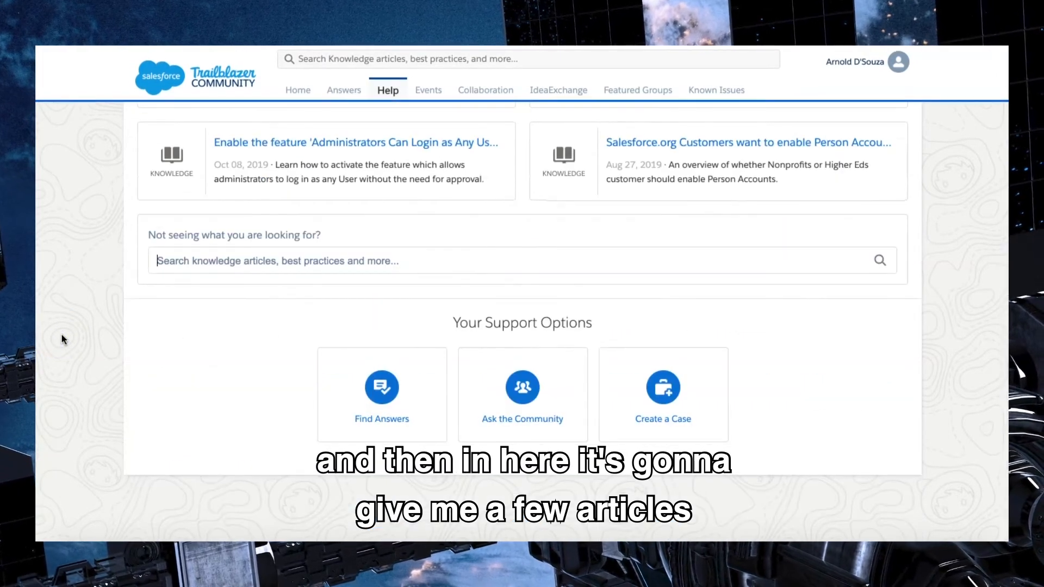
scroll(up, 3)
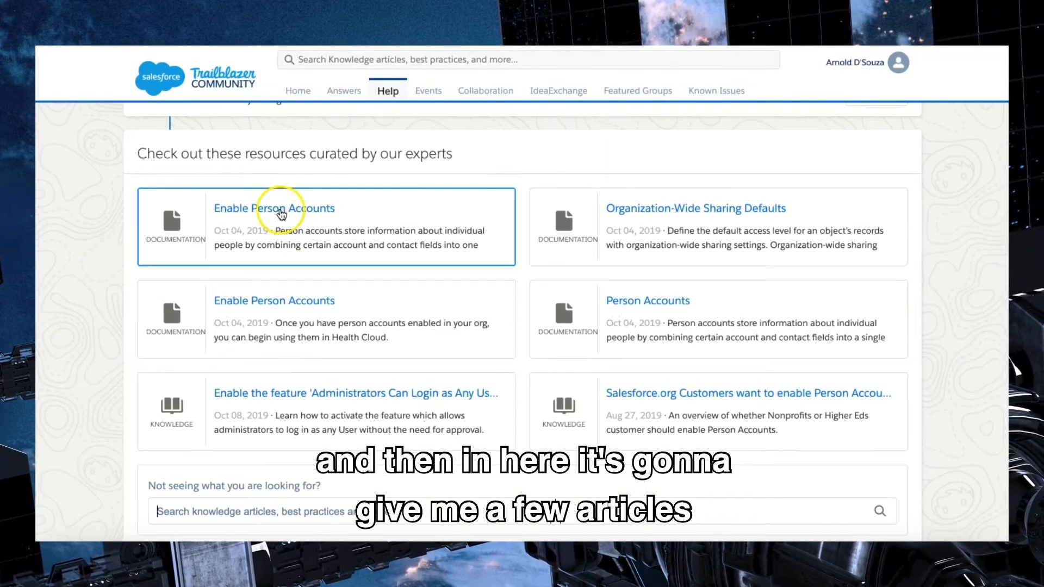
mouse_move(379, 306)
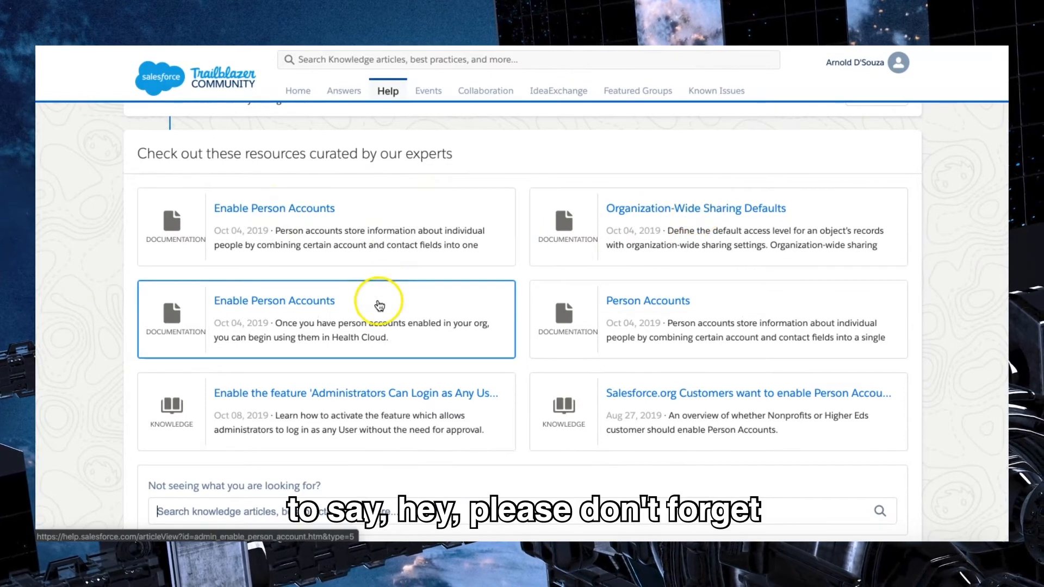
mouse_move(628, 231)
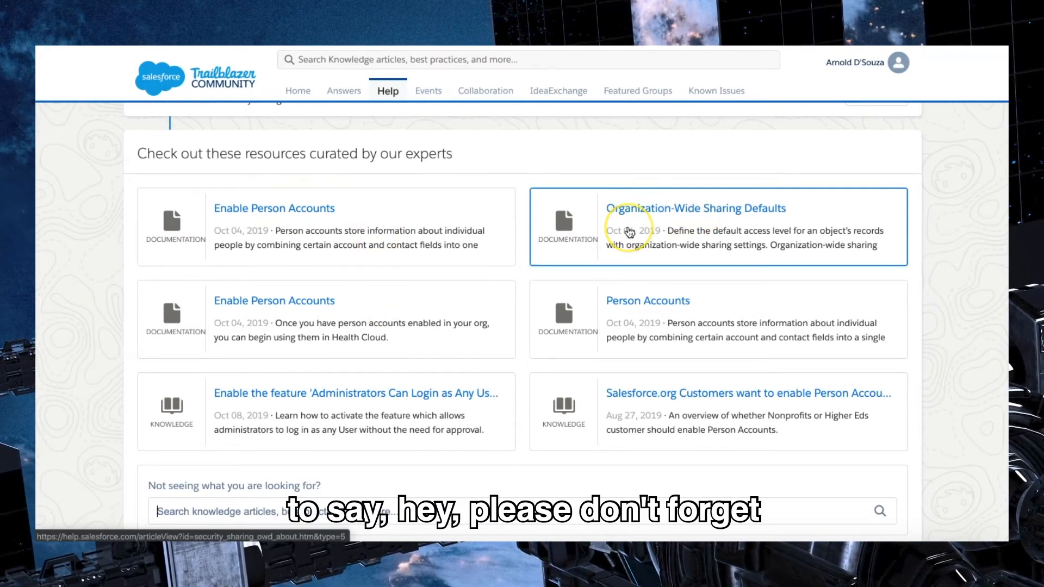
mouse_move(520, 329)
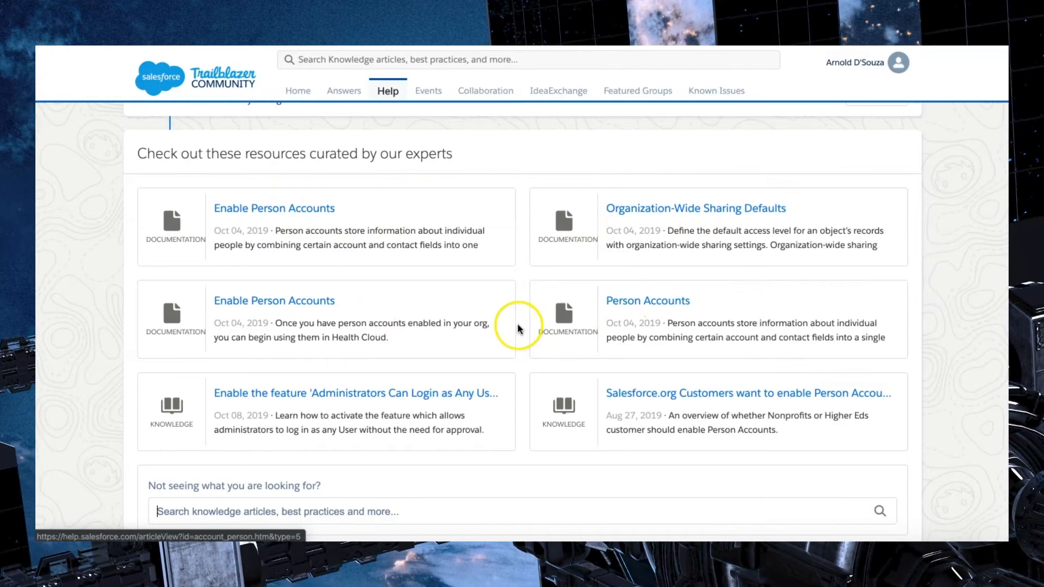
scroll(down, 3)
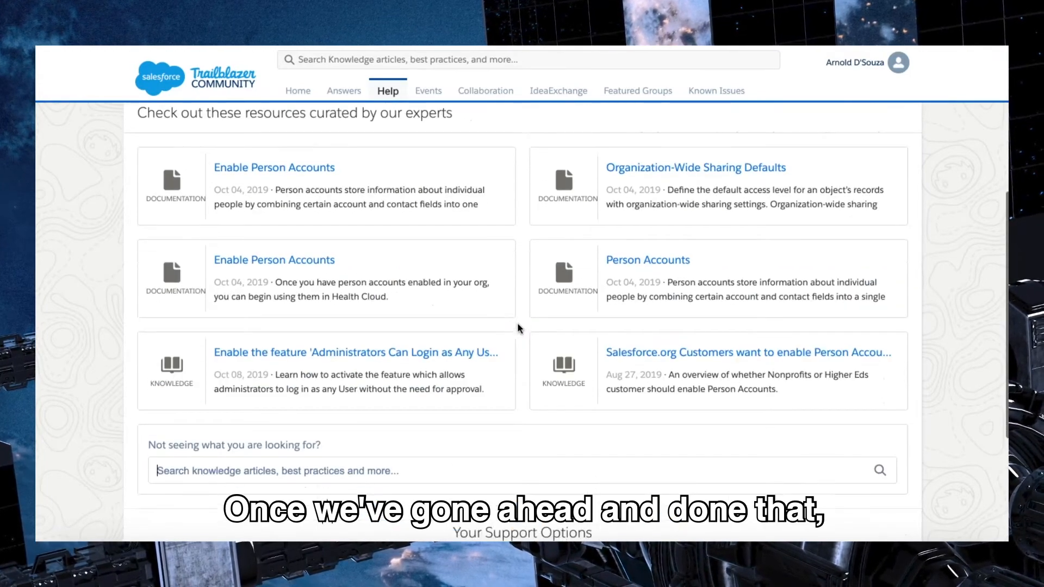
scroll(down, 3)
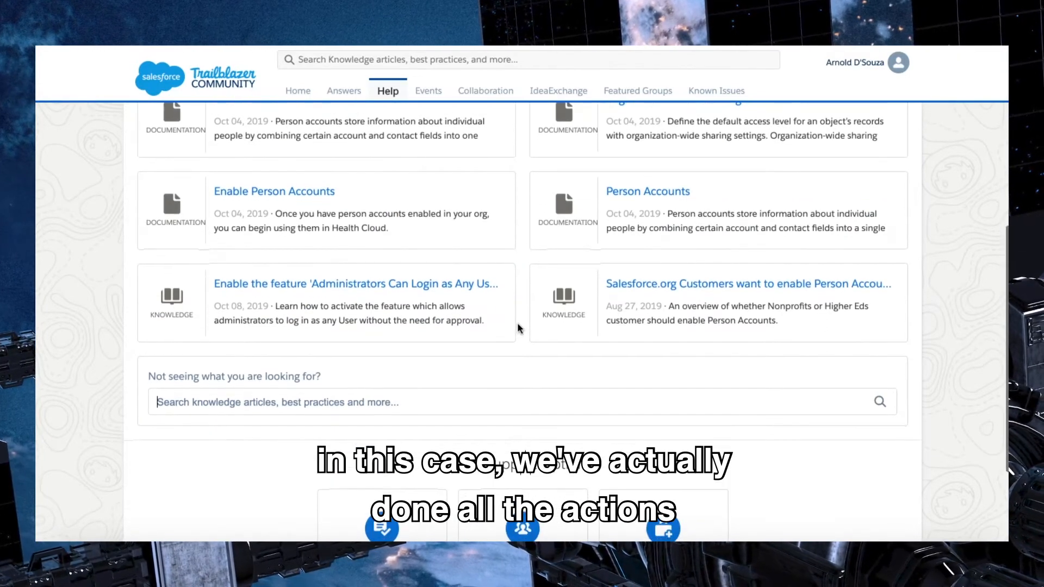
scroll(up, 3)
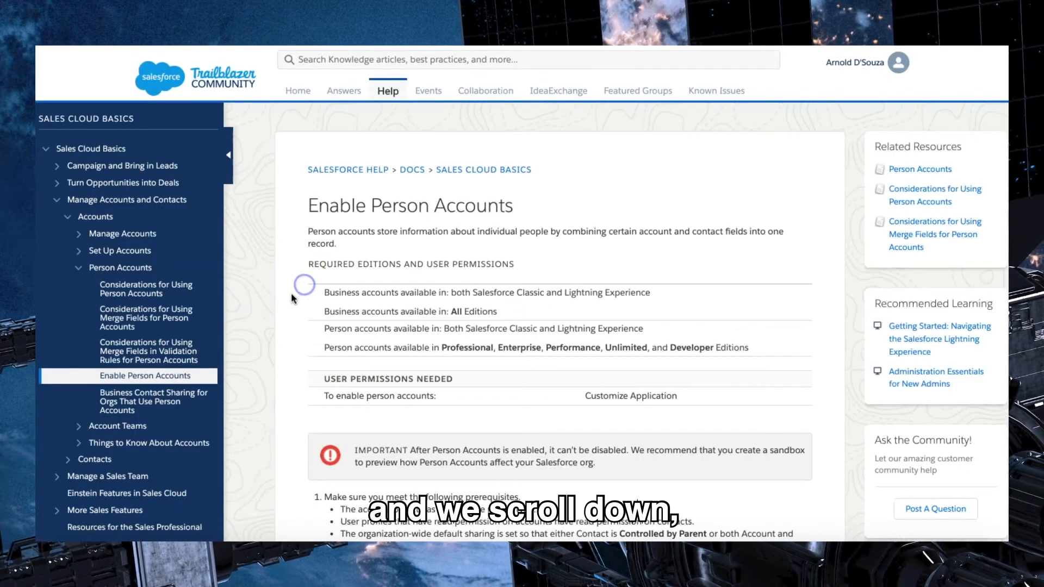
Step: Scroll the Enable Person Accounts article down to its numbered steps
scroll(down, 3)
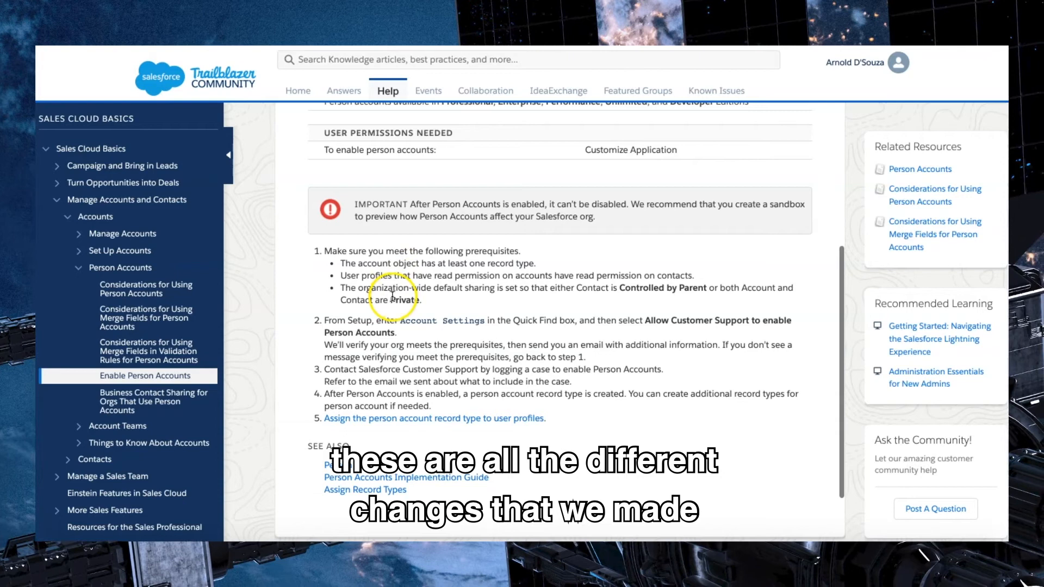
mouse_move(597, 344)
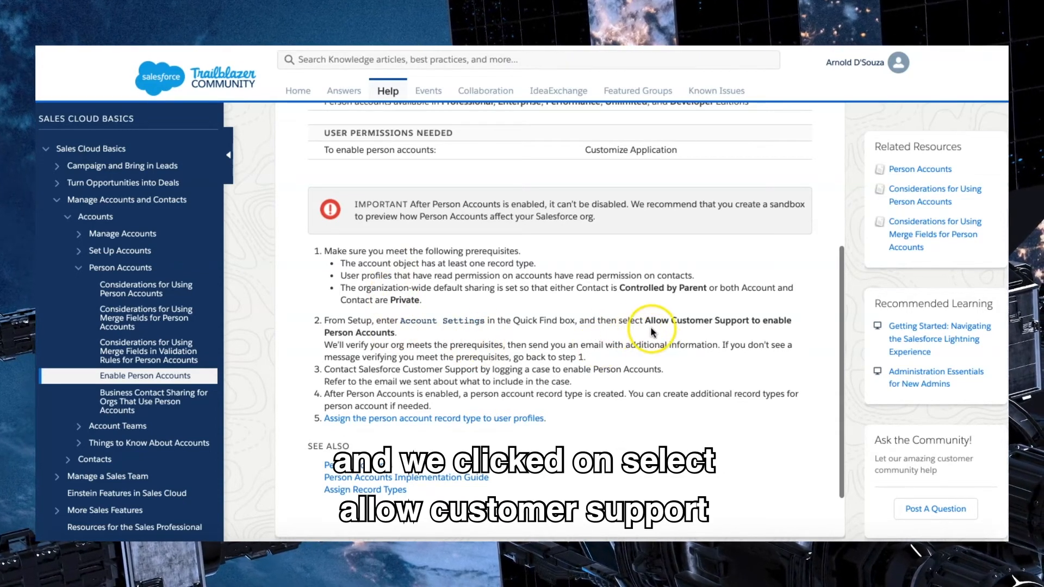
mouse_move(433, 343)
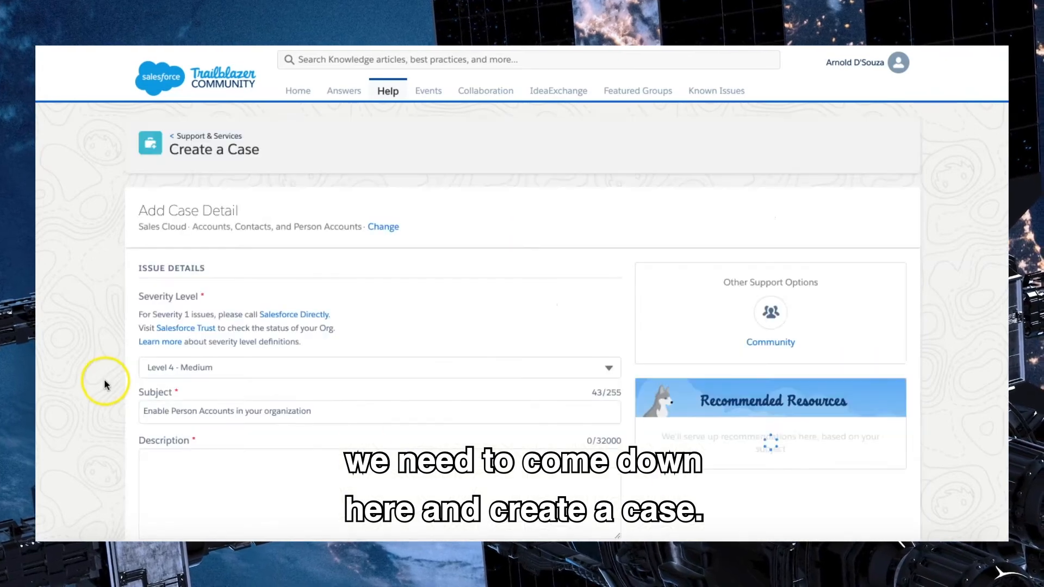
Step: Write the description requesting Person Accounts, with the account_person_enable article URL
scroll(down, 3)
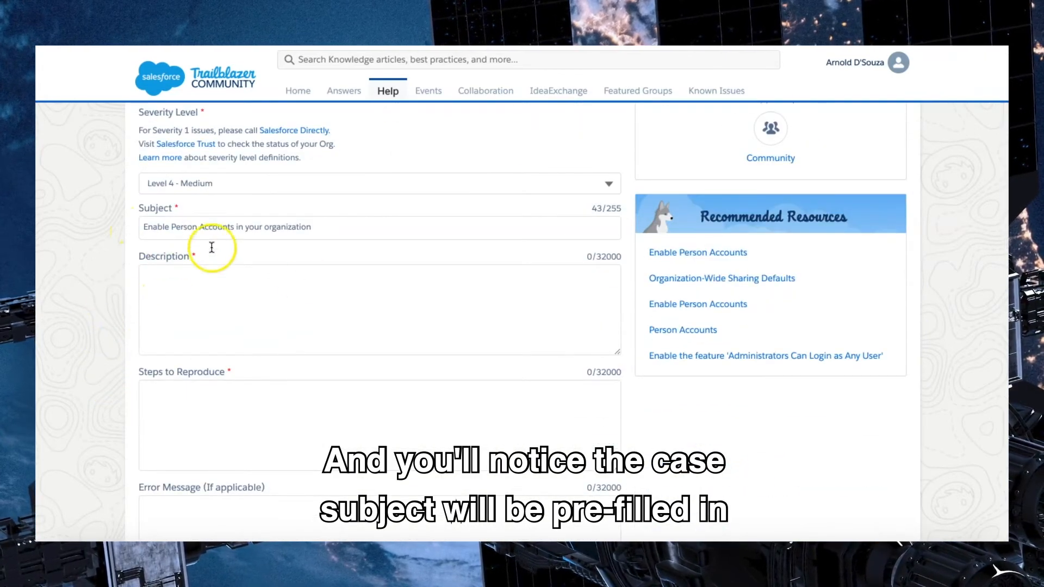
click(379, 309)
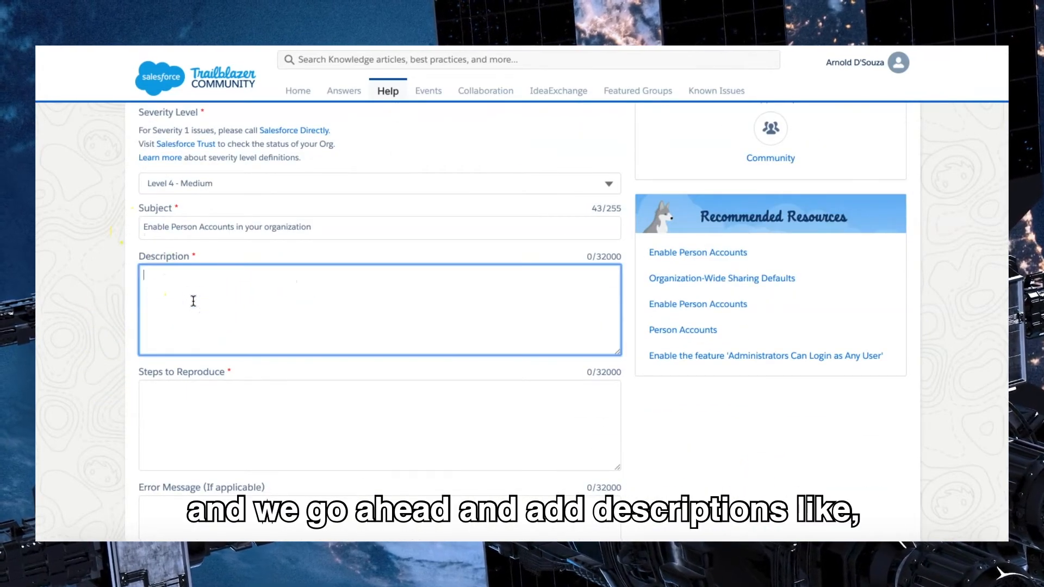
text(PL)
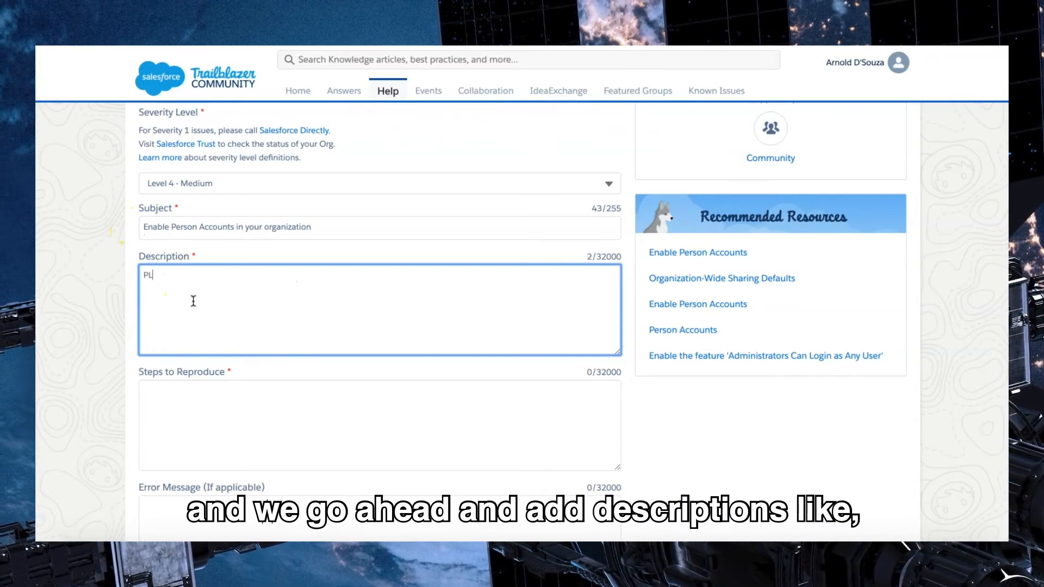
text(lease enable Pers)
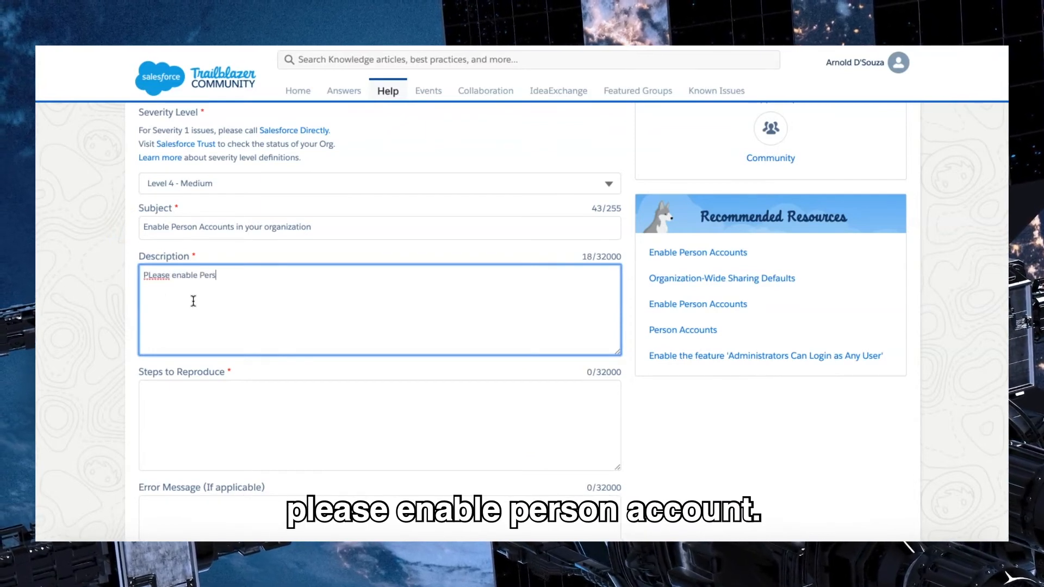
text(on Account)
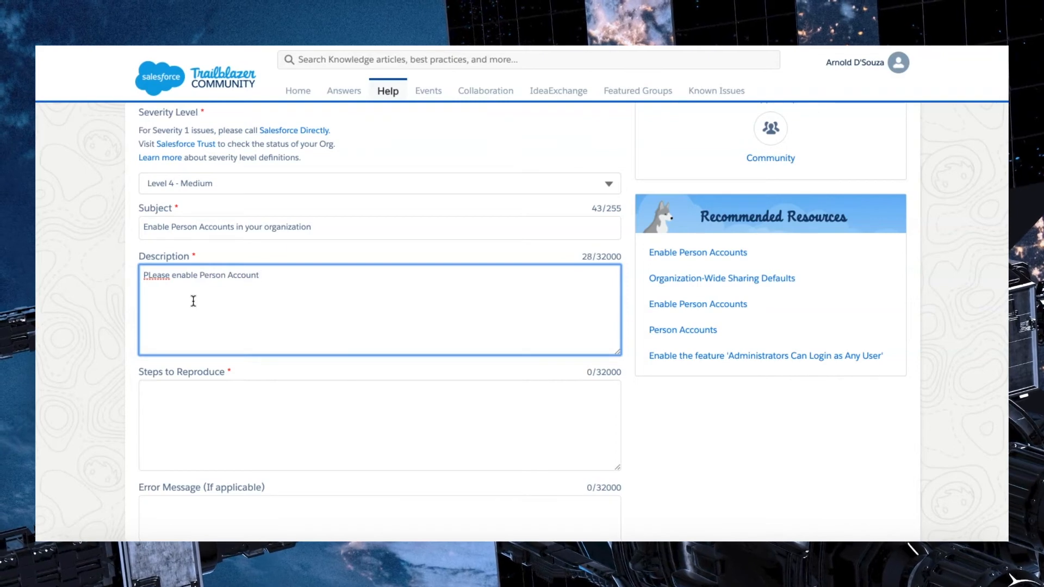
text(, We have followe)
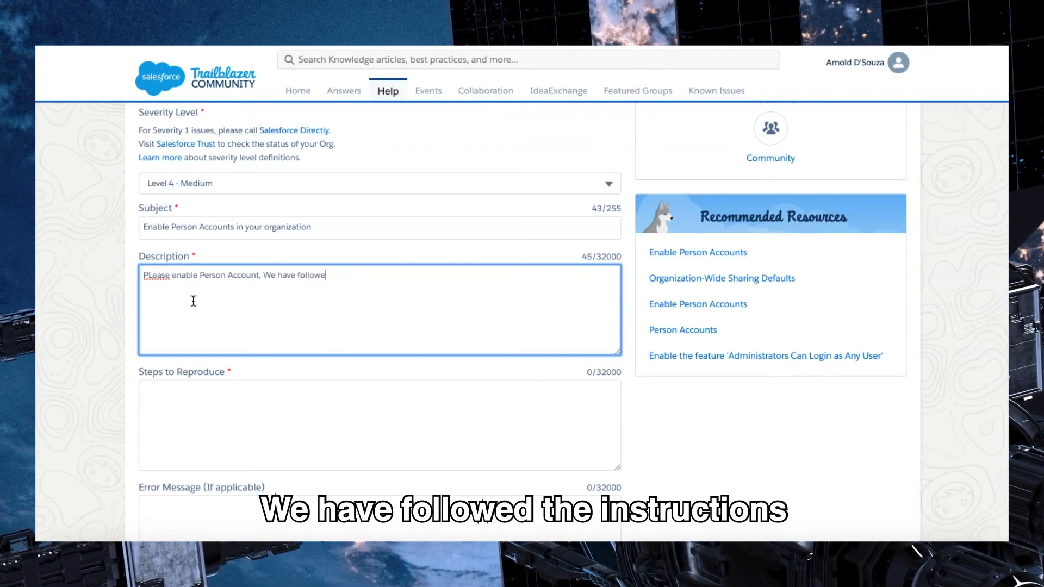
text(d the instru)
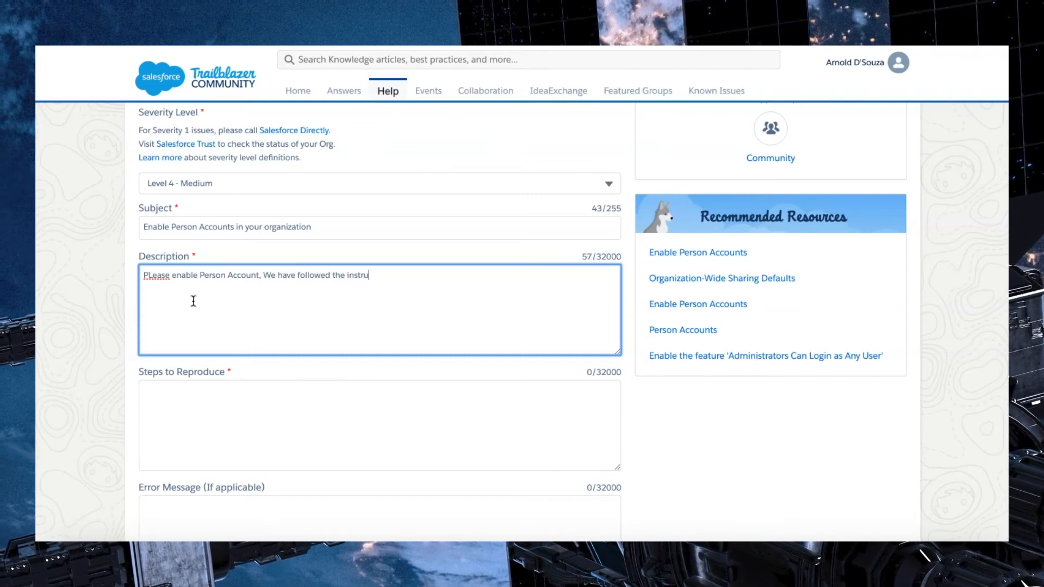
text(t)
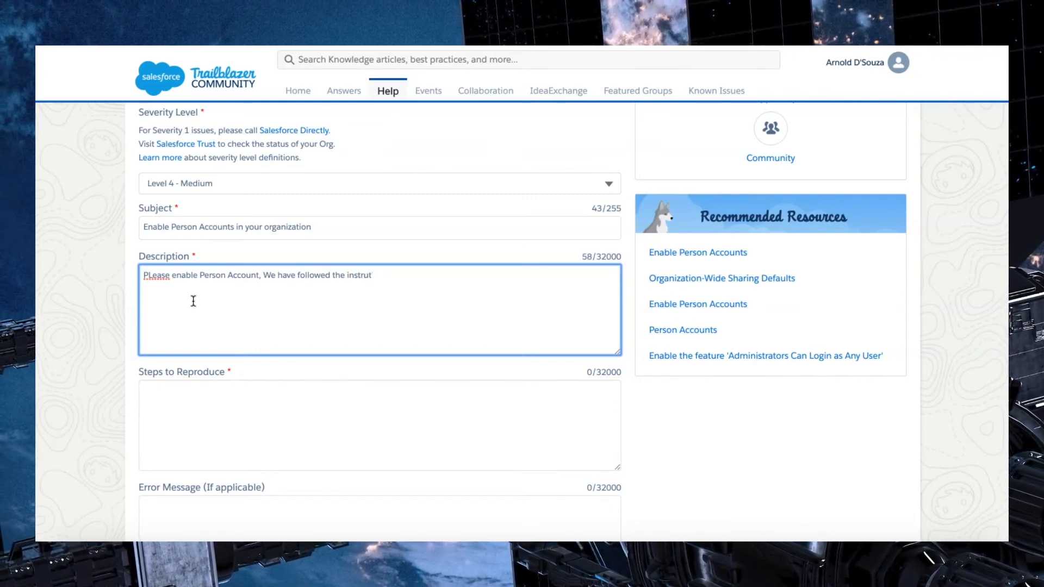
text(ions i)
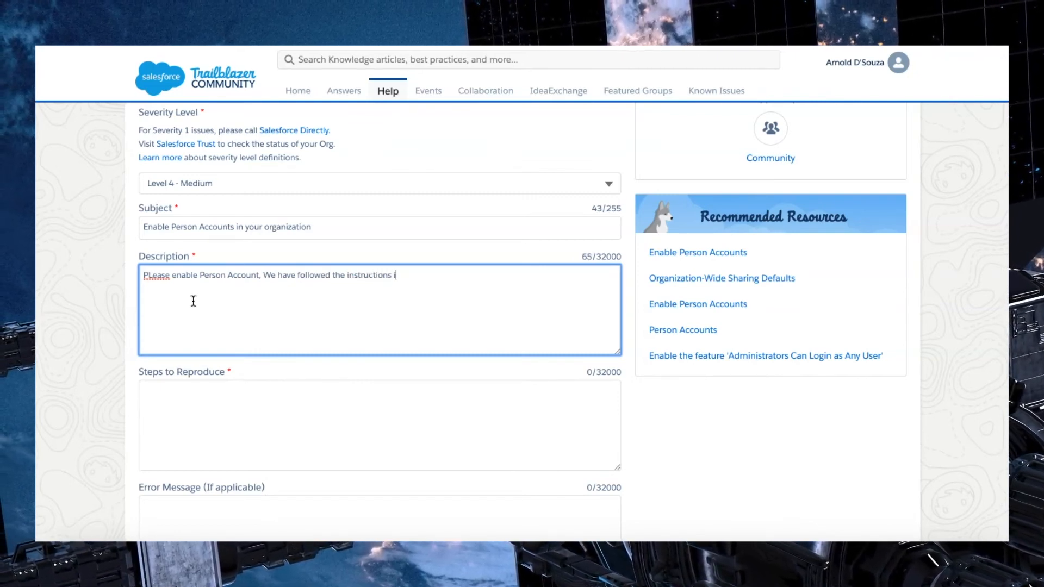
text(in the)
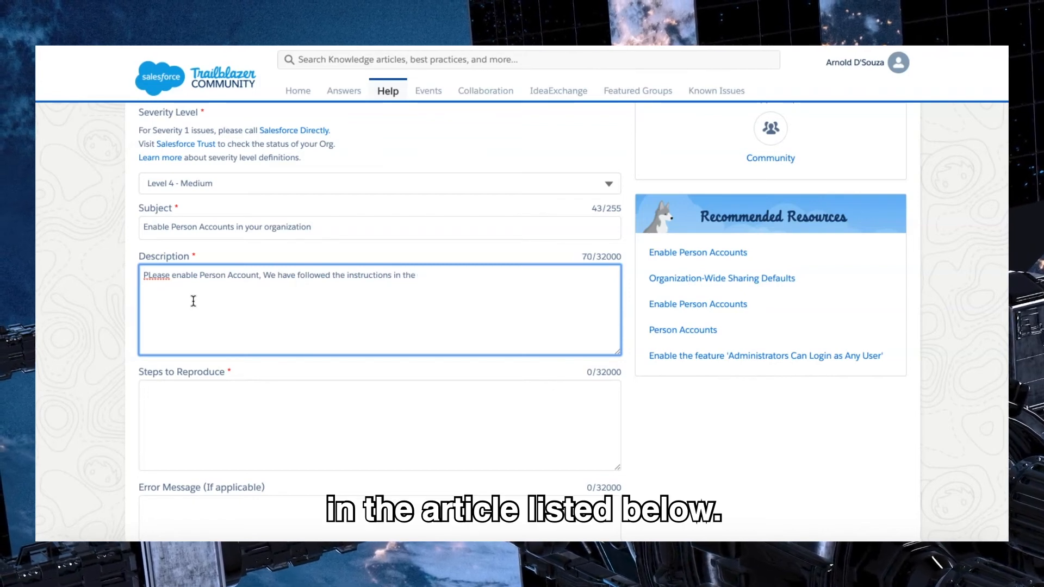
text(article listed)
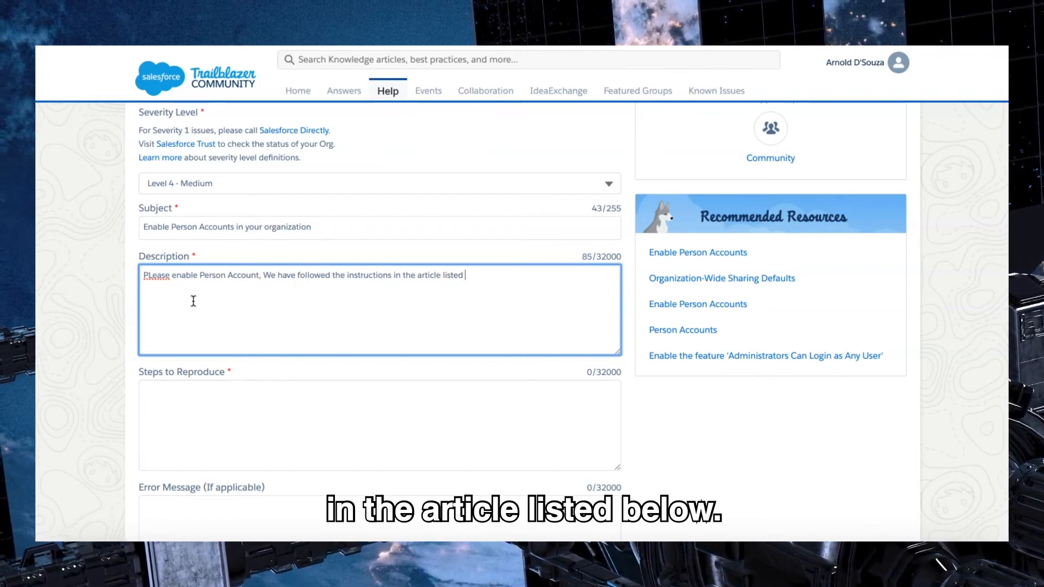
text(below:)
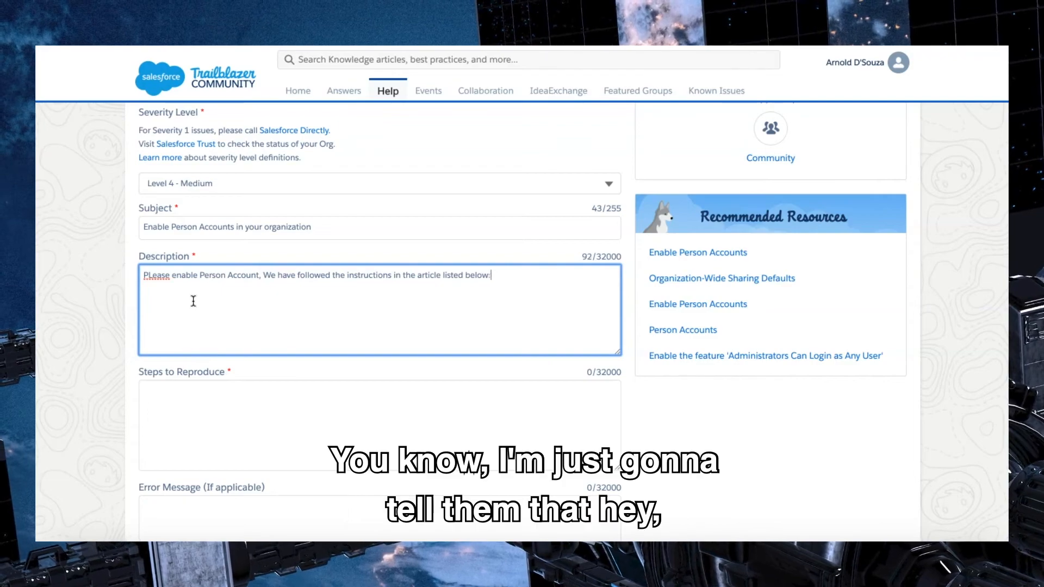
click(697, 252)
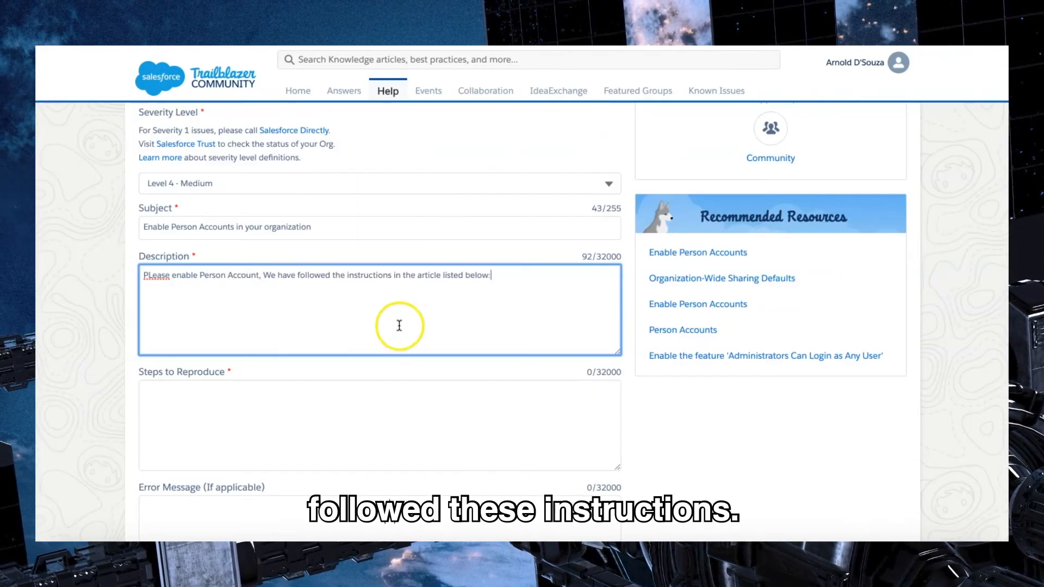
text(https://help.salesforce.com/articleView?id=account_person_enable.htm&type=5)
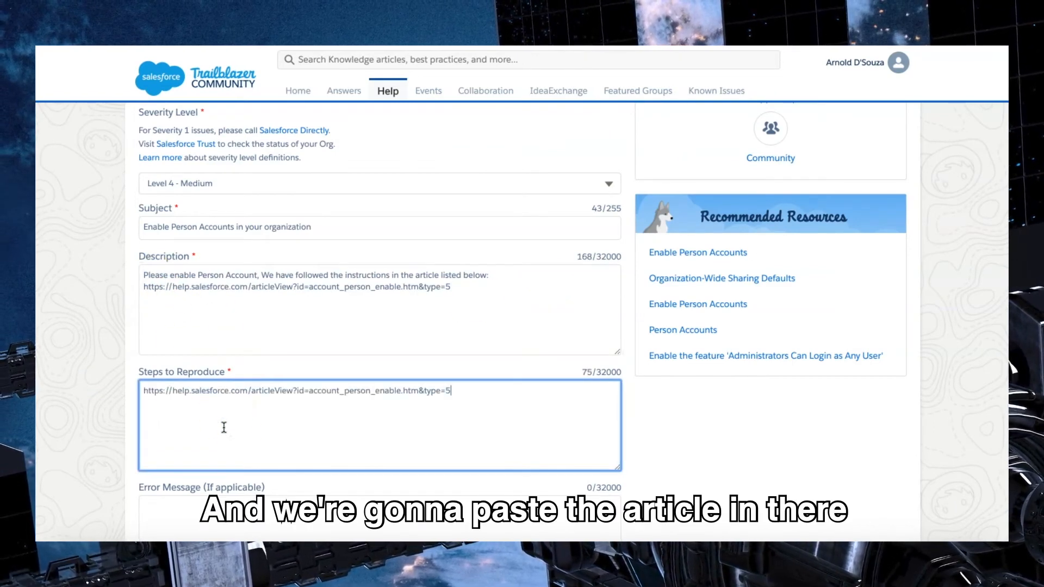
Step: Enter the business impact: 'We need to start using B2C Processes in the Business.'
scroll(down, 3)
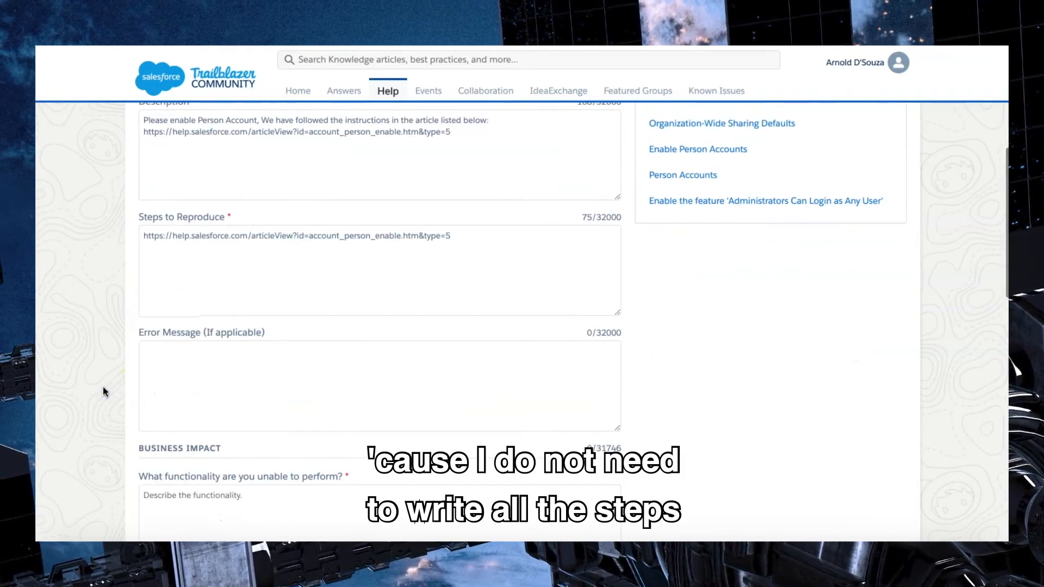
scroll(down, 3)
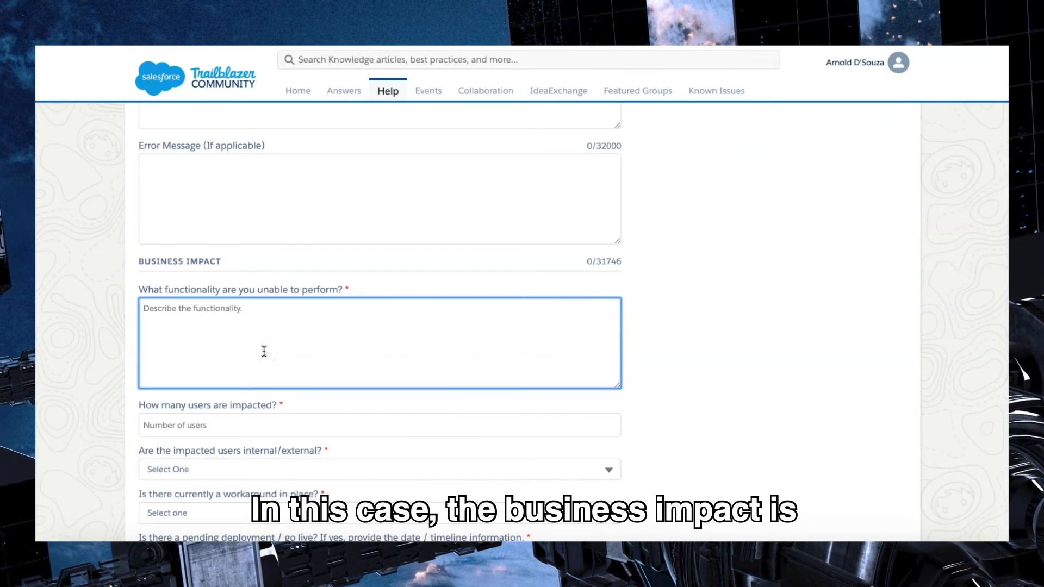
text(We need to)
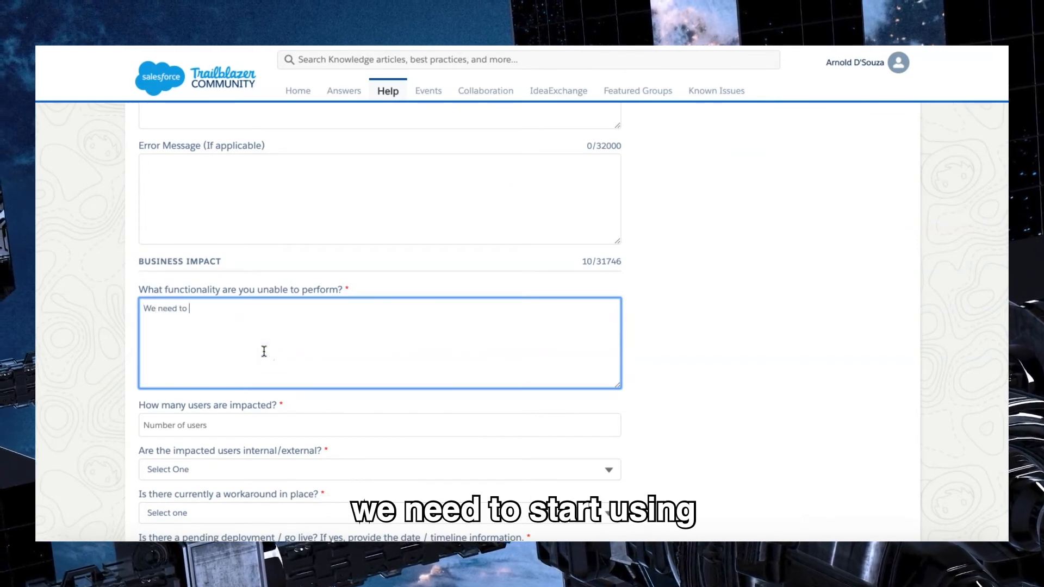
text(start using Person Accounts for B)
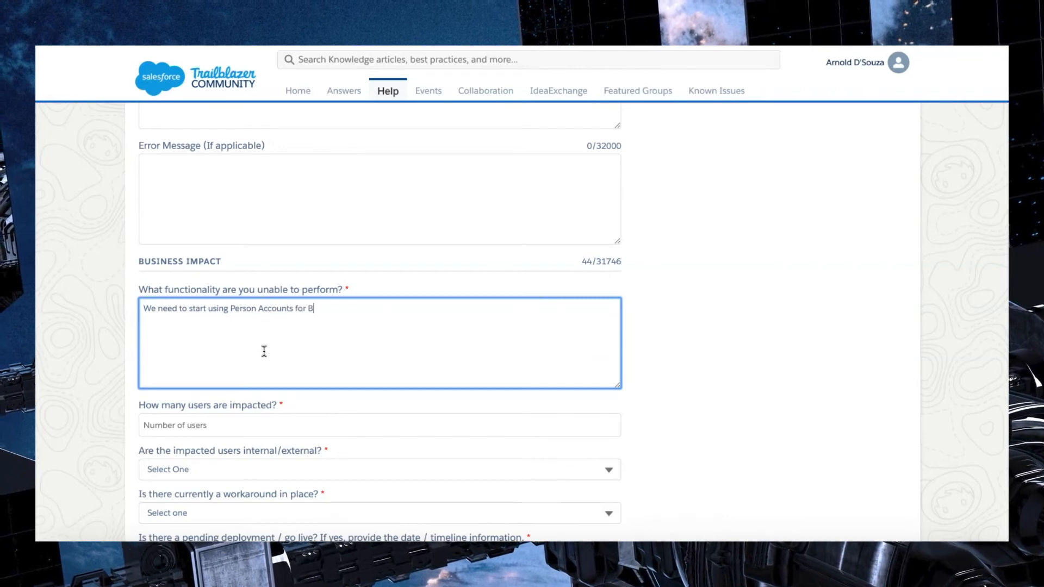
text(2C)
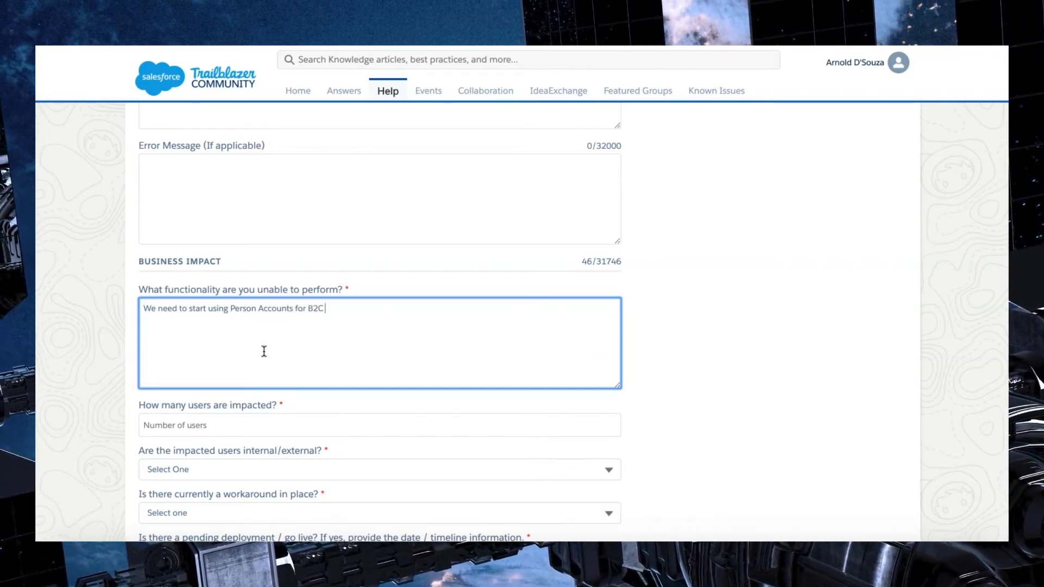
text(Processes in t)
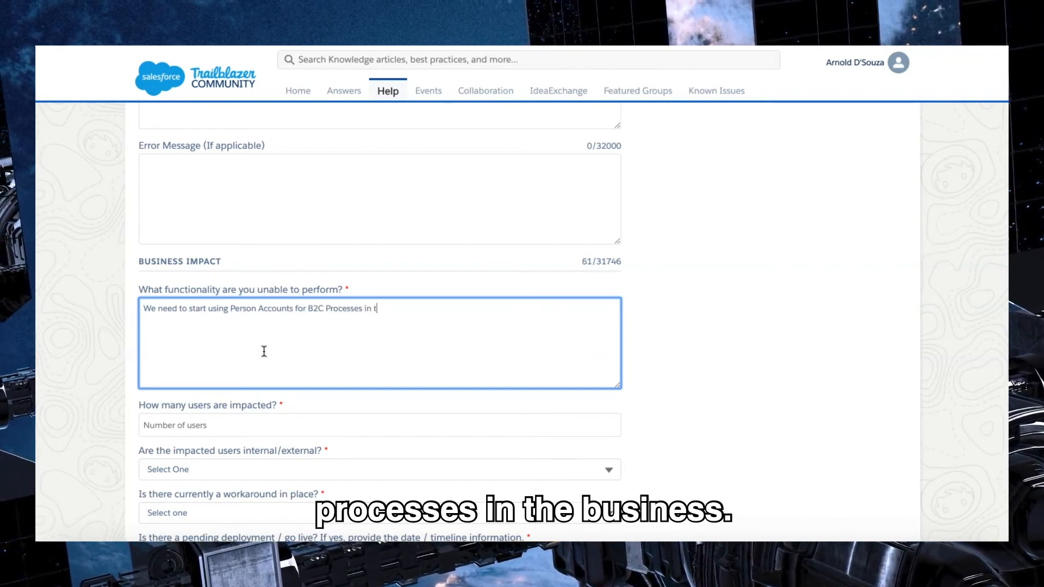
text(he Business.)
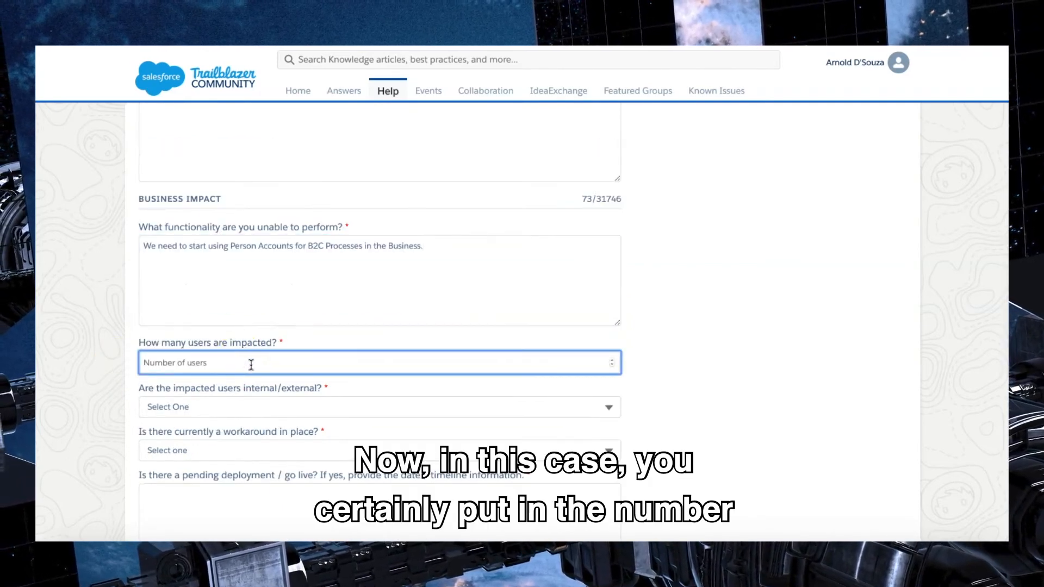
mouse_move(102, 313)
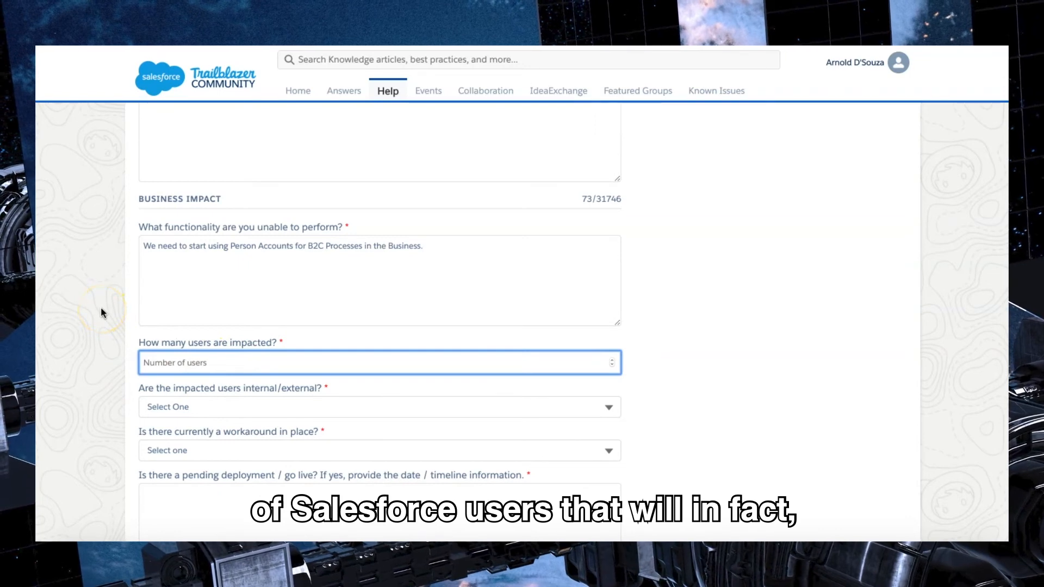
Step: Enter 1 impacted user, choose External users, and select No for workaround
scroll(down, 3)
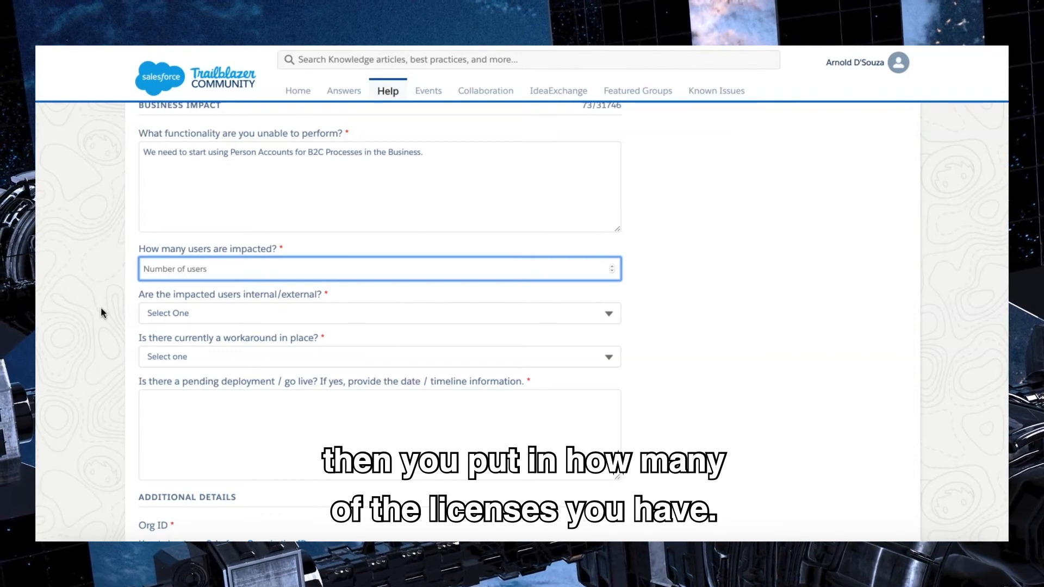
text(1)
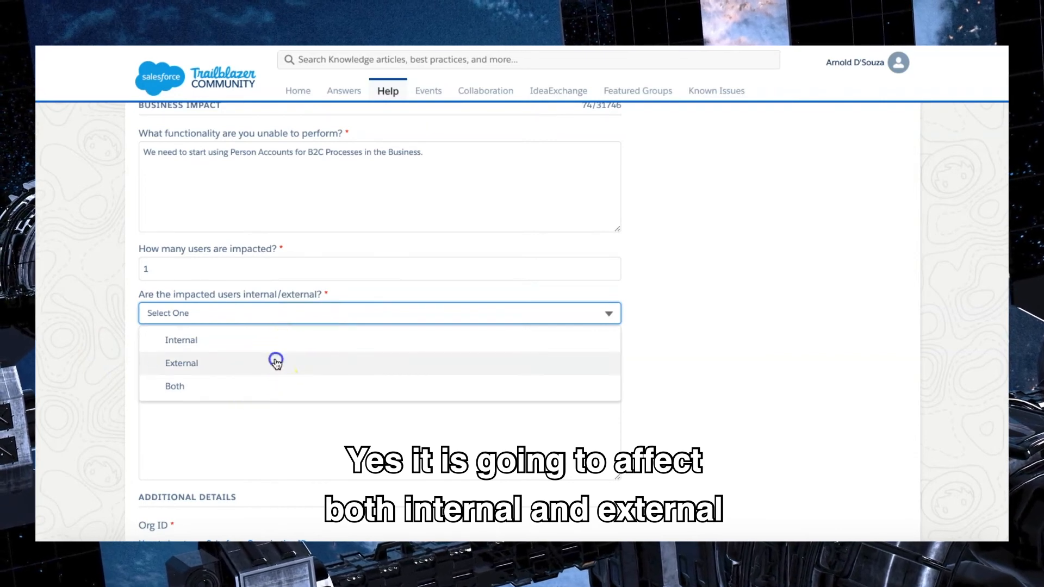
click(181, 362)
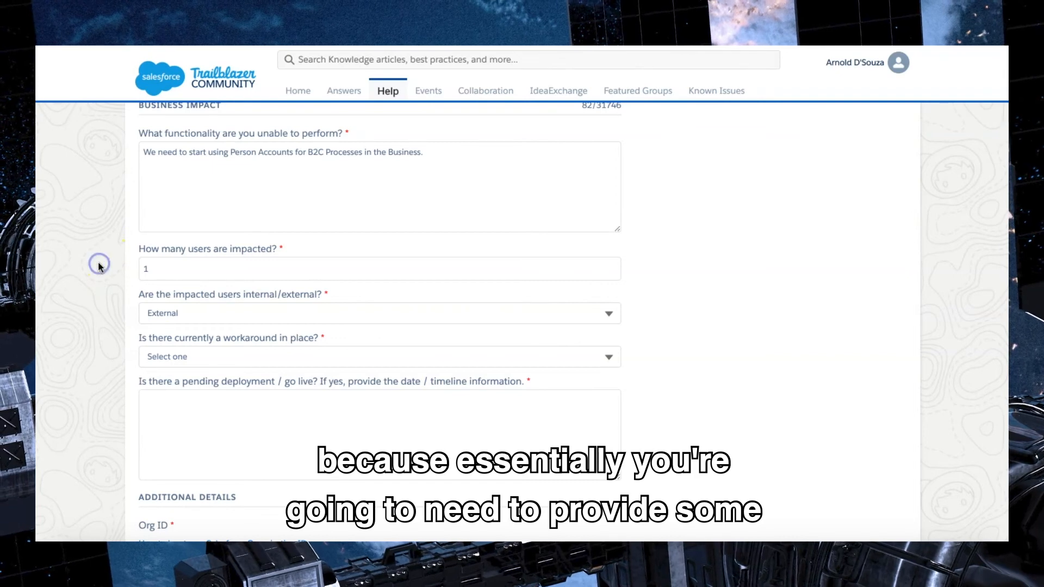
scroll(down, 3)
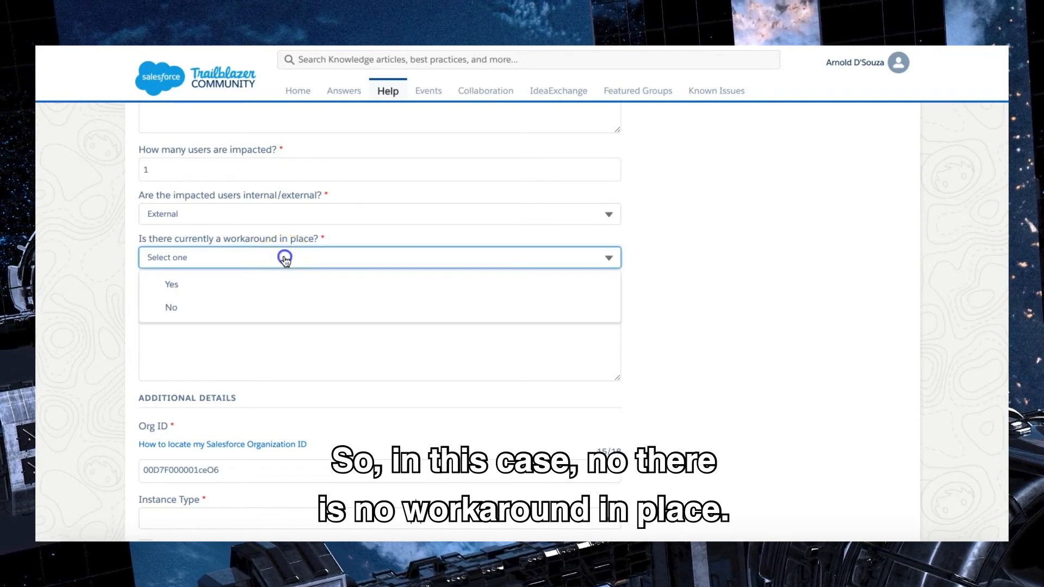
click(172, 306)
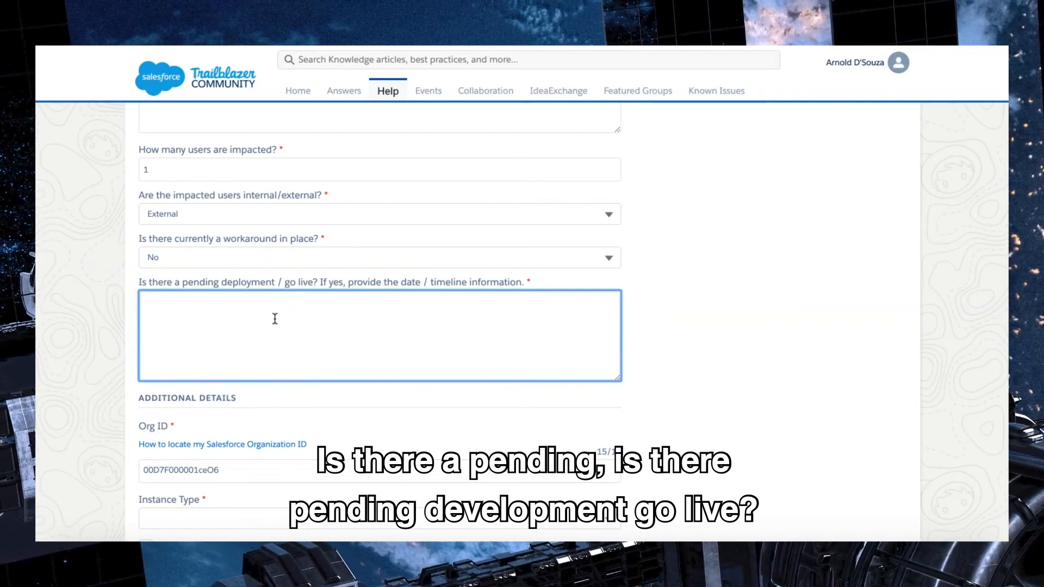
Step: Answer go-live: 'Yes, we are hoping to have this sorted in 2 Days to launch our new process.'
text(Yes w)
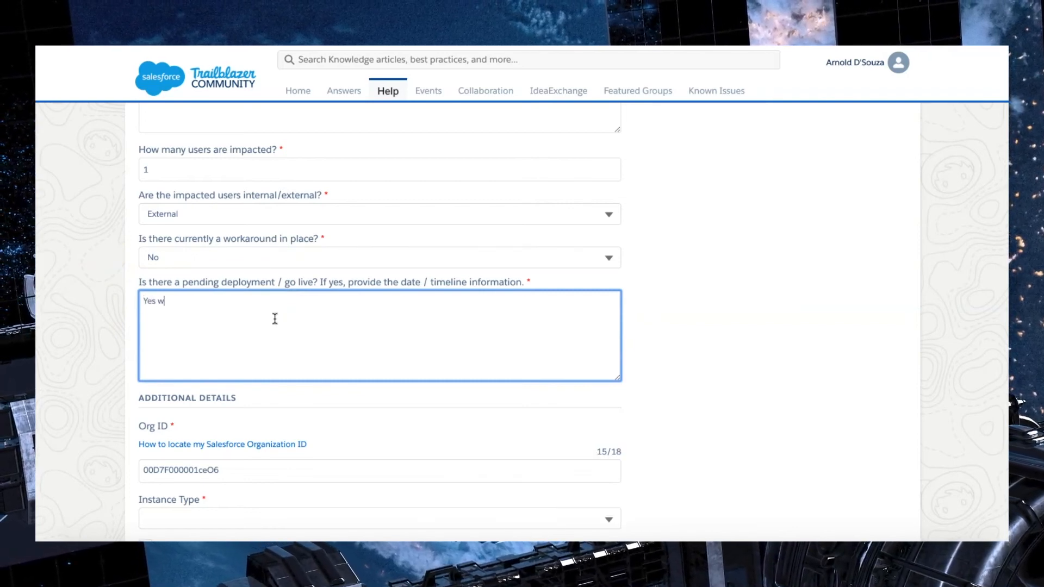
text(e)
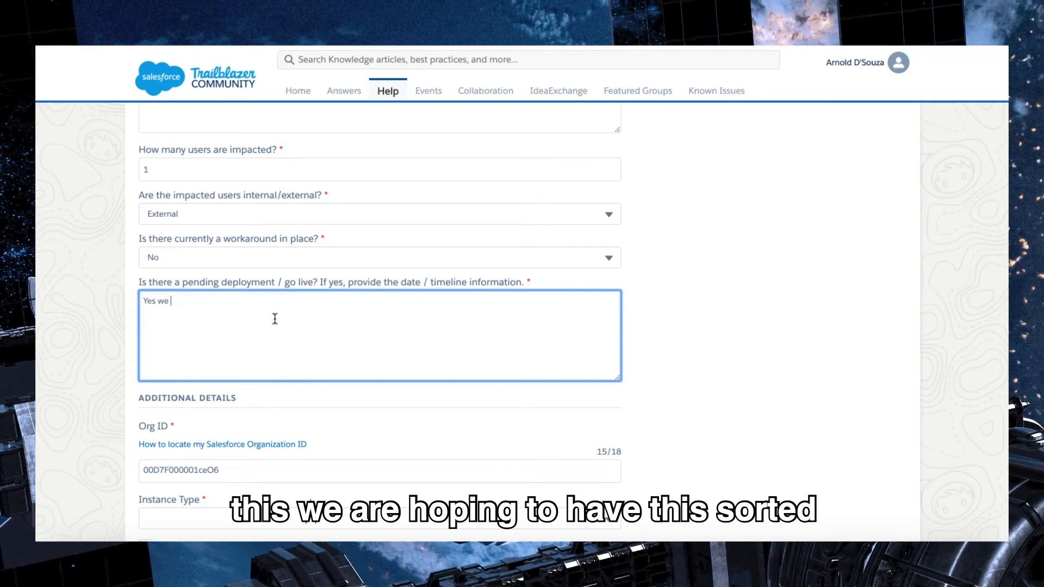
text(are hopi)
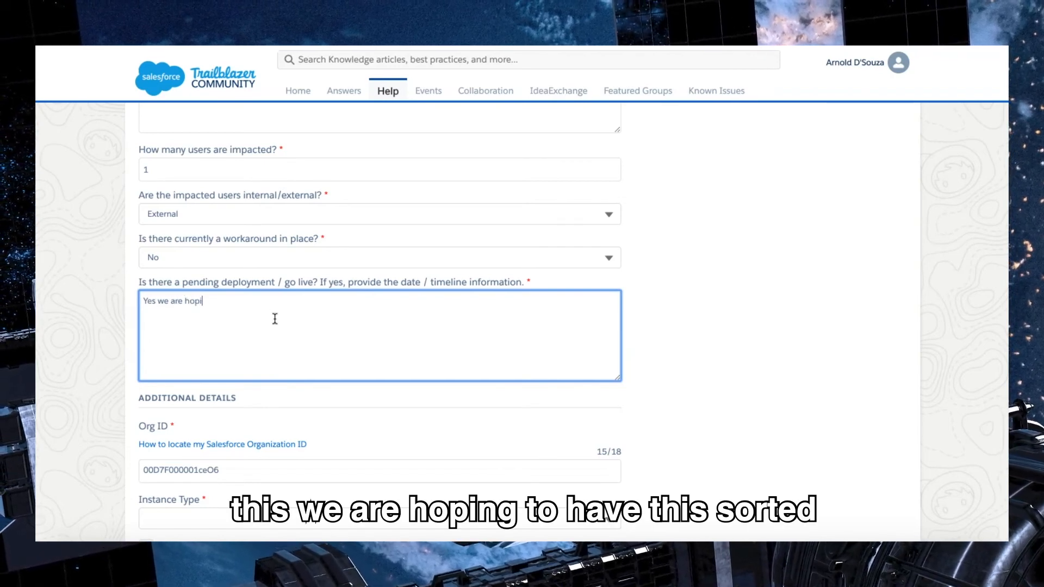
text(ng ot have this spo)
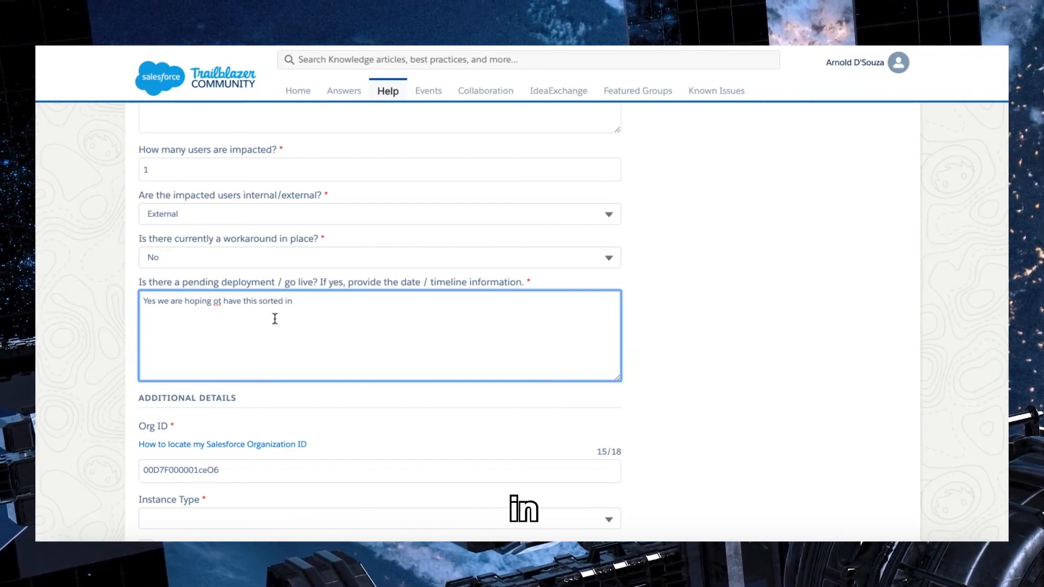
text(2 Days)
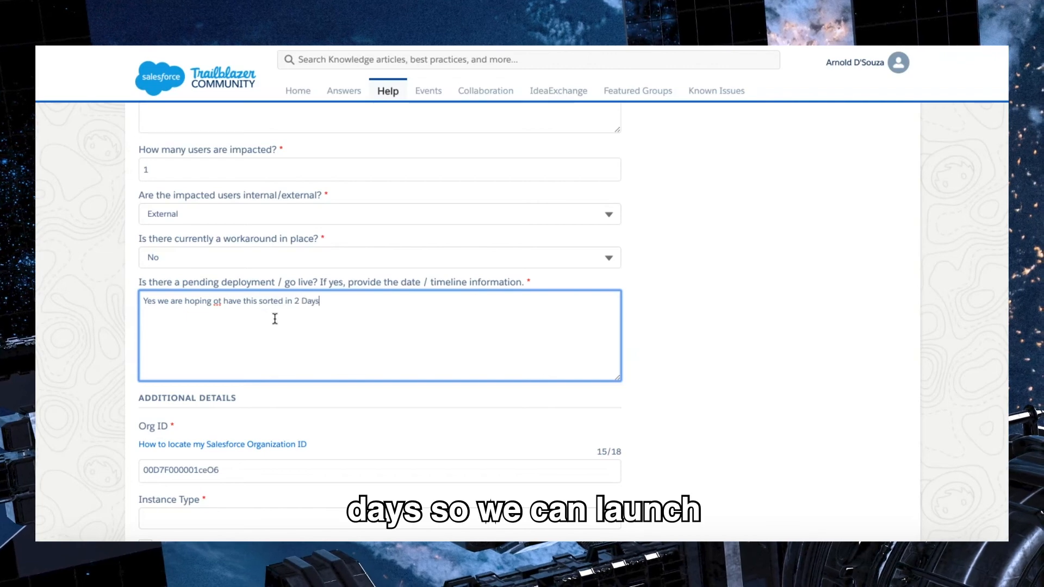
text(so we can)
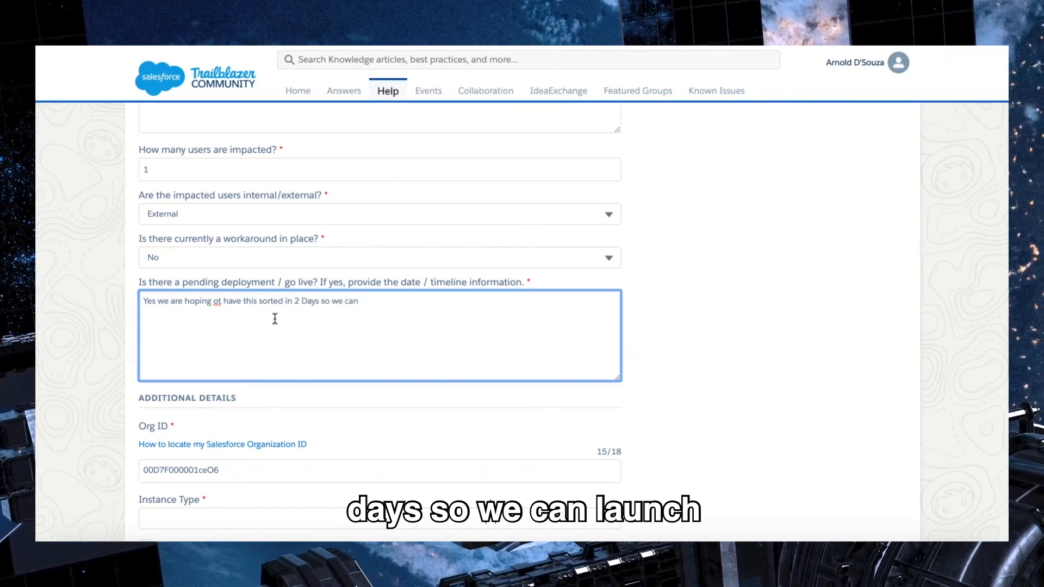
text(launch out ne)
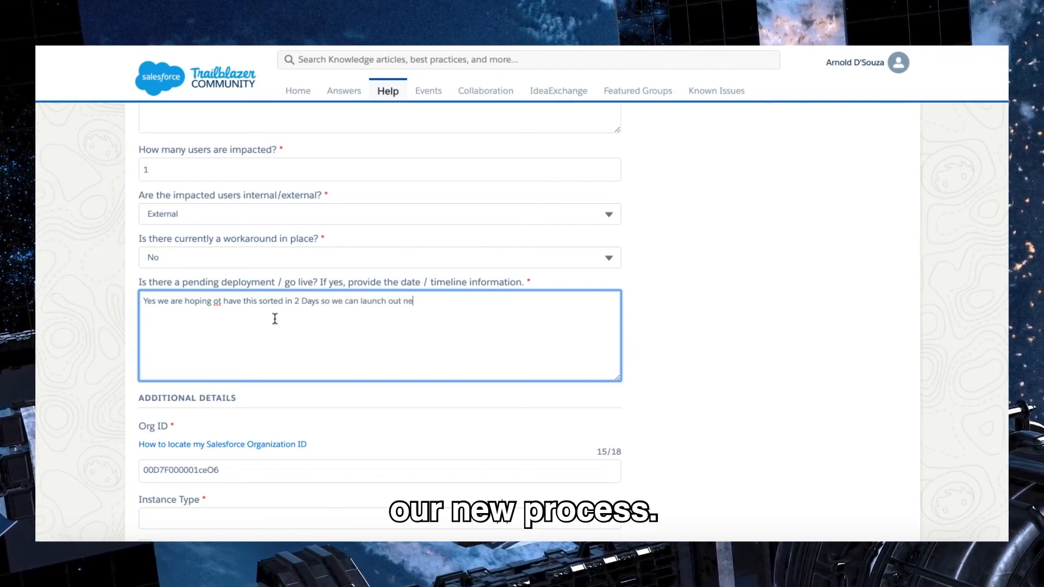
text(w process.)
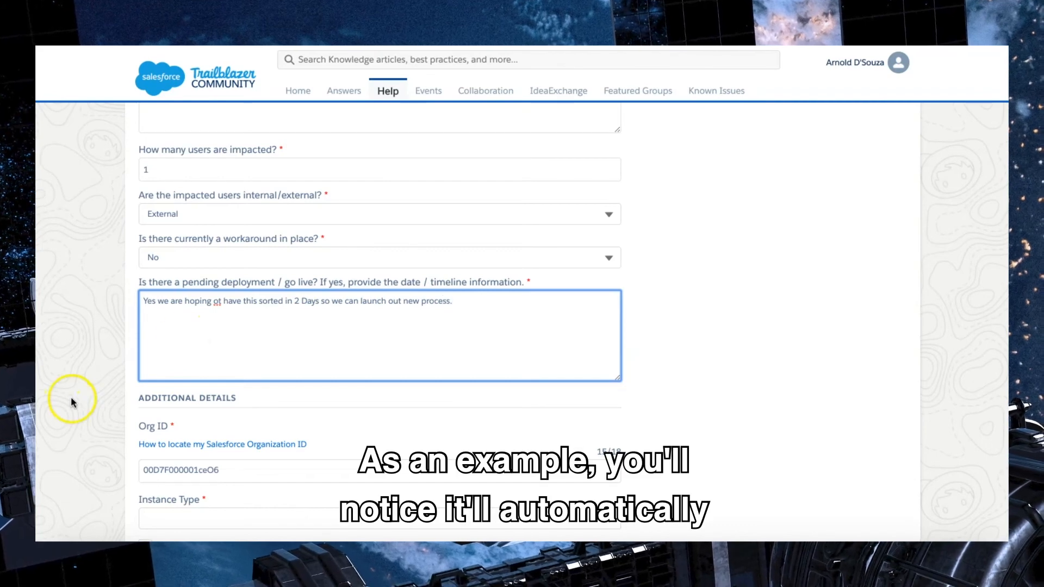
Step: Set the instance type to Production and the contact timezone to Australian Eastern Time
scroll(down, 3)
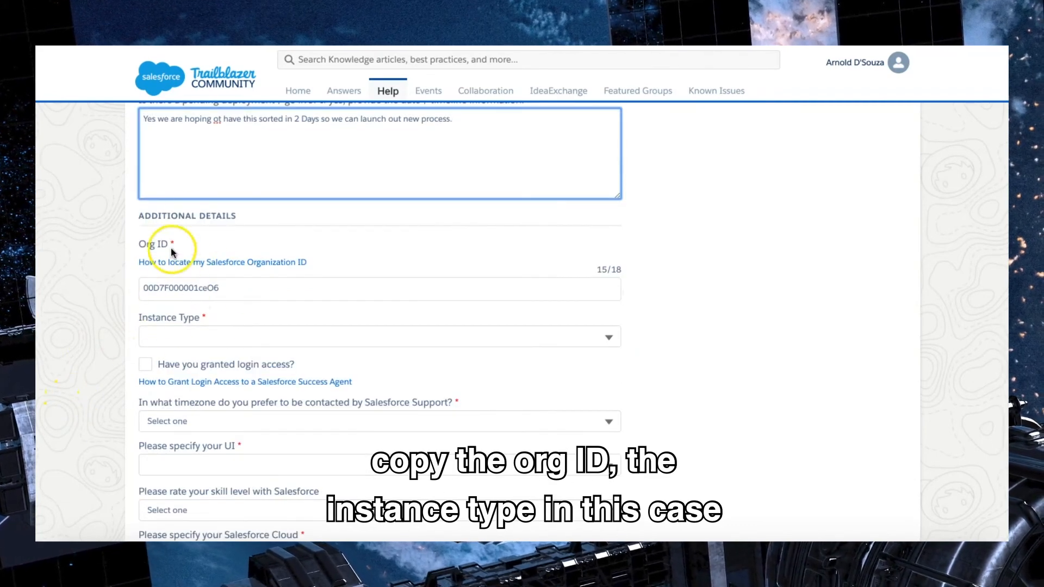
click(379, 336)
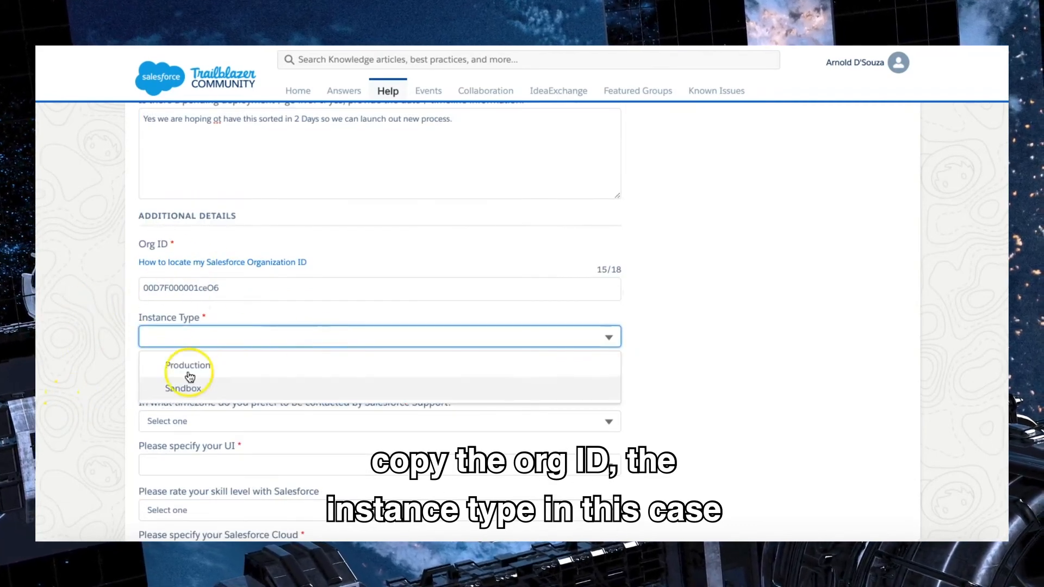
click(189, 365)
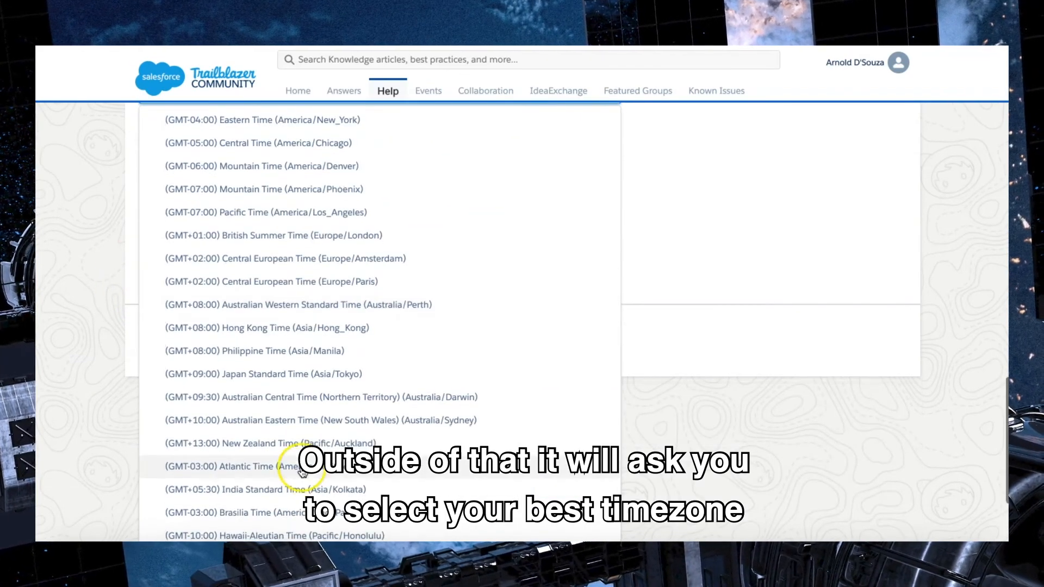
click(320, 420)
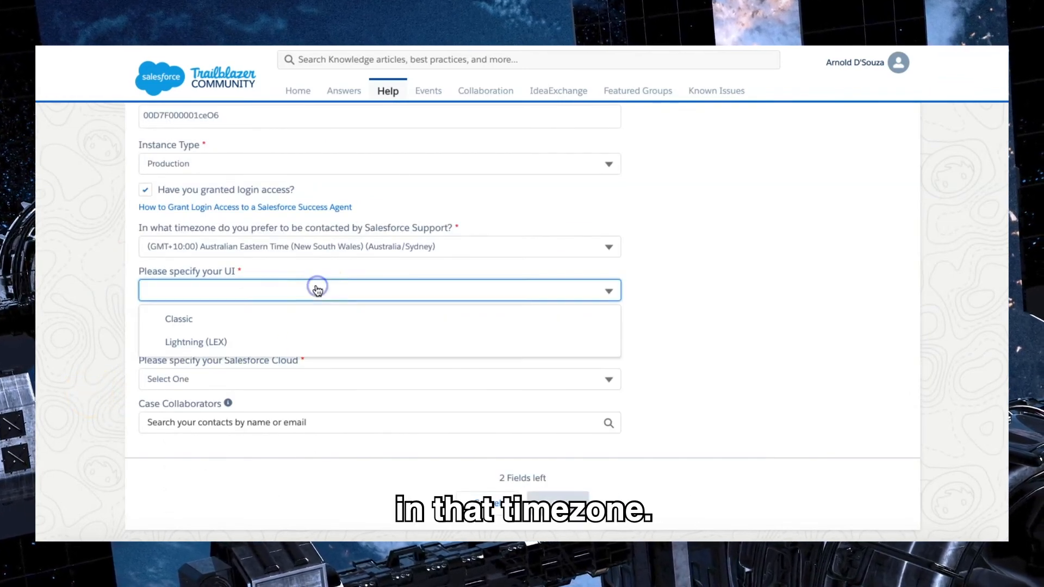
Step: Specify Lightning (LEX) as the UI and skill level as expert or power user
click(196, 341)
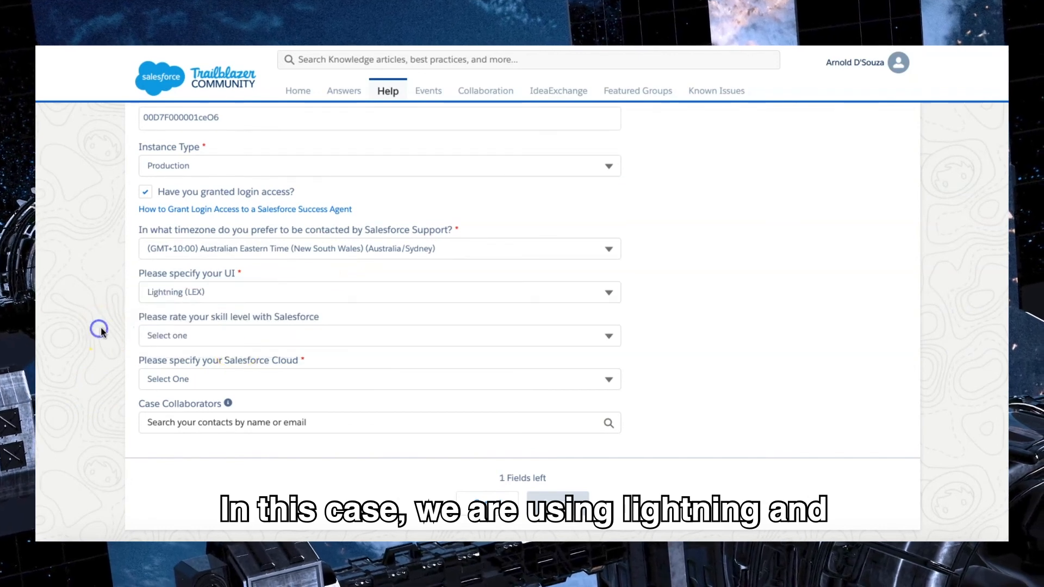
click(379, 335)
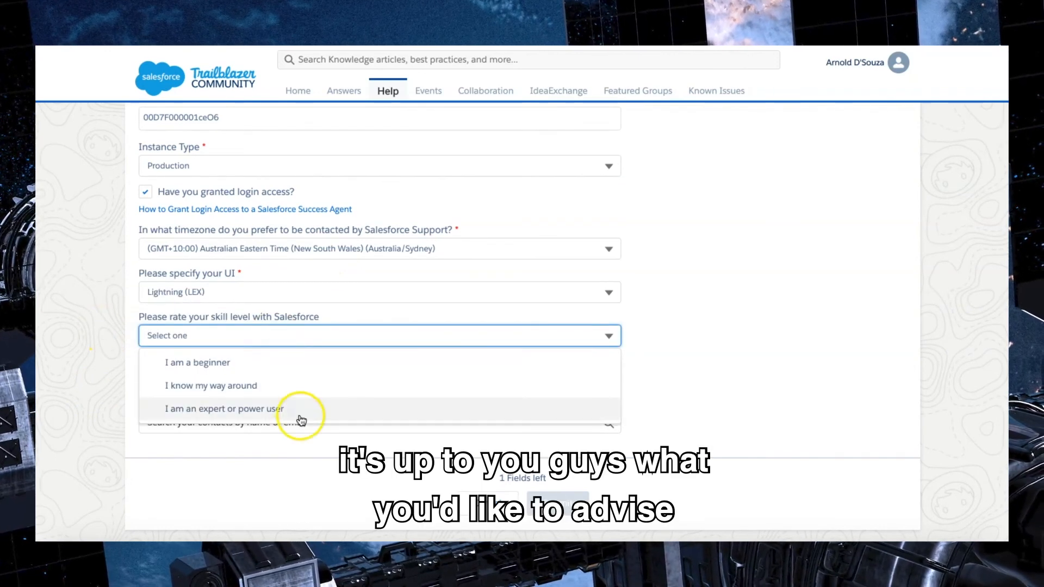
click(224, 409)
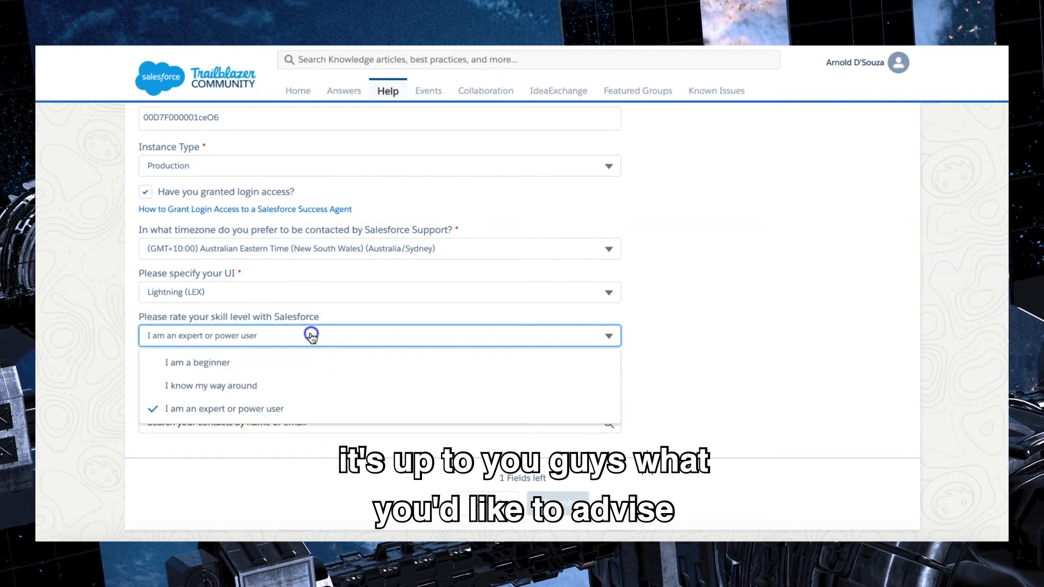
mouse_move(277, 370)
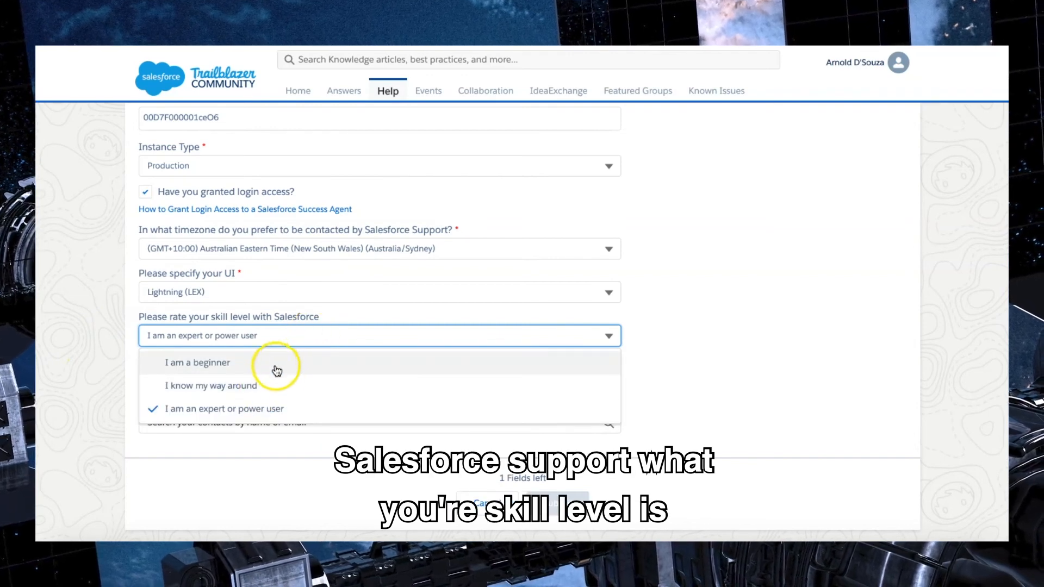
click(224, 409)
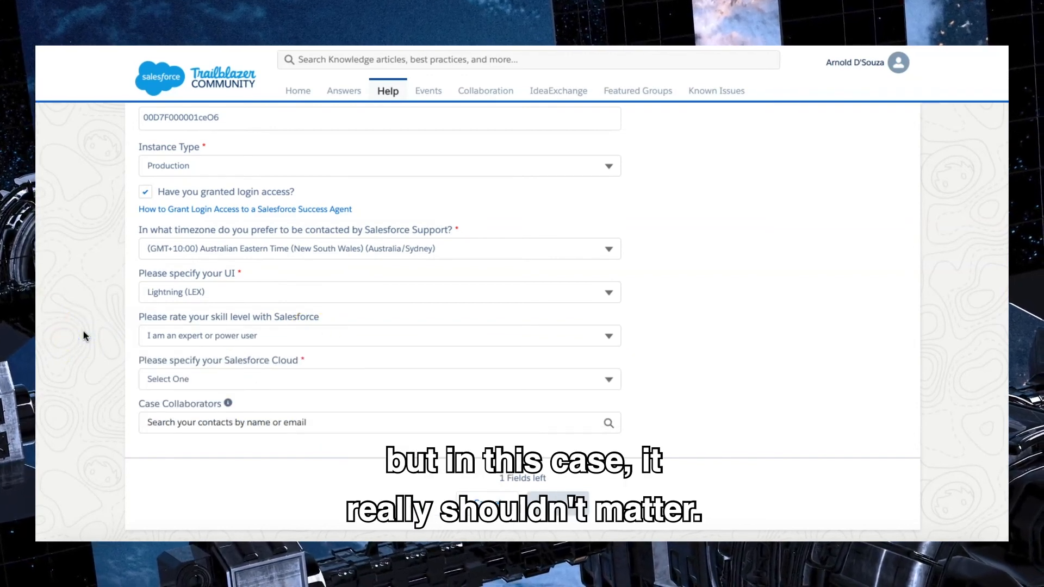
mouse_move(295, 384)
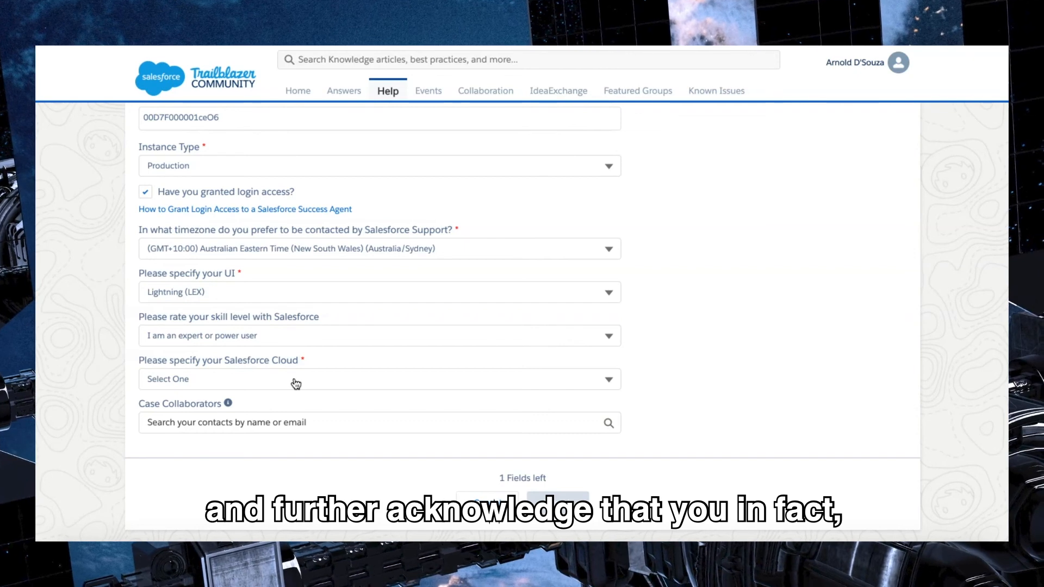
mouse_move(72, 374)
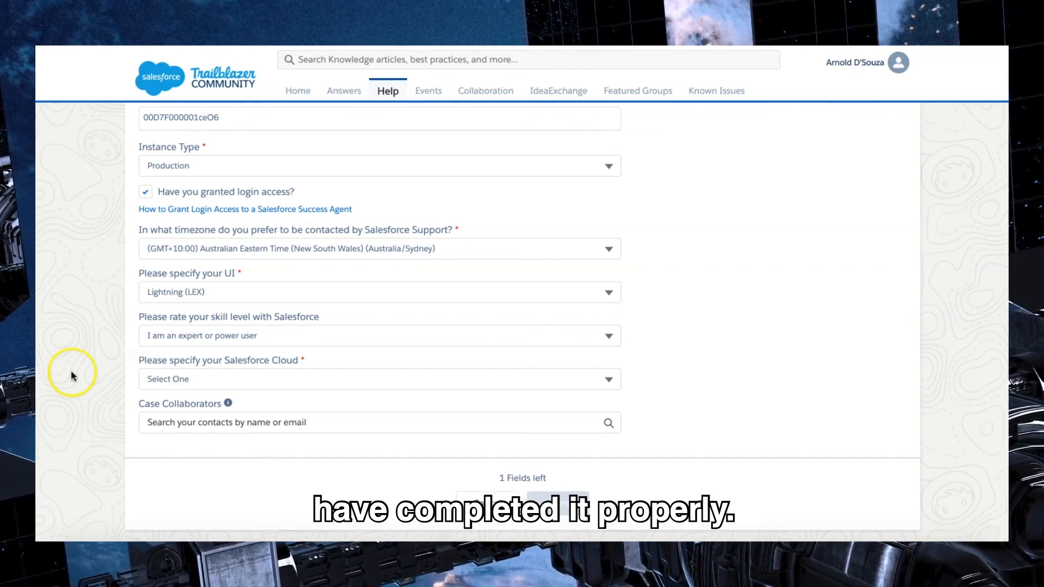
mouse_move(129, 335)
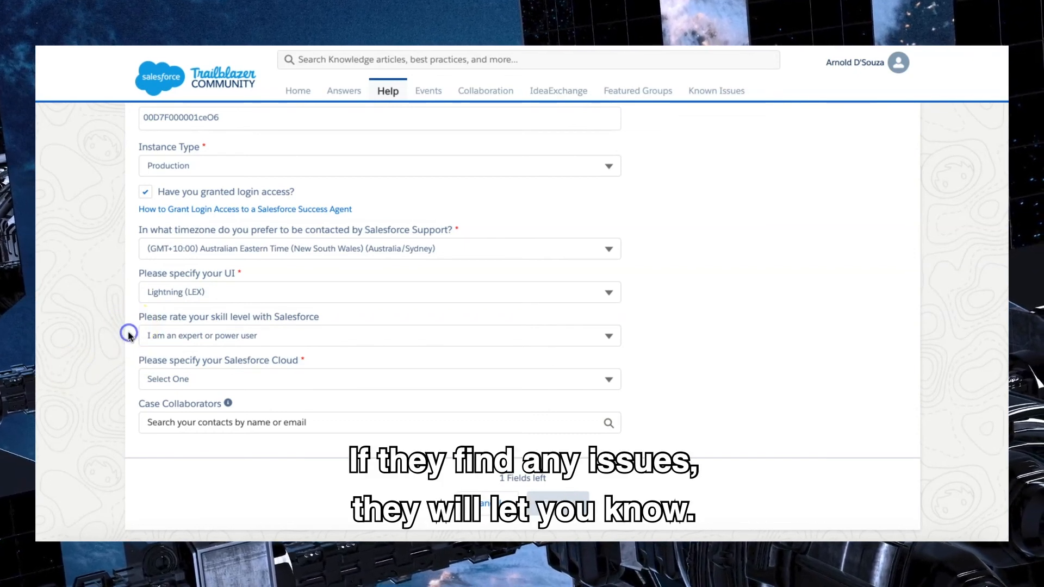
Step: Choose Sales as the Salesforce Cloud, then start a Case Collaborators contact search
click(379, 378)
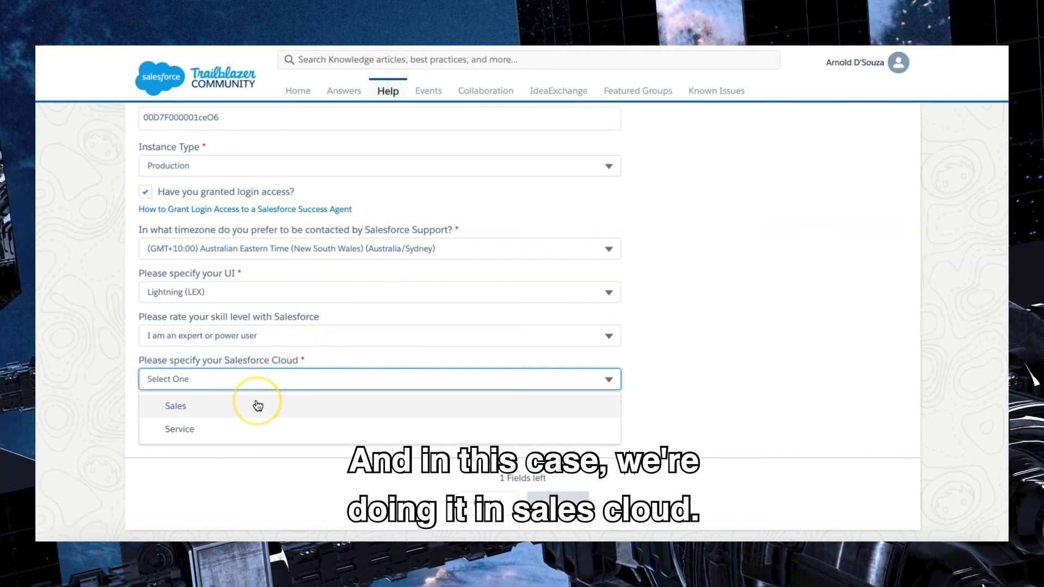
click(175, 406)
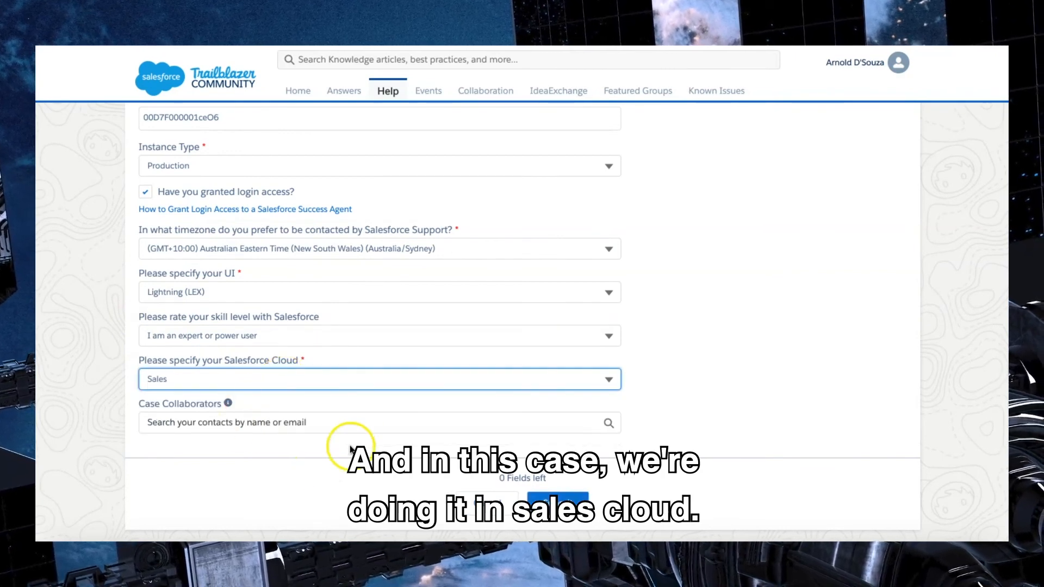
click(352, 421)
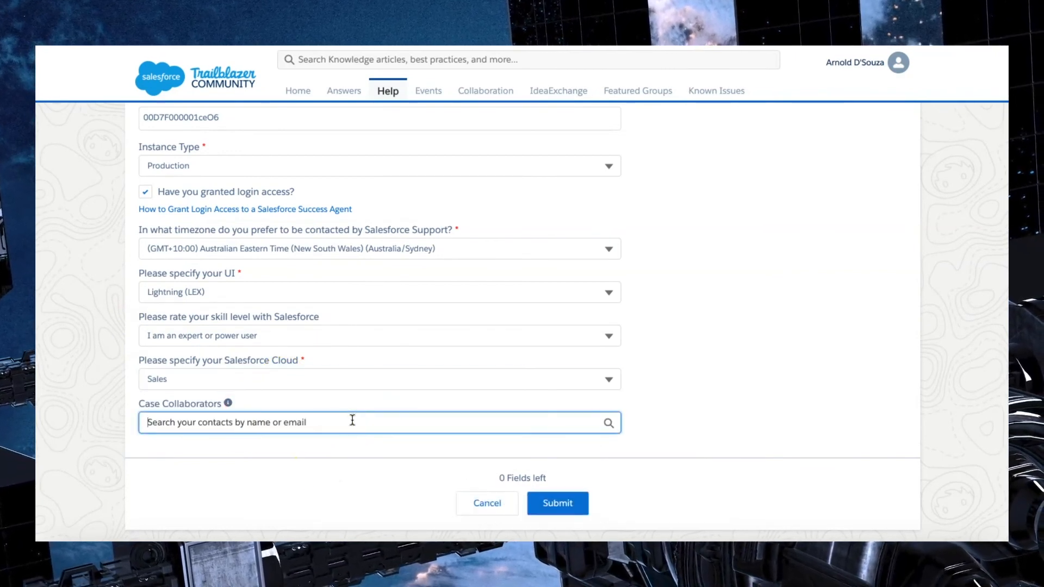